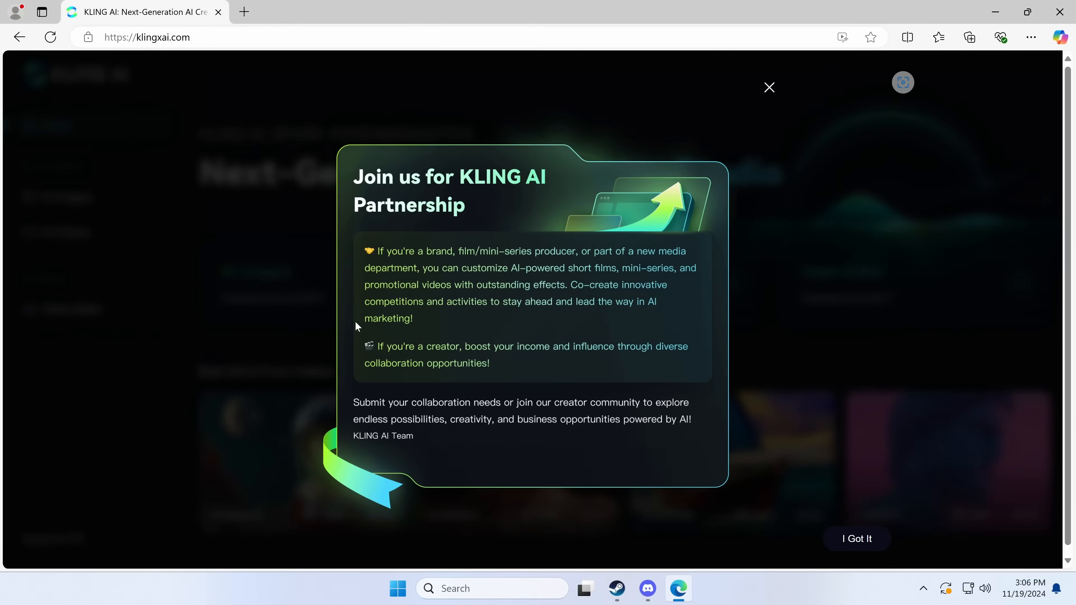
pyautogui.moveTo(528, 184)
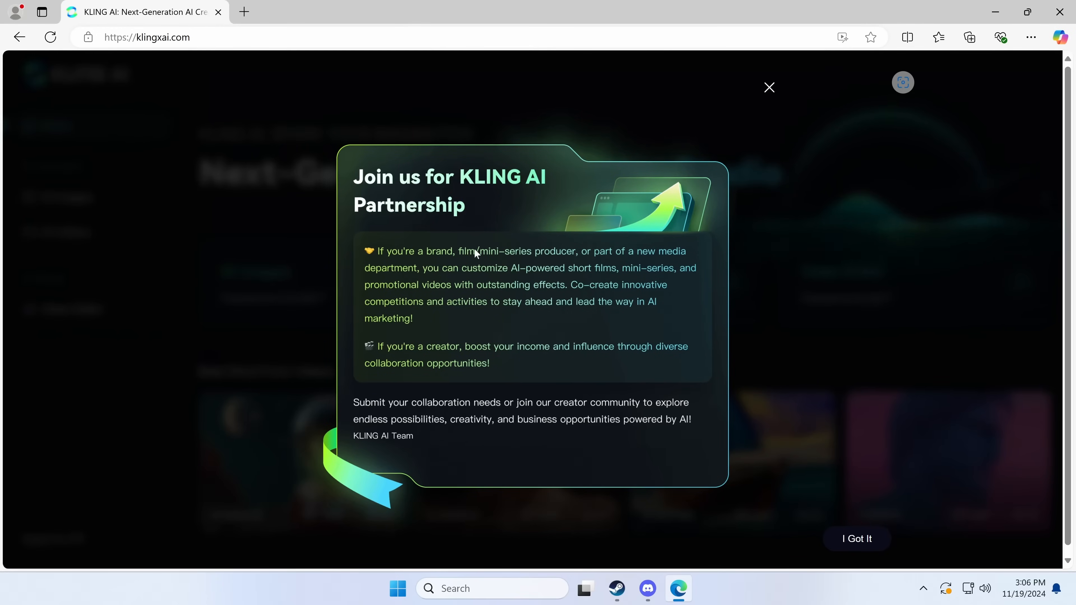
pyautogui.moveTo(467, 270)
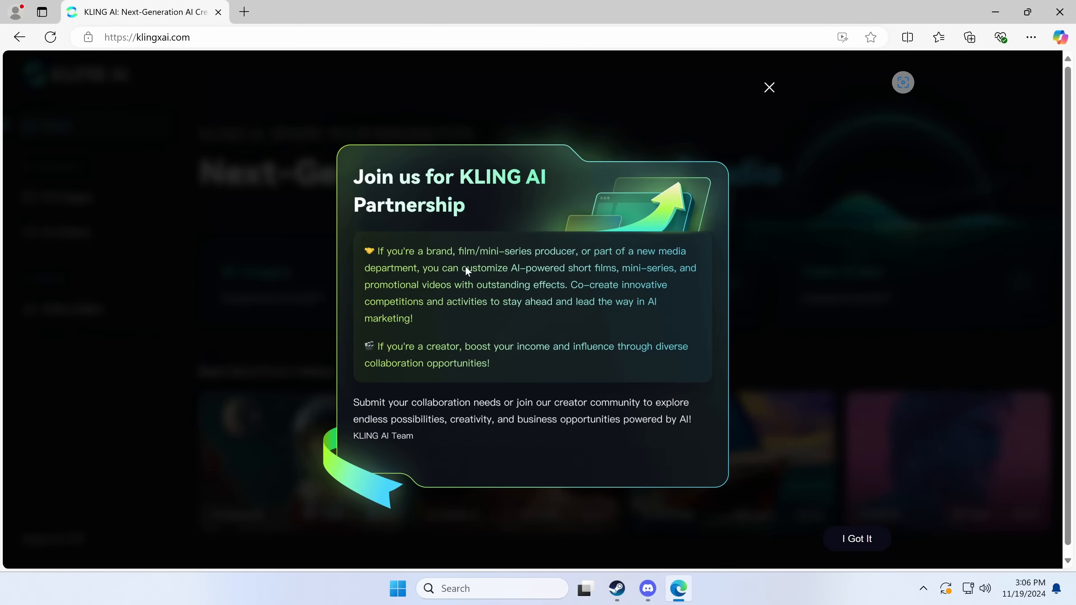
pyautogui.moveTo(404, 268)
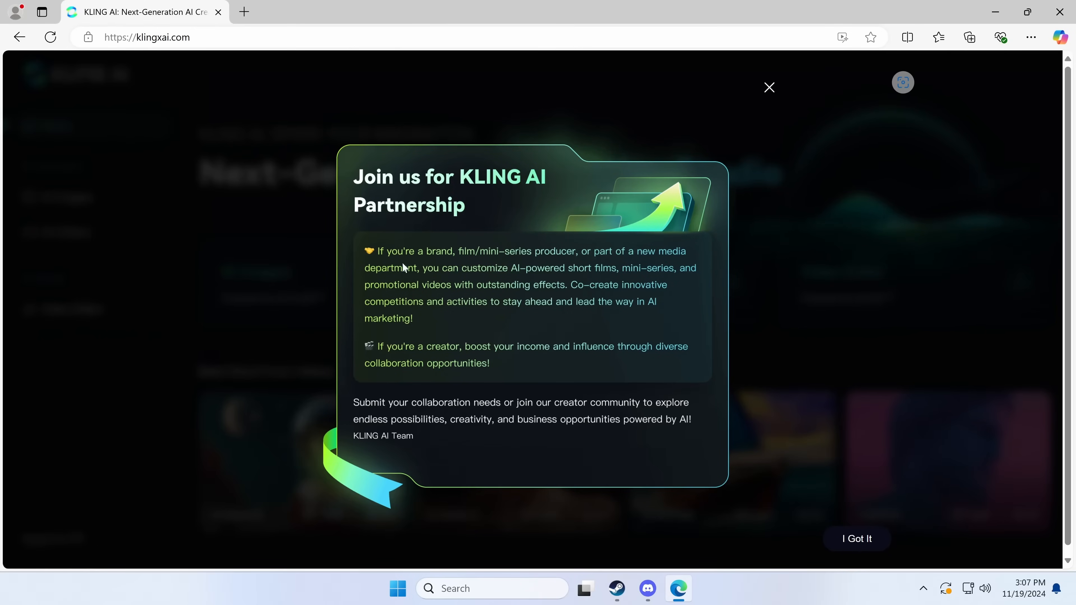
# Step: Dismiss the KLING AI partnership announcement to reveal the creative studio home page
pyautogui.click(769, 87)
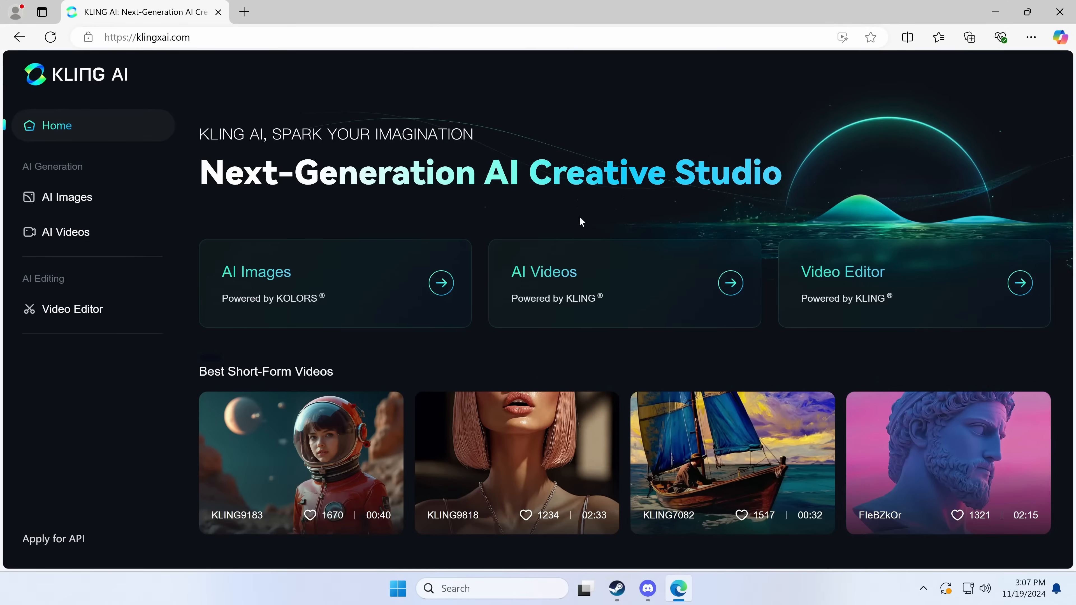
pyautogui.moveTo(394, 227)
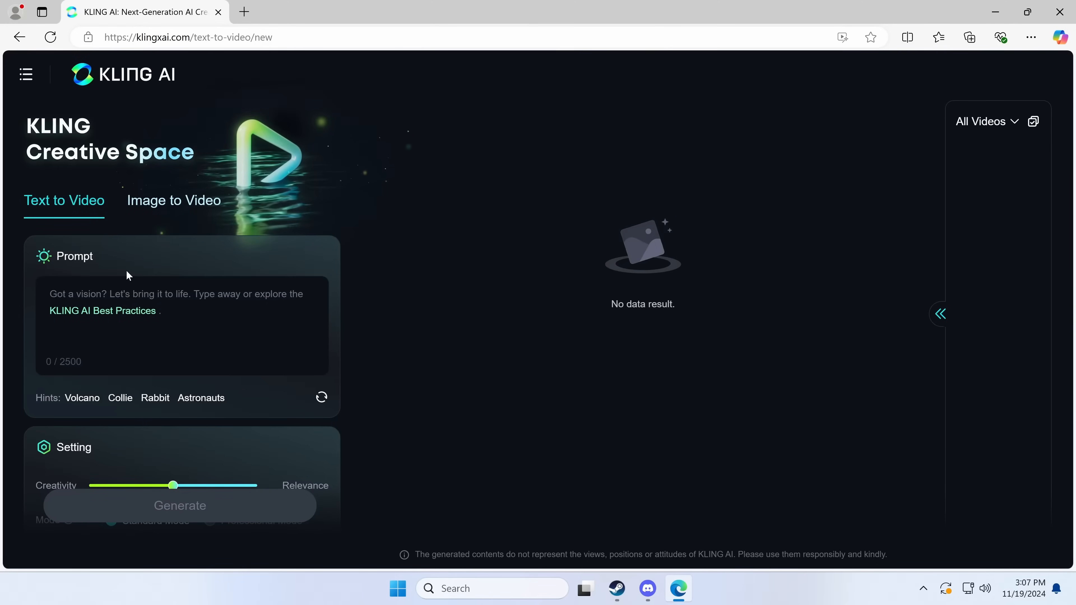
# Step: Submit a 'plain with cat ears' video prompt and wait until the file-ready notice appears
pyautogui.write('lain with cat ea')
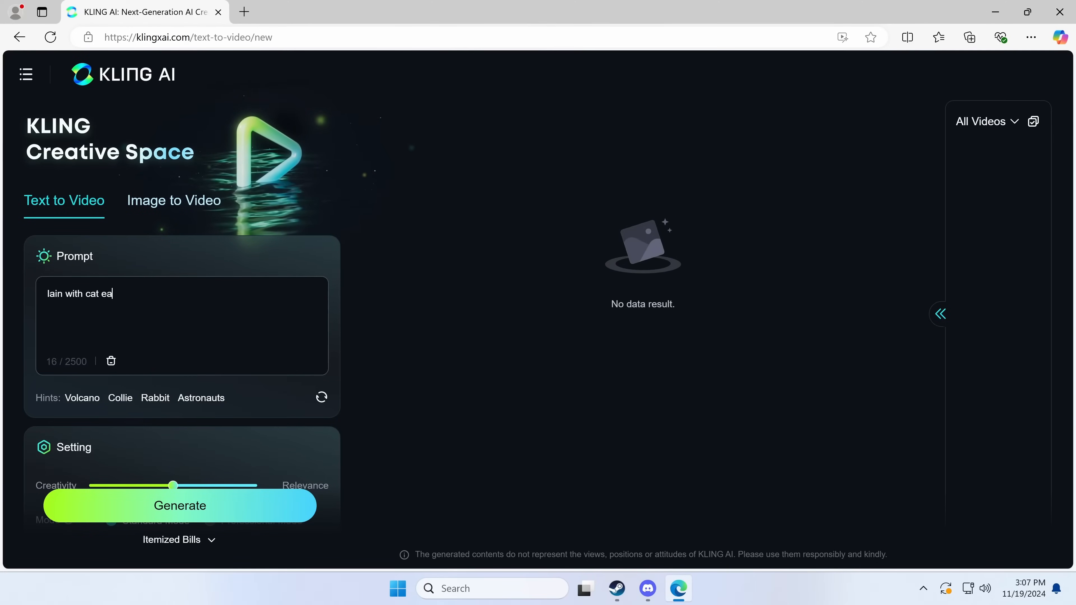
pyautogui.write('rs')
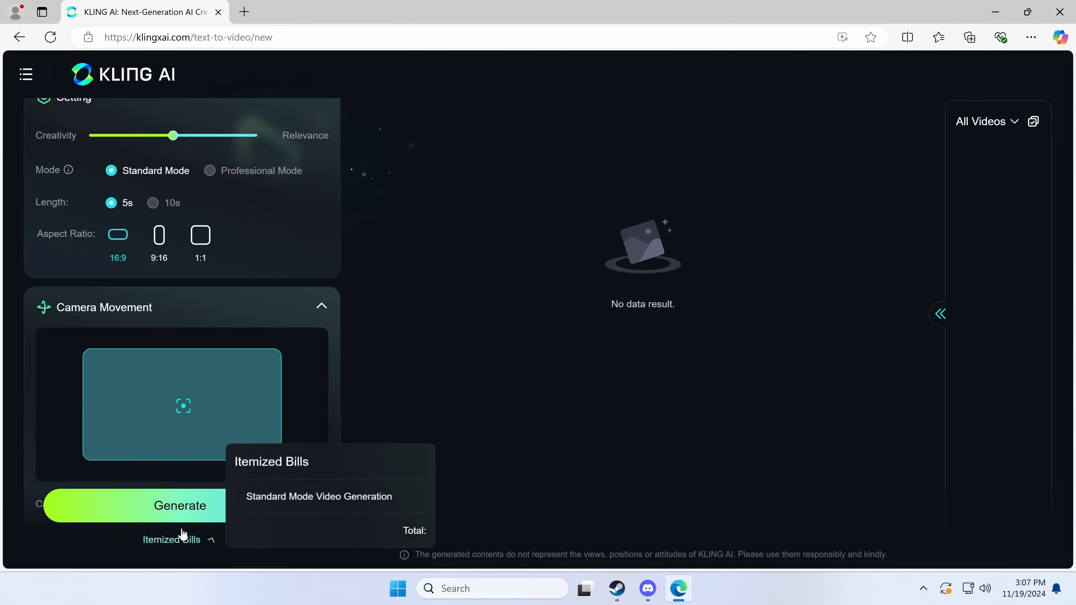
pyautogui.click(180, 506)
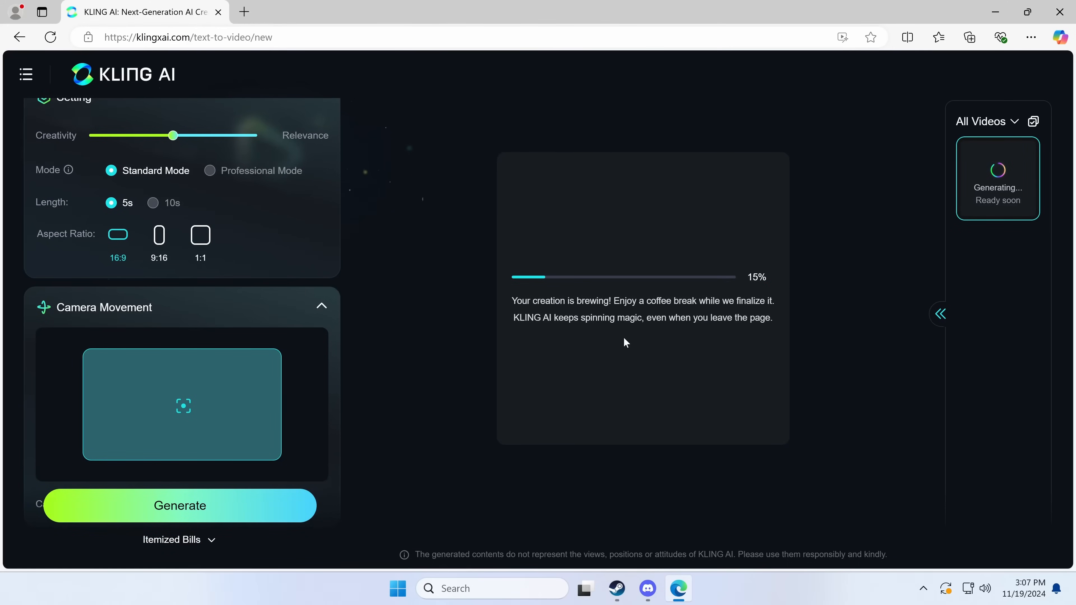
pyautogui.moveTo(409, 447)
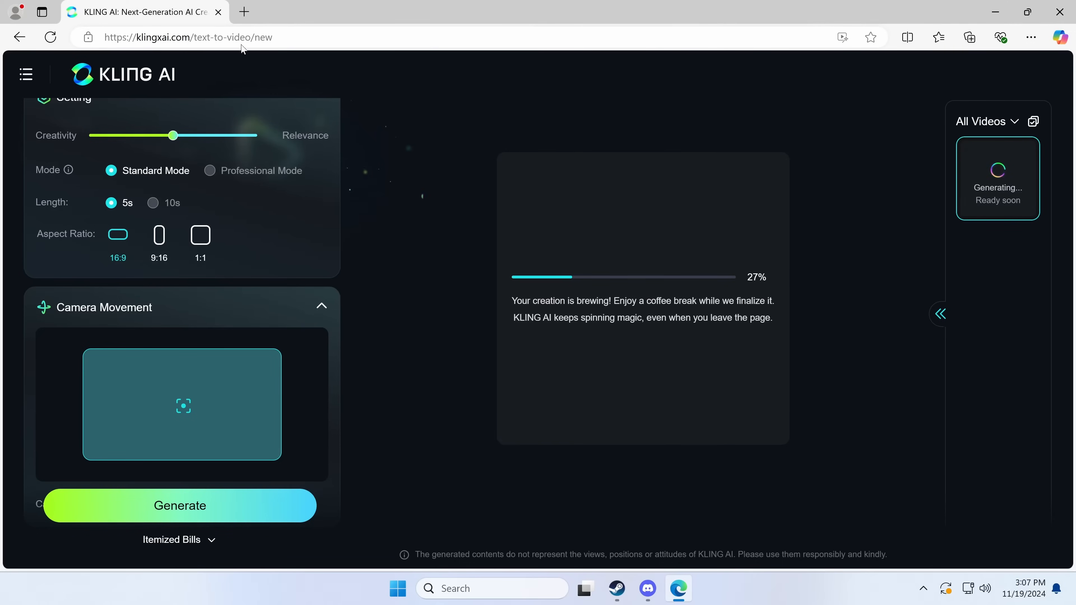
pyautogui.click(25, 74)
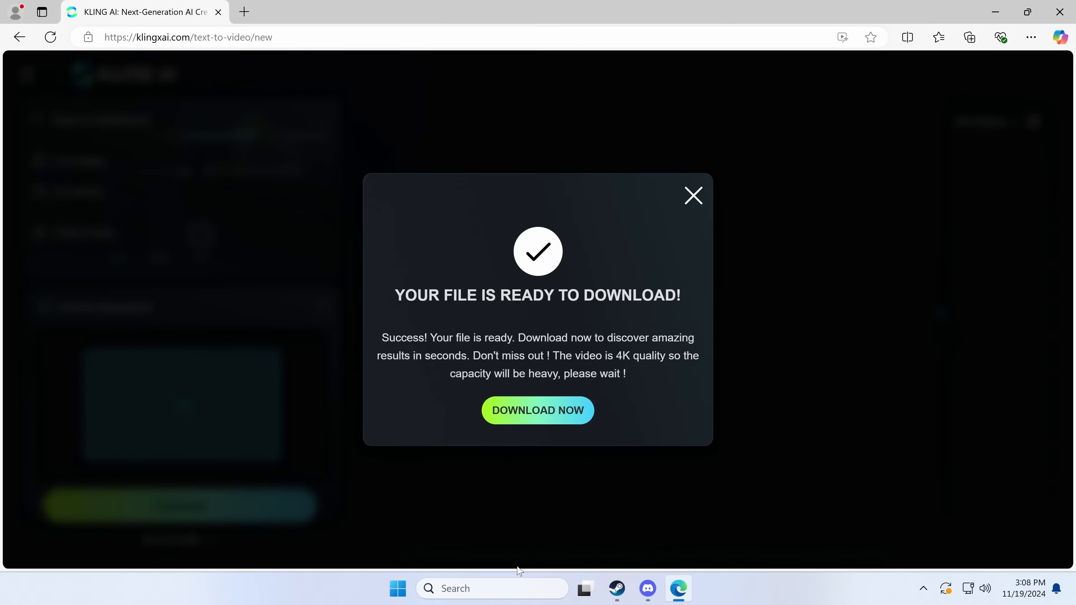
pyautogui.moveTo(623, 400)
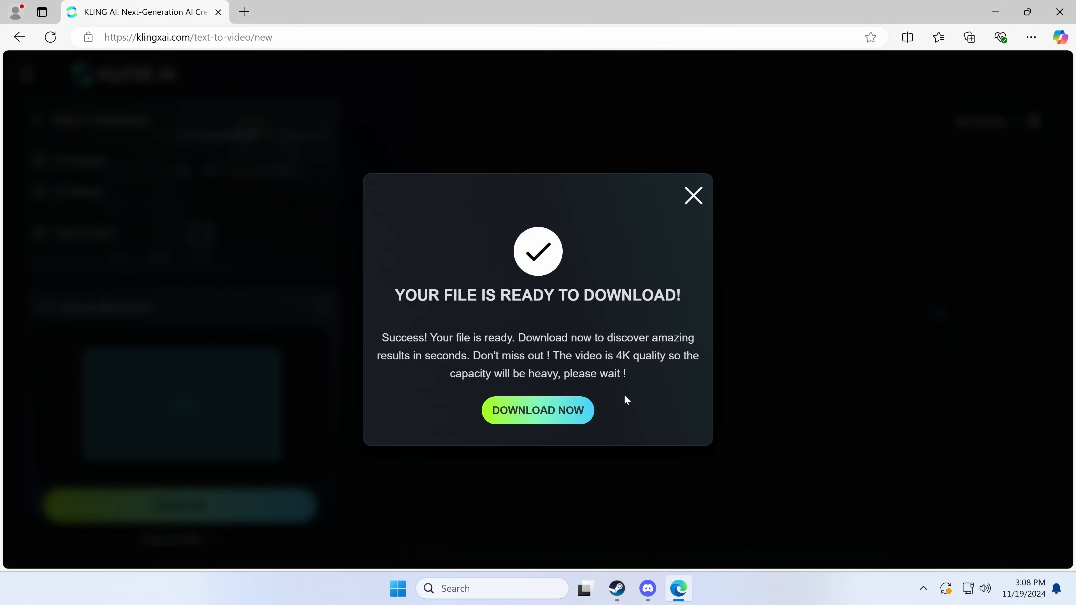
# Step: Download the generated file and open the Professional_videos_for_you archive
pyautogui.click(969, 37)
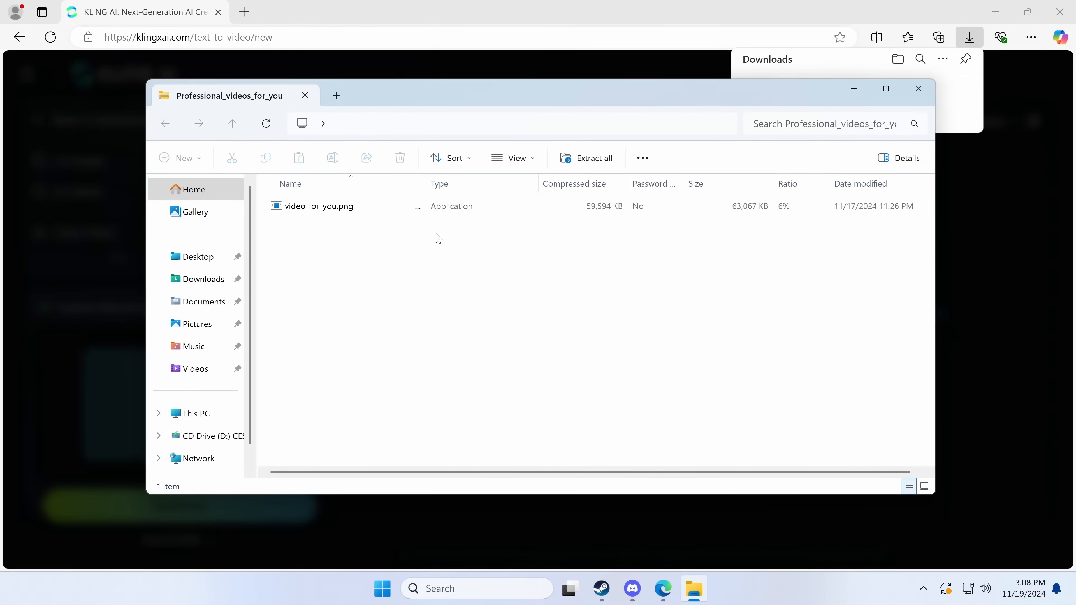
# Step: Extract video_for_you.png, inspect its details as a 61.5 MB .exe, and check its hash on VirusTotal
pyautogui.click(317, 206)
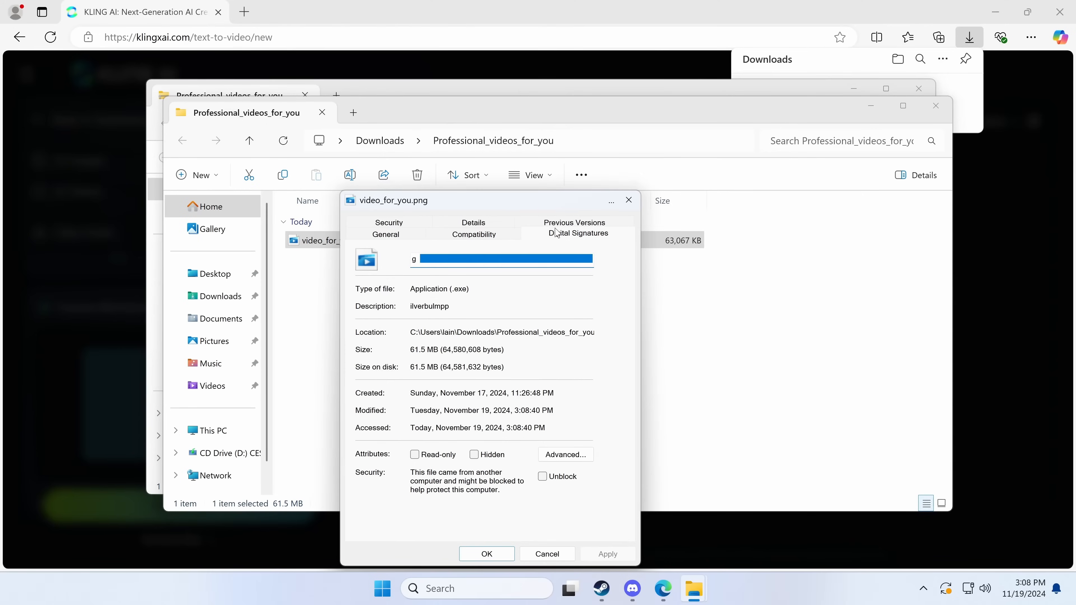
pyautogui.click(473, 233)
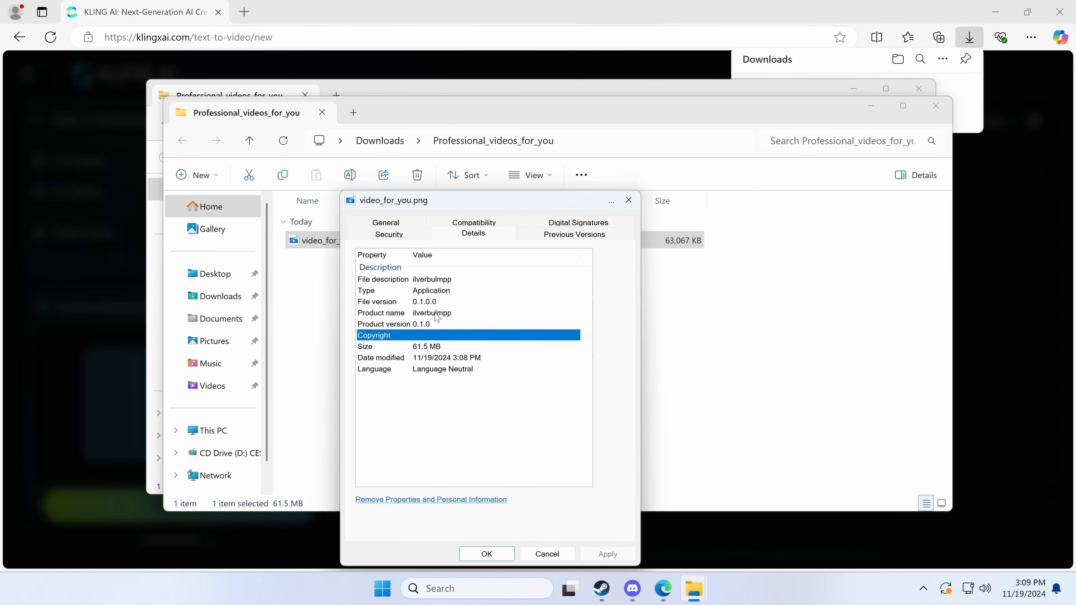
pyautogui.click(431, 290)
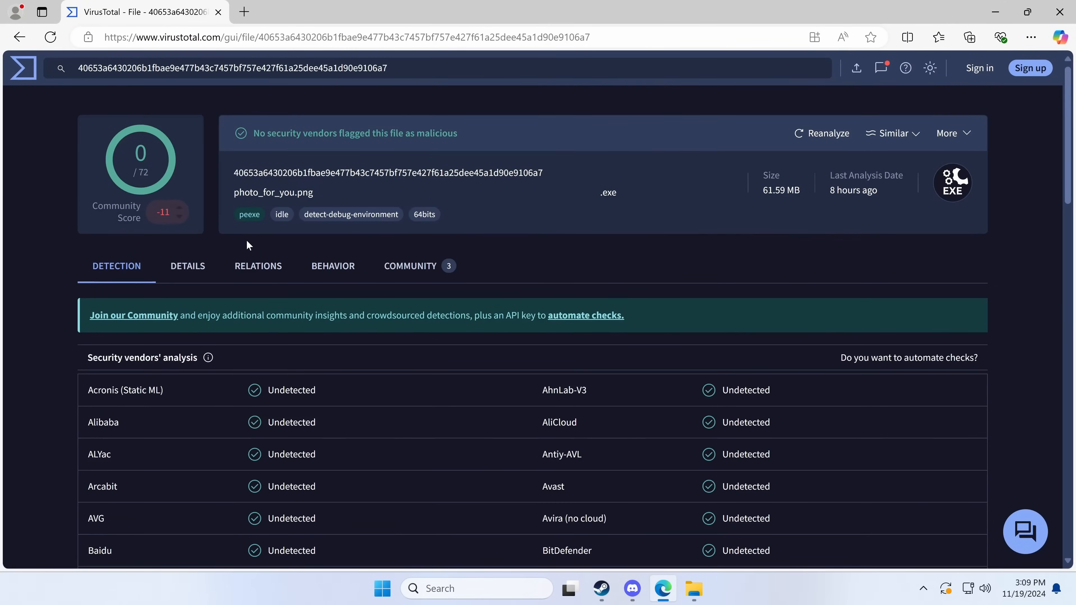
# Step: Read the VirusTotal community comment flagging the file as xworm RAT with score 10/10
pyautogui.click(409, 266)
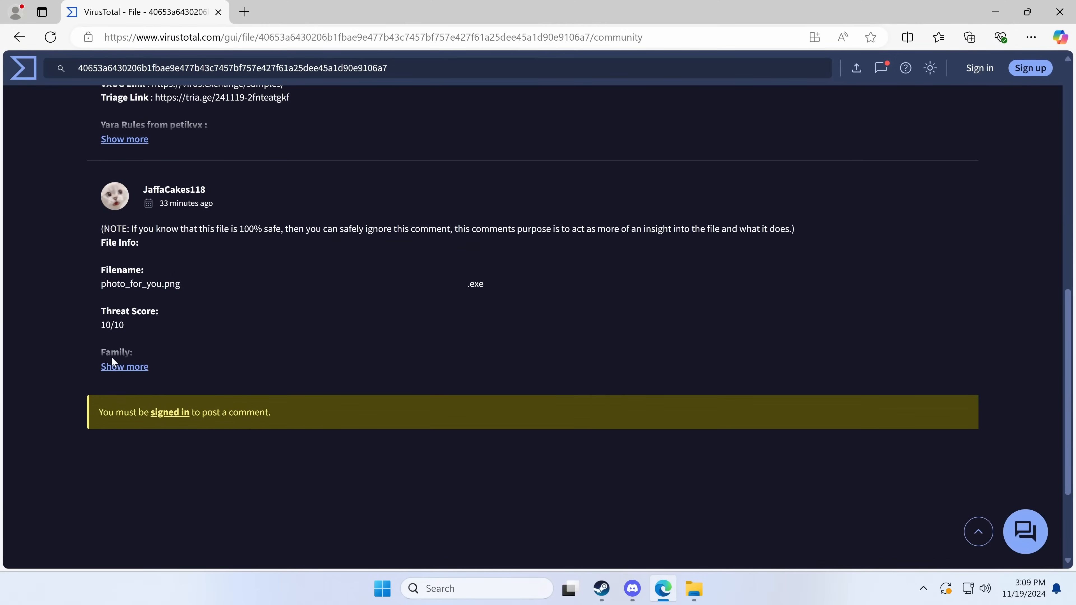
pyautogui.click(124, 366)
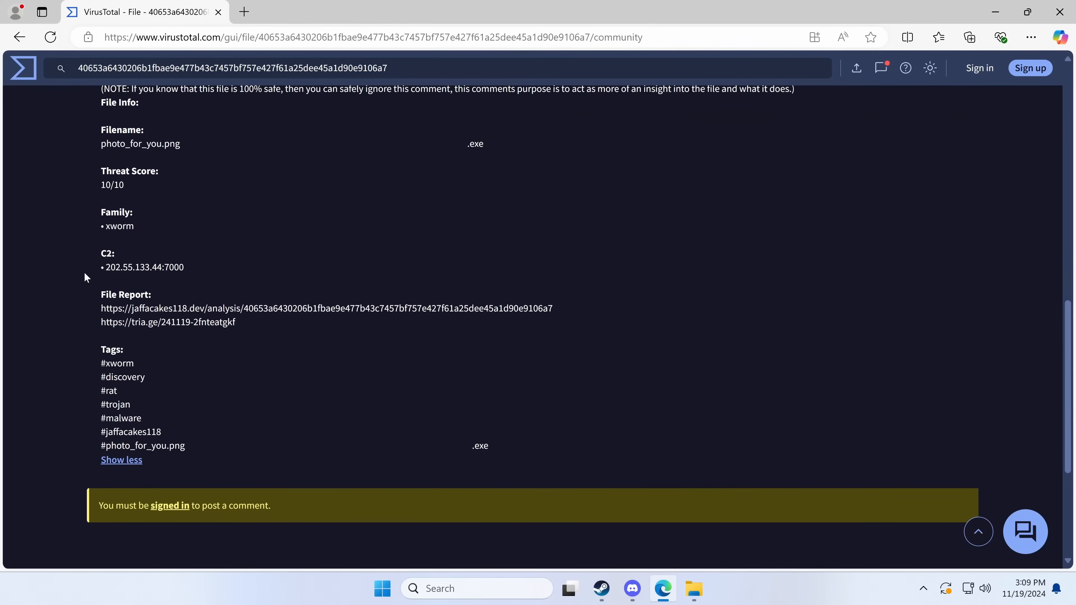
pyautogui.moveTo(101, 236); pyautogui.dragTo(186, 267)
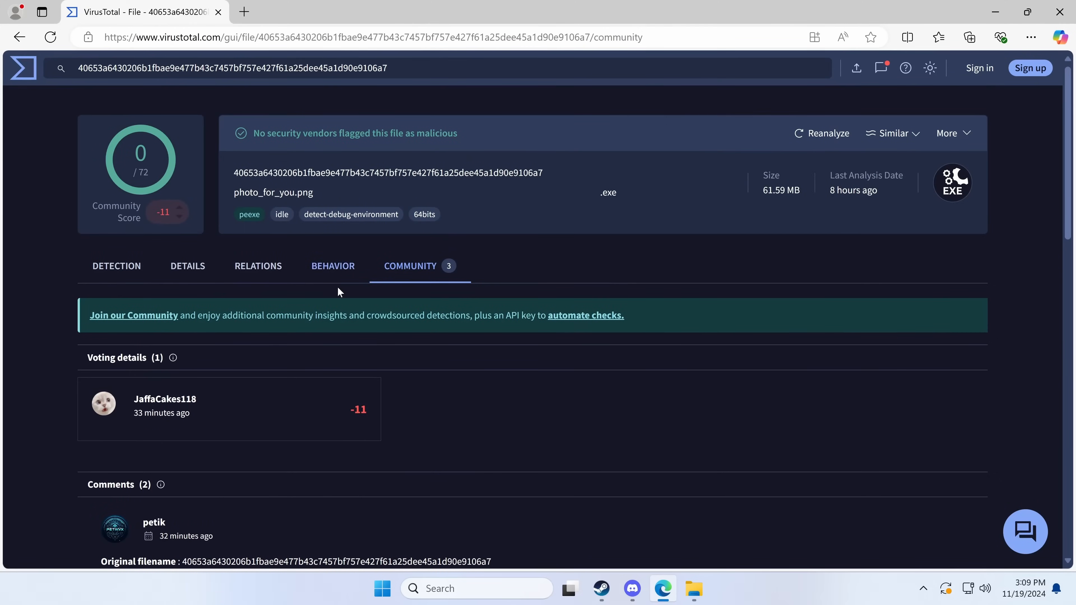
# Step: Return to the vendor detection results and request a fresh reanalysis of the file
pyautogui.click(116, 266)
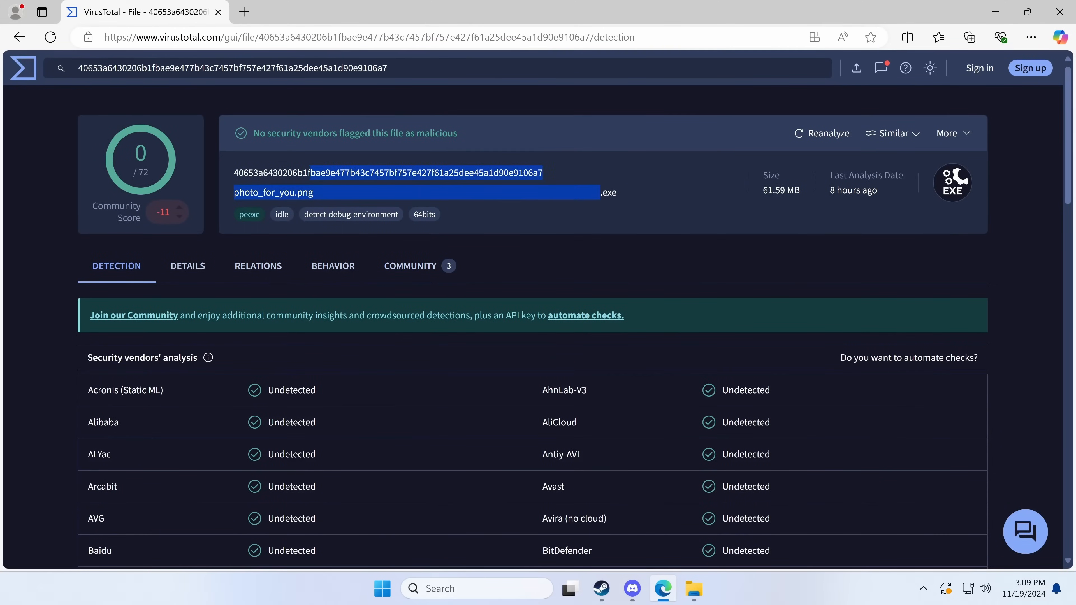
pyautogui.scroll(-3)
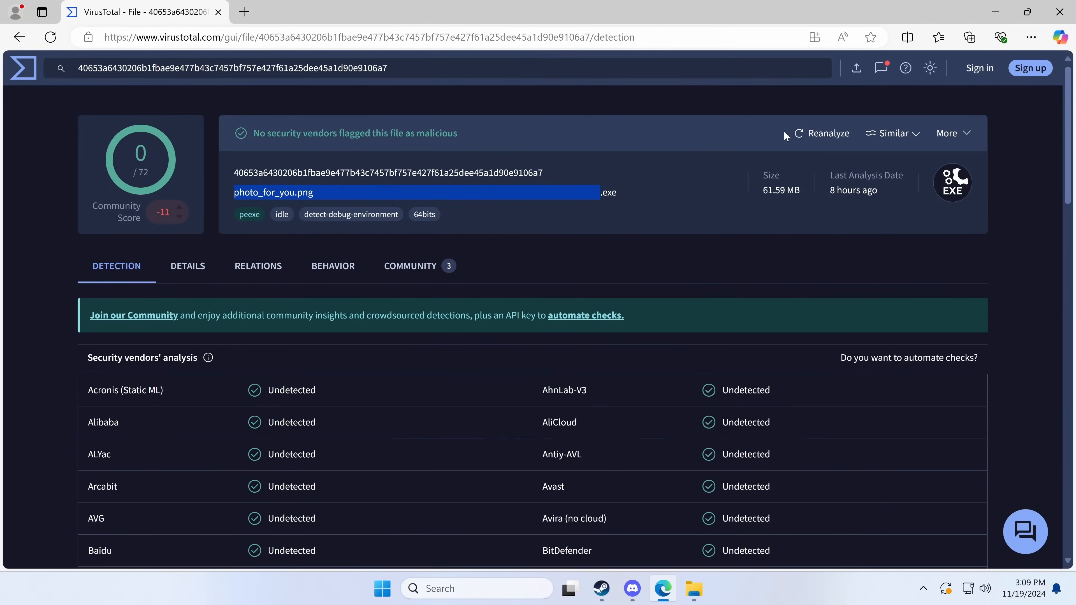
pyautogui.click(826, 134)
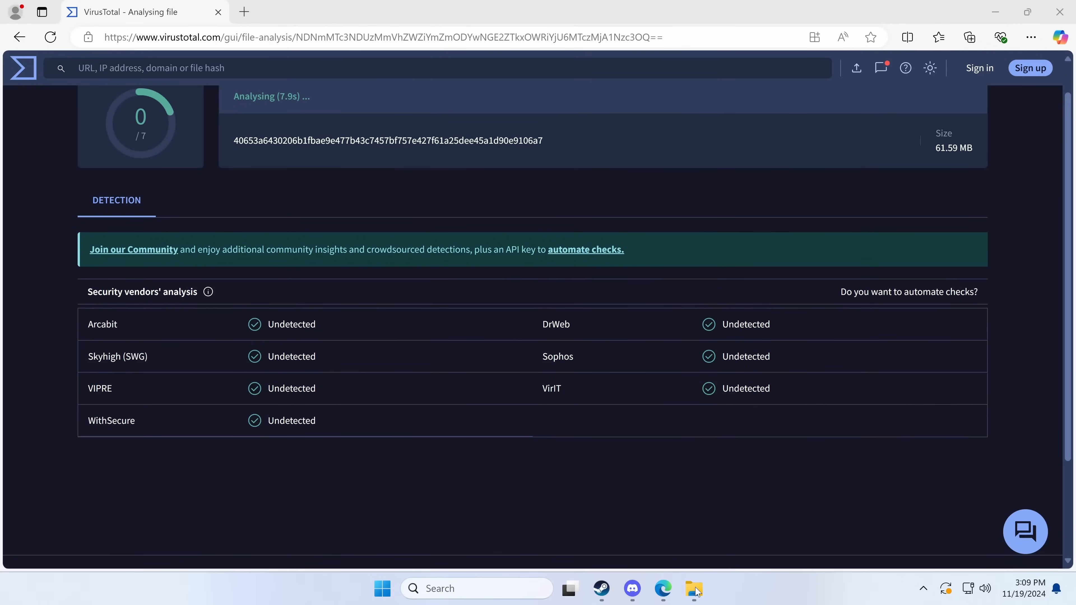
# Step: Launch die.exe despite SmartScreen and scan video_for_you.png.exe, inspecting the heuristic packer detection
pyautogui.click(693, 588)
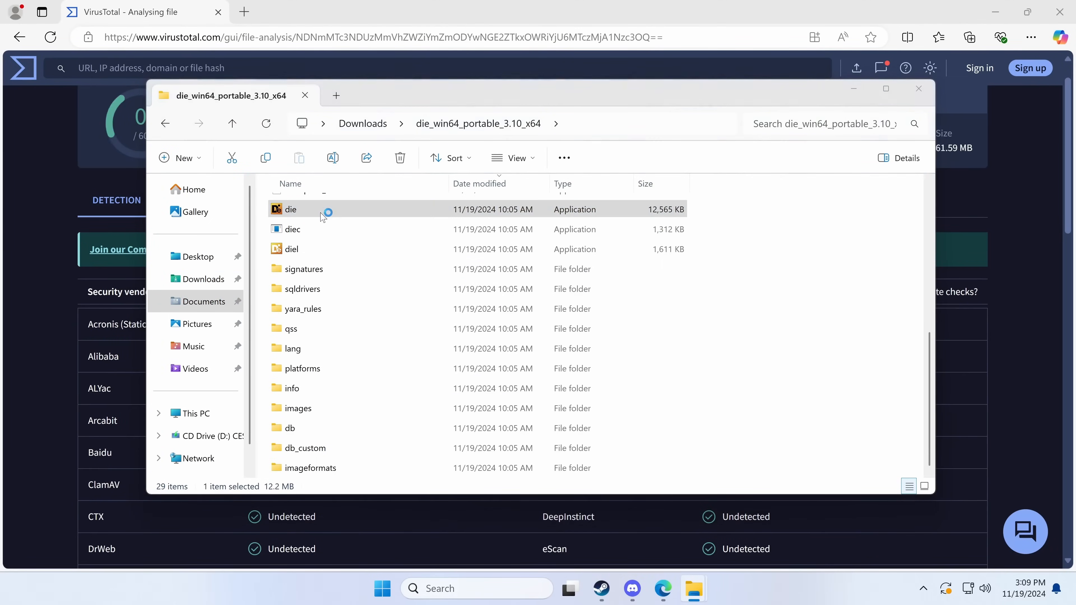
pyautogui.doubleClick(291, 209)
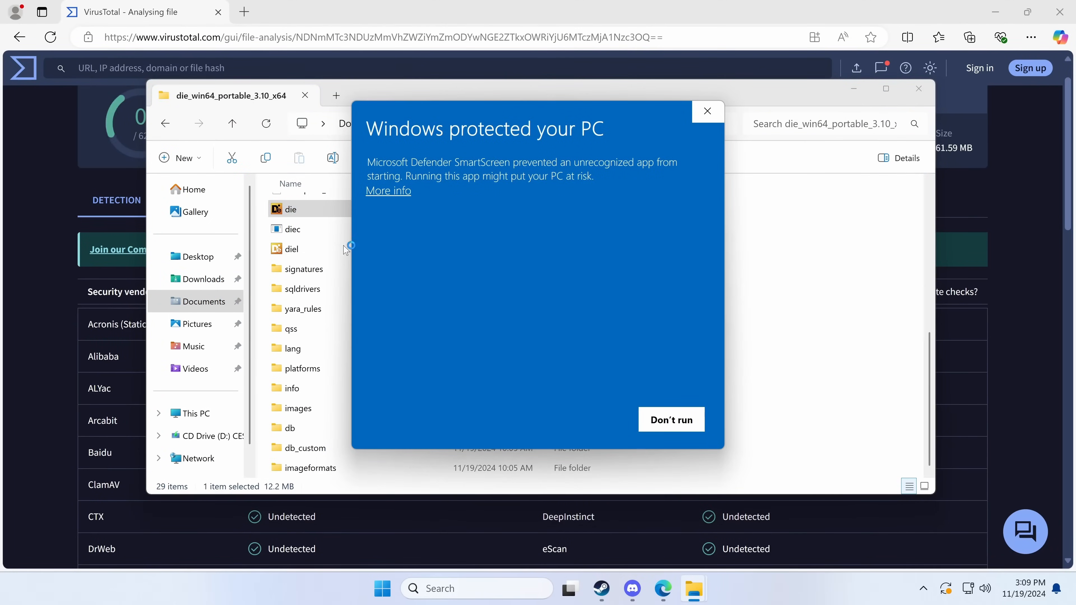
pyautogui.click(670, 419)
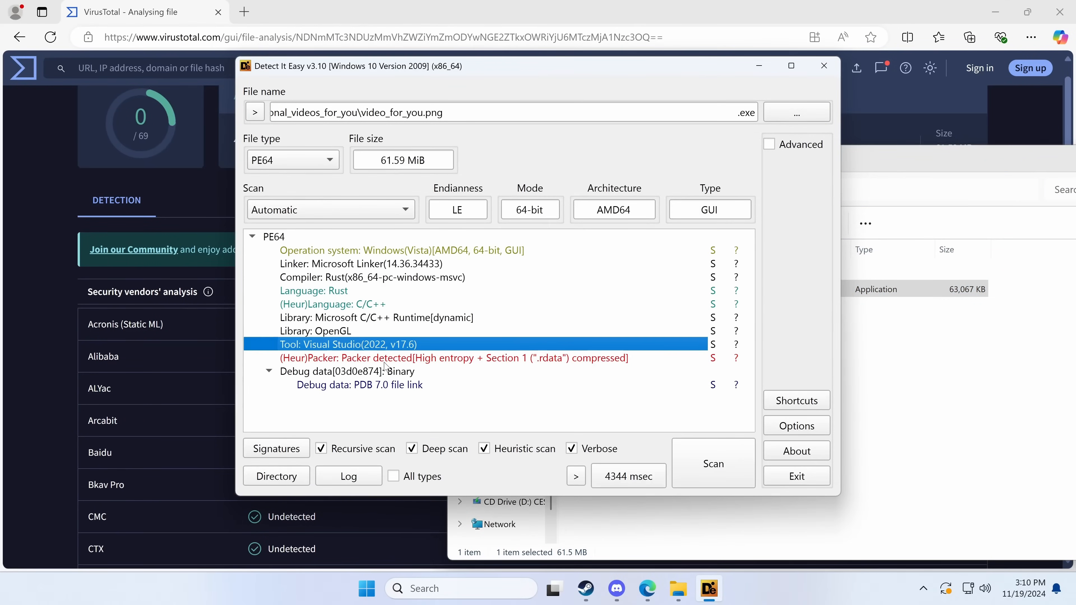
pyautogui.click(454, 358)
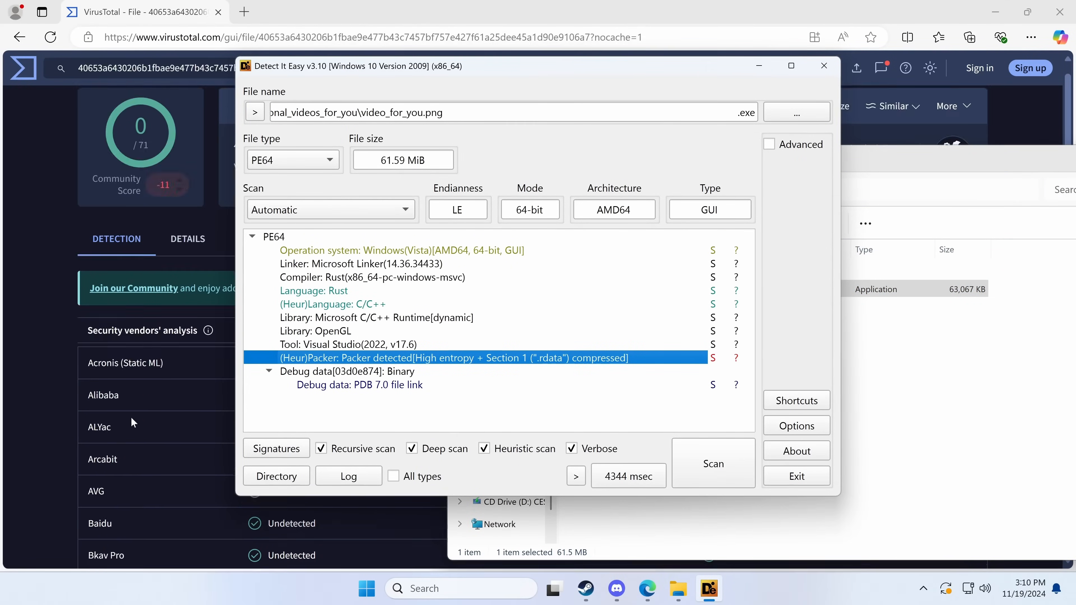
pyautogui.click(823, 66)
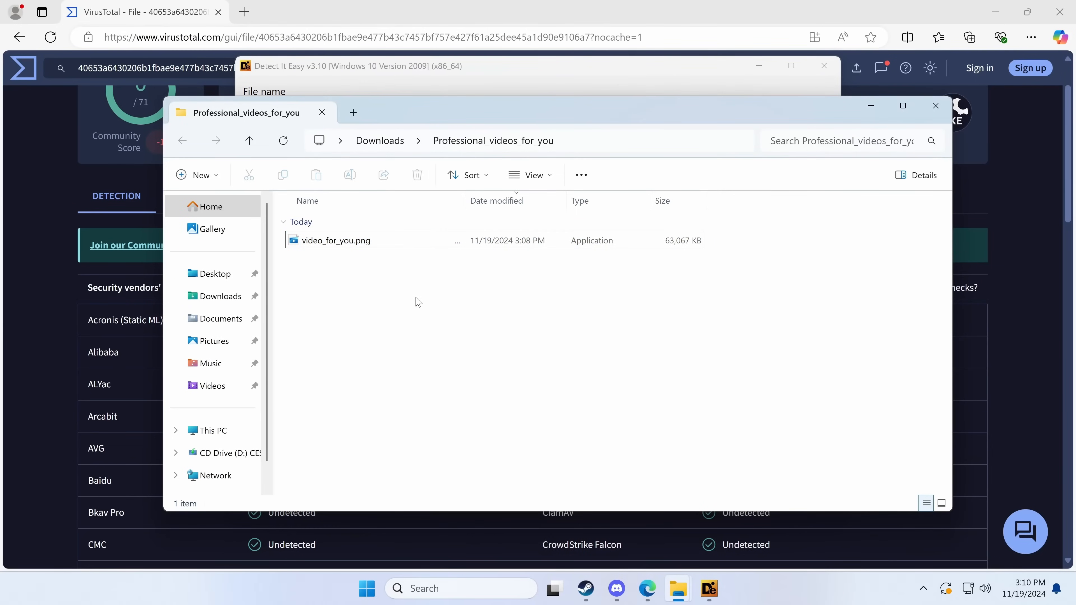
pyautogui.click(366, 588)
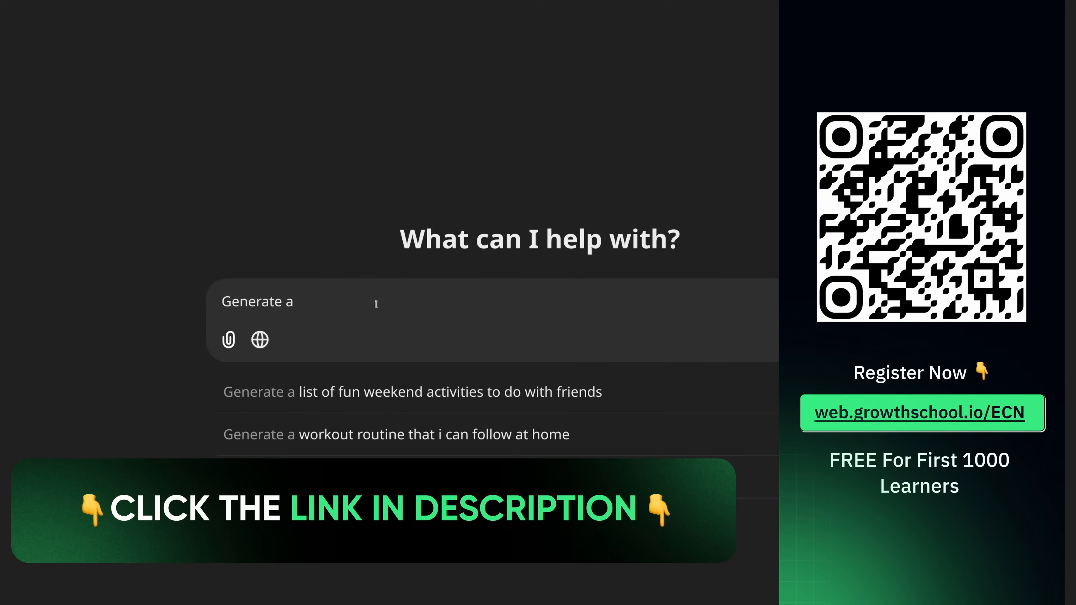
# Step: Ask ChatGPT for a quicksort implementation over f64 and read through the Rust answer and explanation
pyautogui.write('quicksort i')
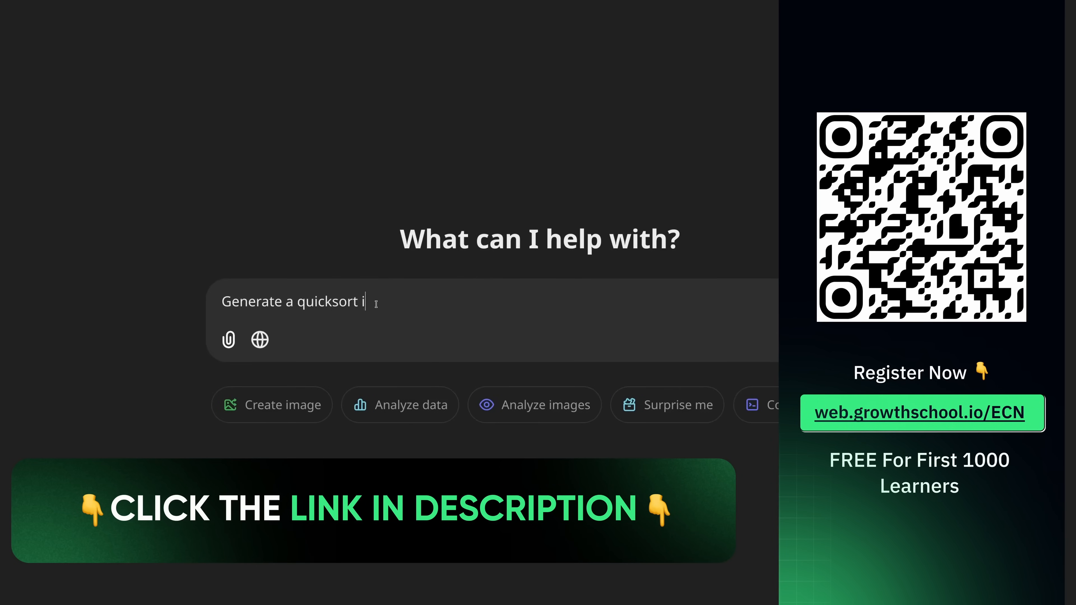
pyautogui.write('mplementation over f')
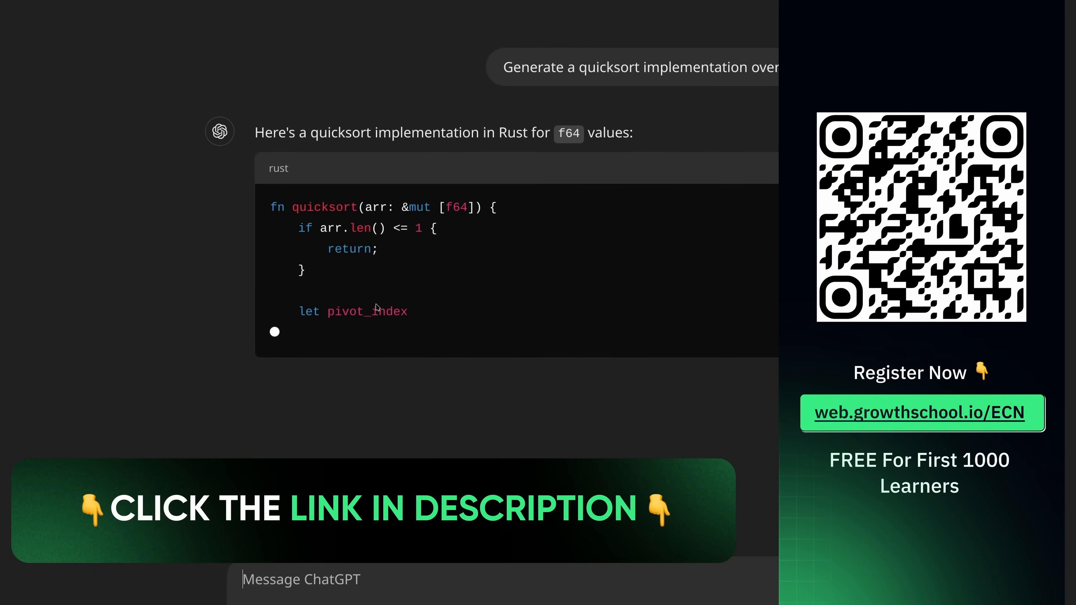
pyautogui.scroll(-3)
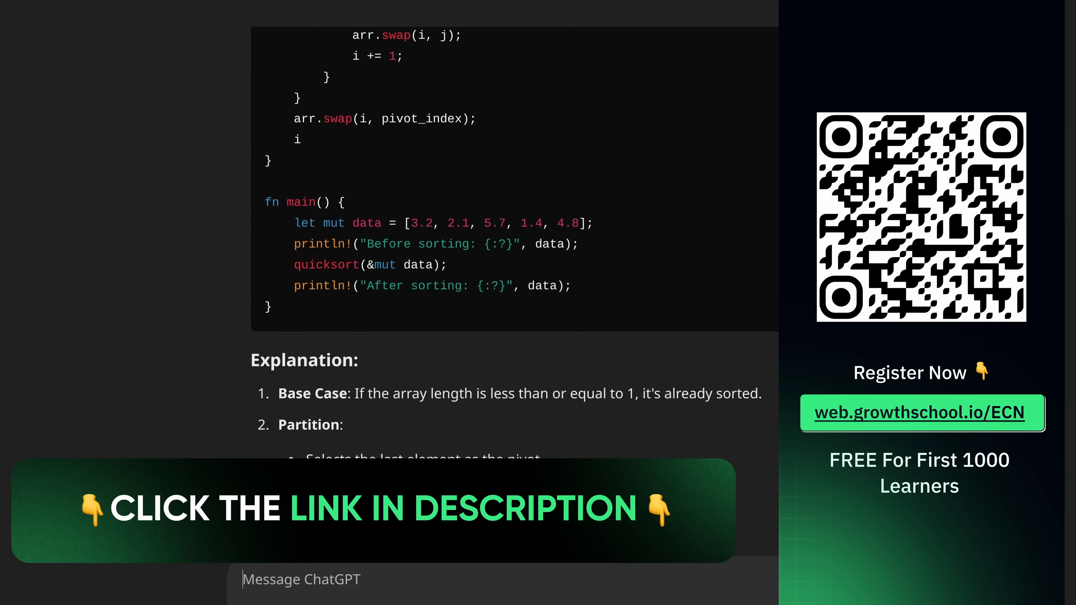
pyautogui.scroll(-3)
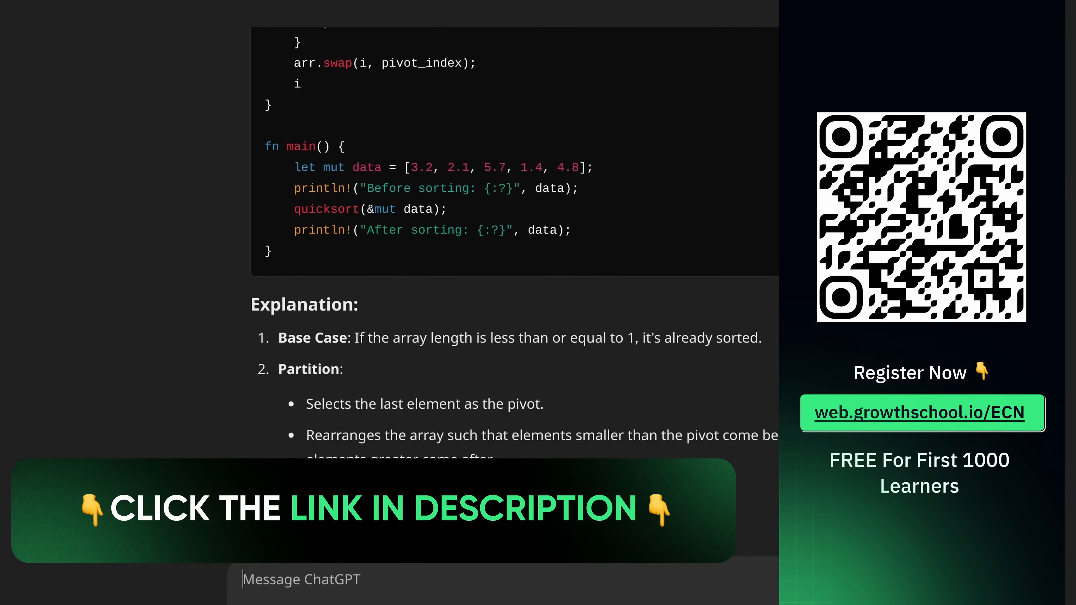
pyautogui.scroll(-3)
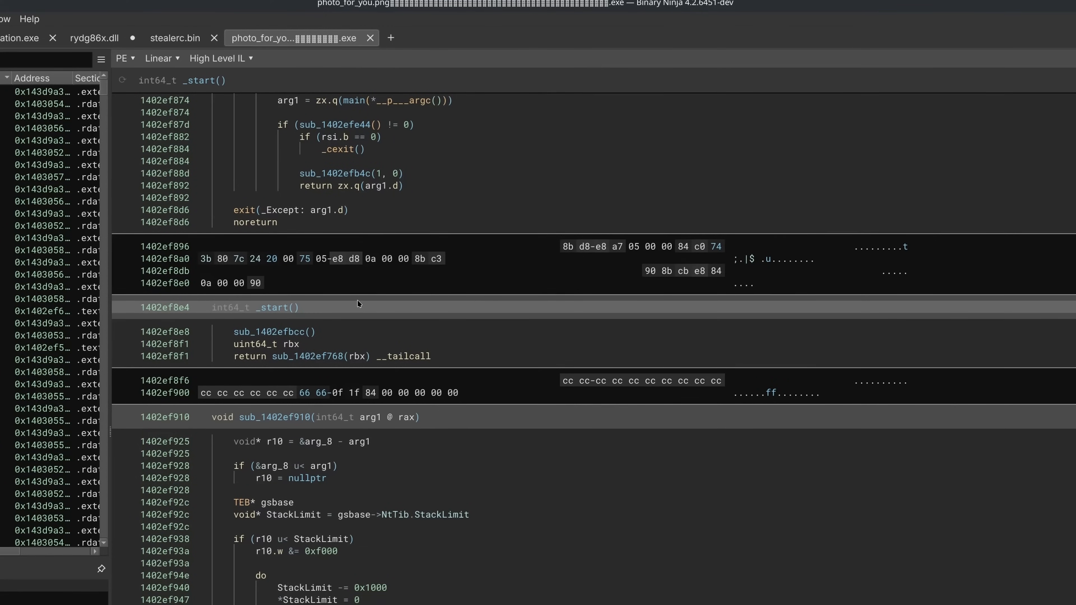
# Step: Navigate from _start into the tail-called sub_1402ef768 (__scrt_common_main_seh) decompilation
pyautogui.click(309, 357)
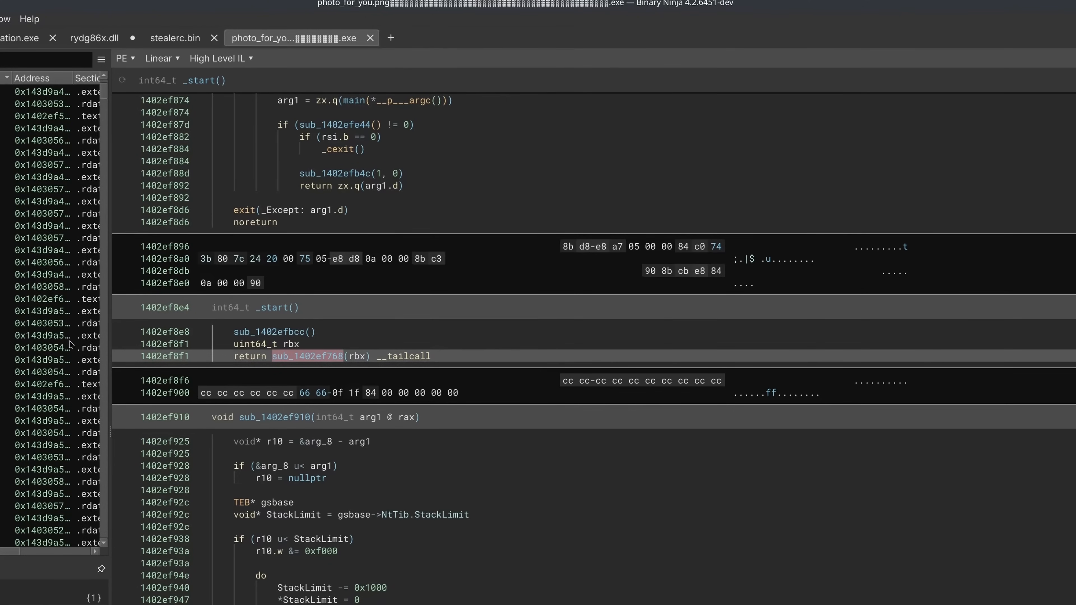
pyautogui.scroll(-3)
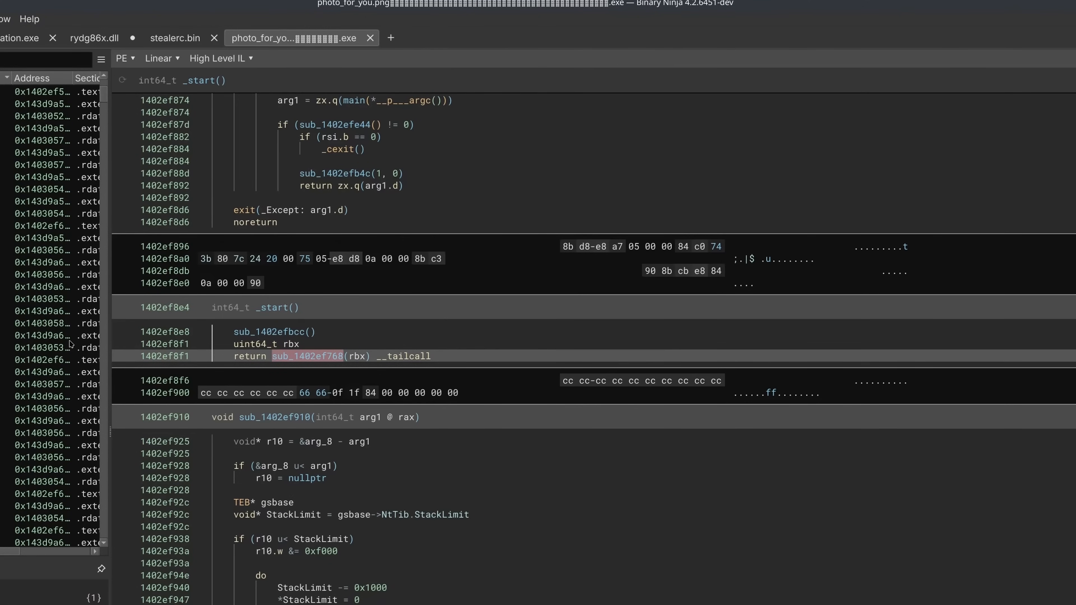
pyautogui.moveTo(295, 426)
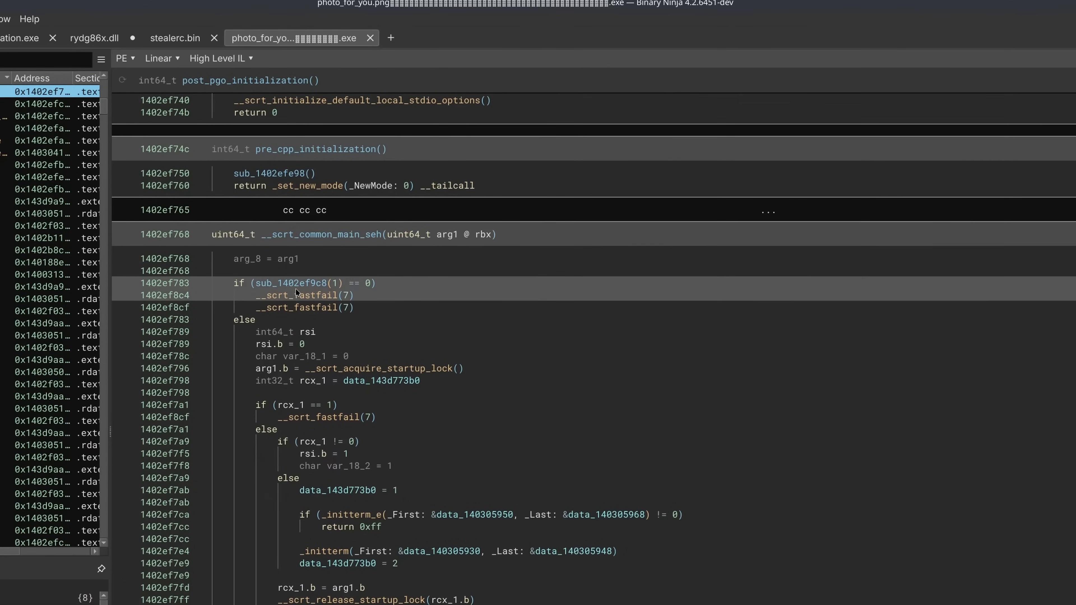
# Step: Browse the .rdata section via Memory Map, revealing the winnit/wellknows.dll path, embedded MZ image and zipped Python Crypto files
pyautogui.click(159, 59)
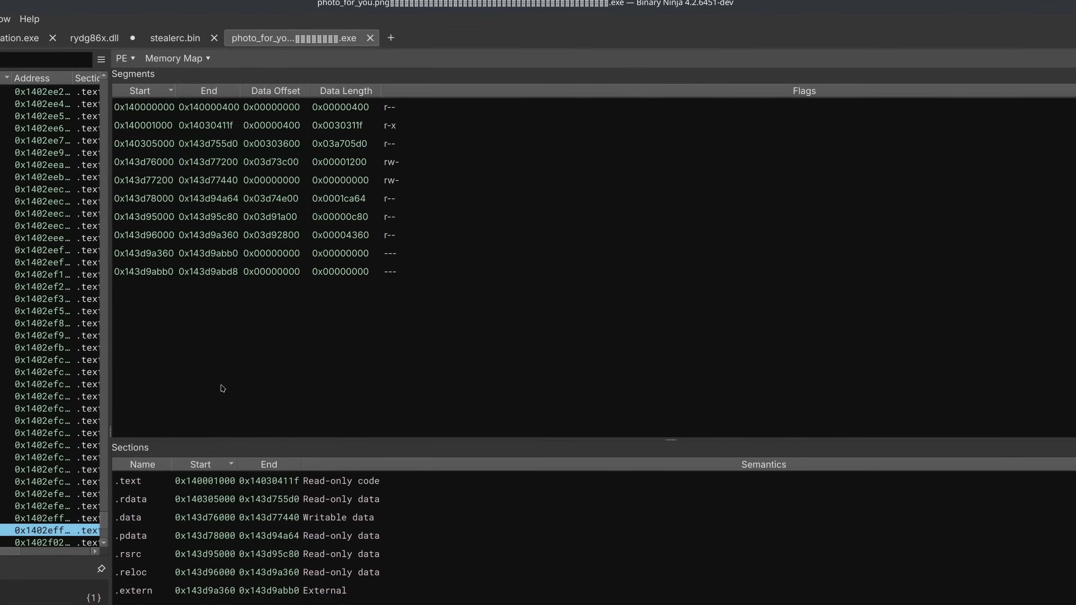
pyautogui.click(162, 498)
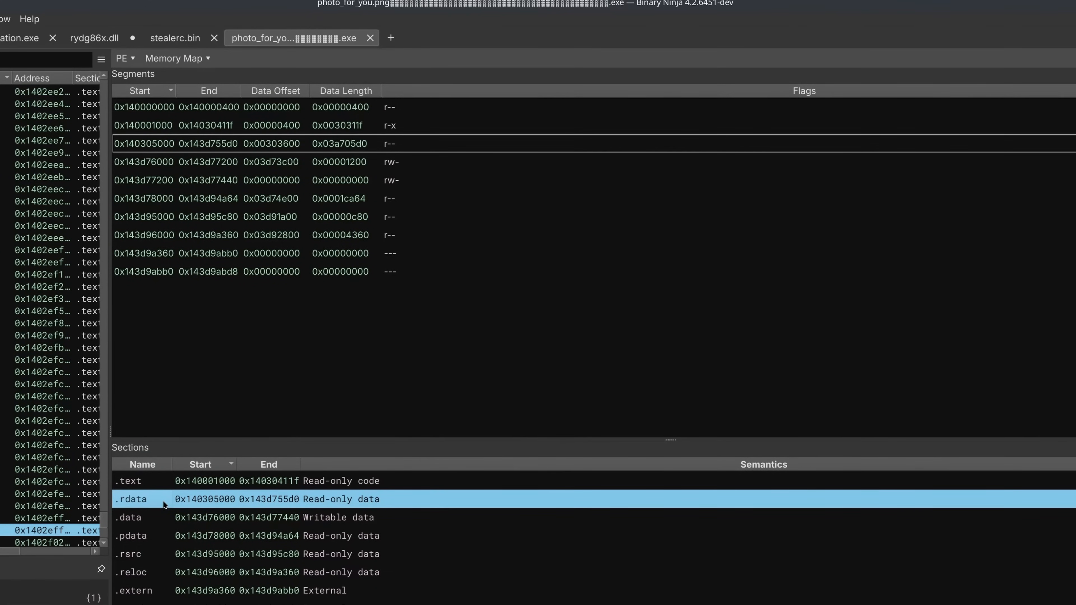
pyautogui.doubleClick(131, 499)
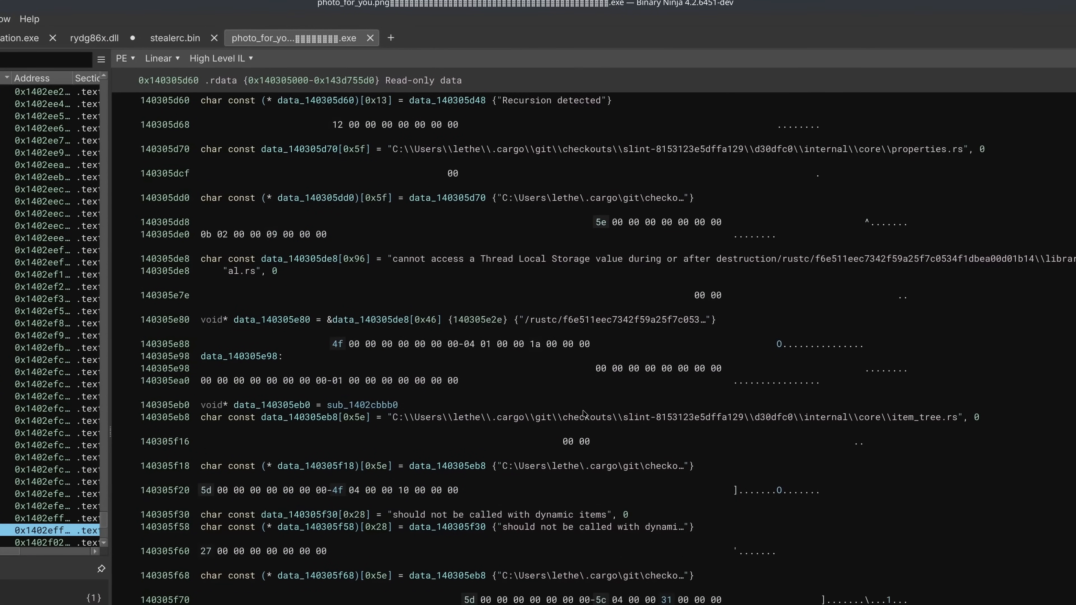
pyautogui.scroll(-3)
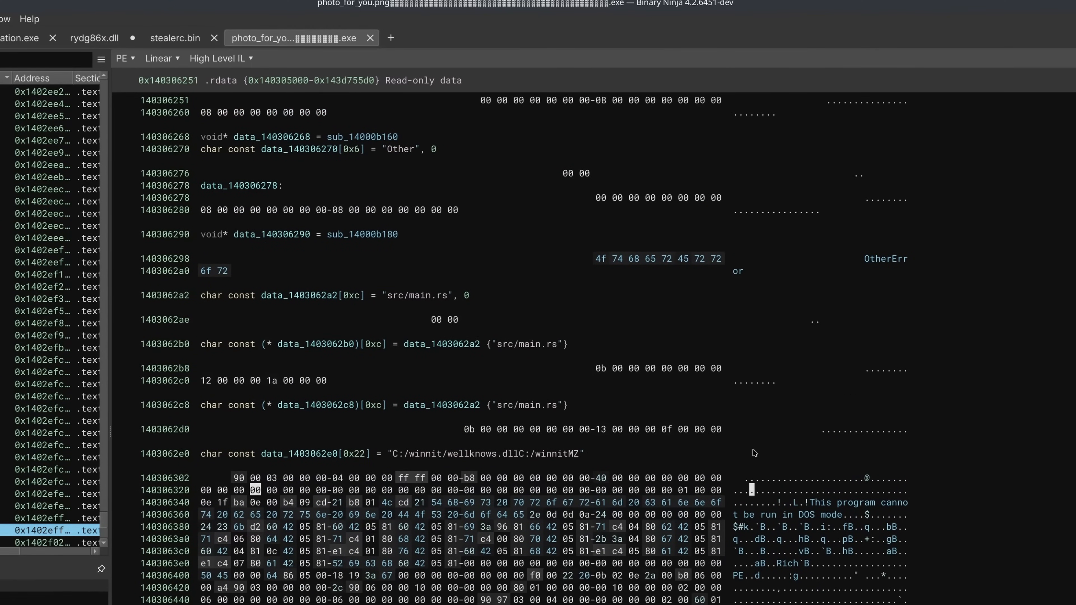
pyautogui.moveTo(564, 455)
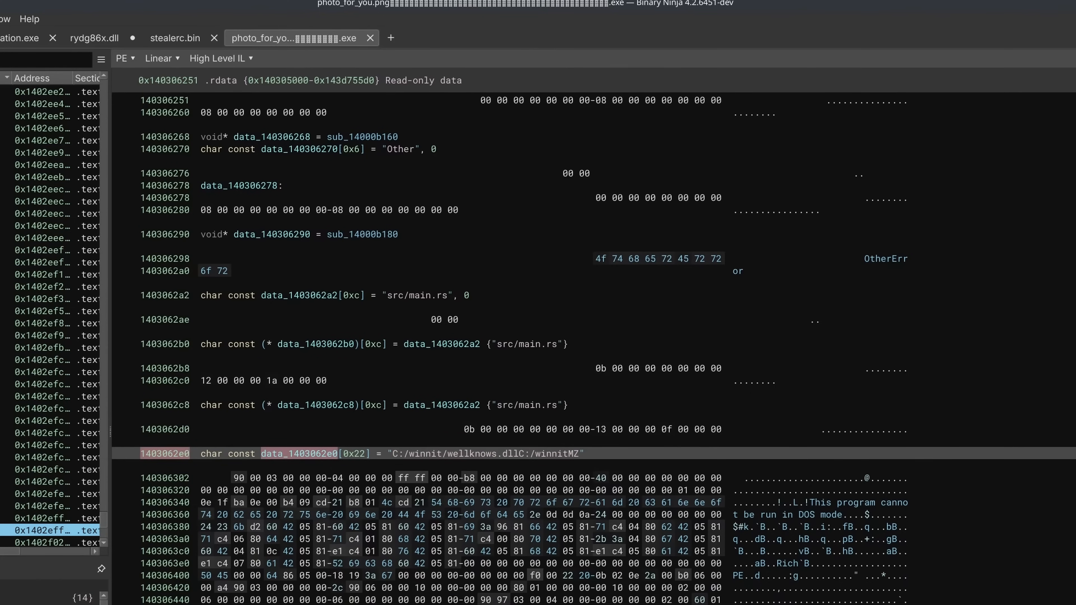
pyautogui.scroll(-3)
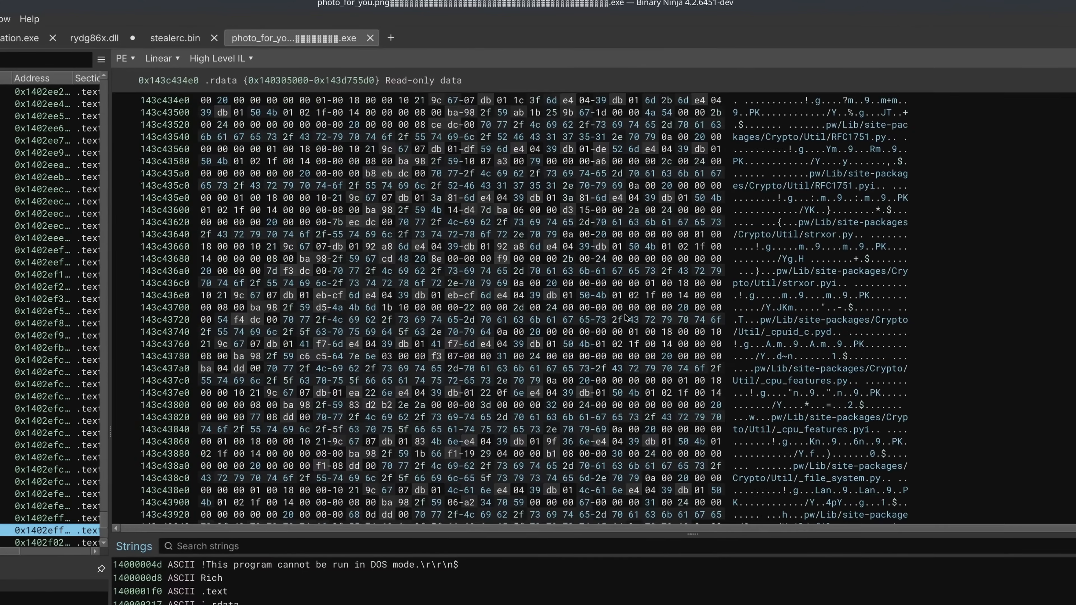
# Step: Switch to the photoforyou_ext DLL and decompile its wellknowx export writing C:/winnit/pat.exe from PK data
pyautogui.click(424, 37)
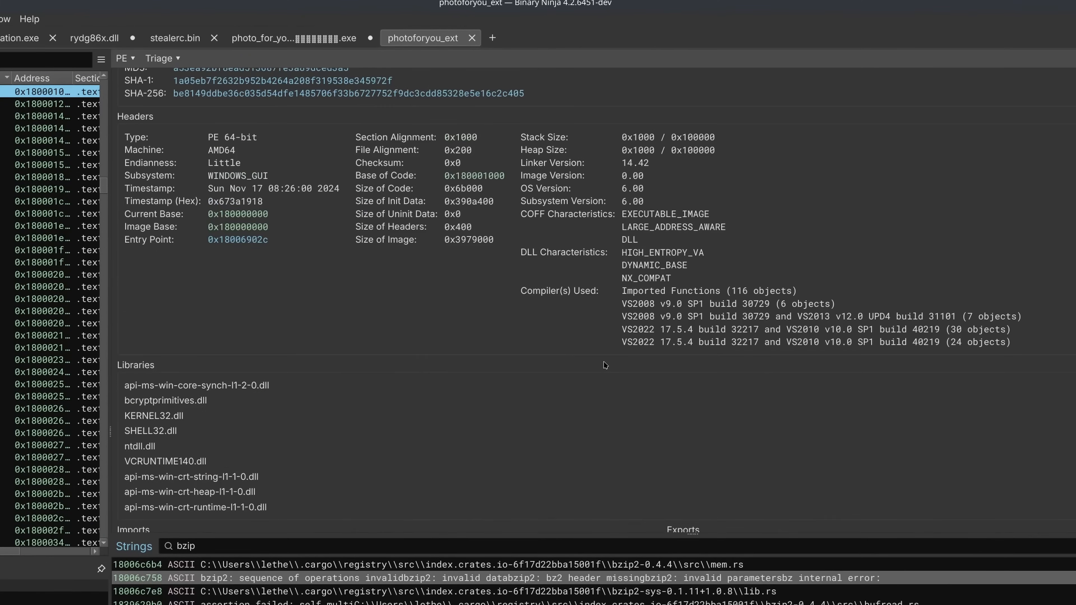
pyautogui.scroll(-3)
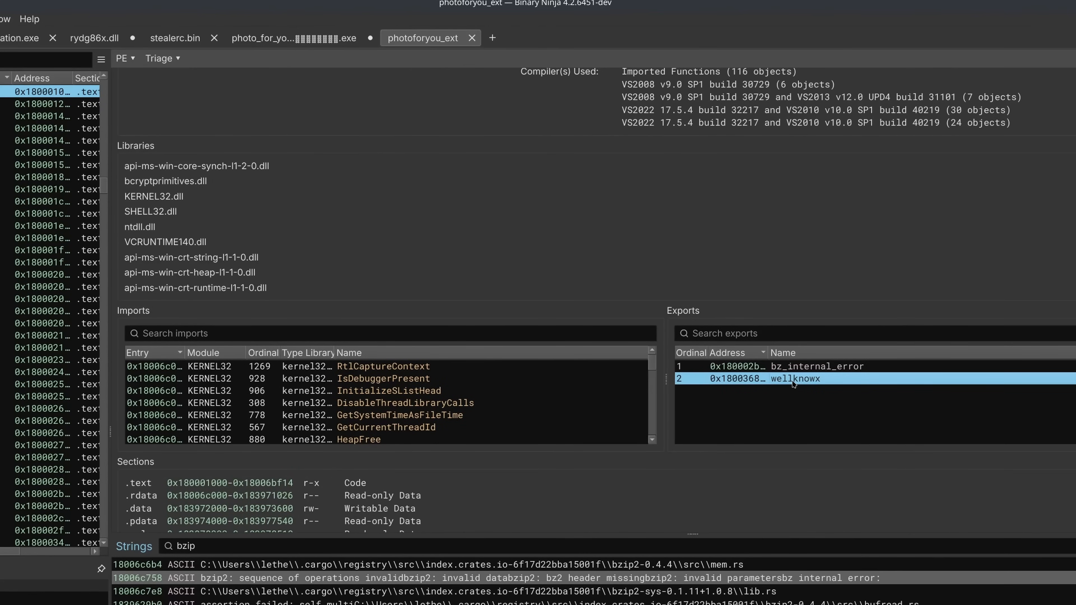
pyautogui.doubleClick(793, 378)
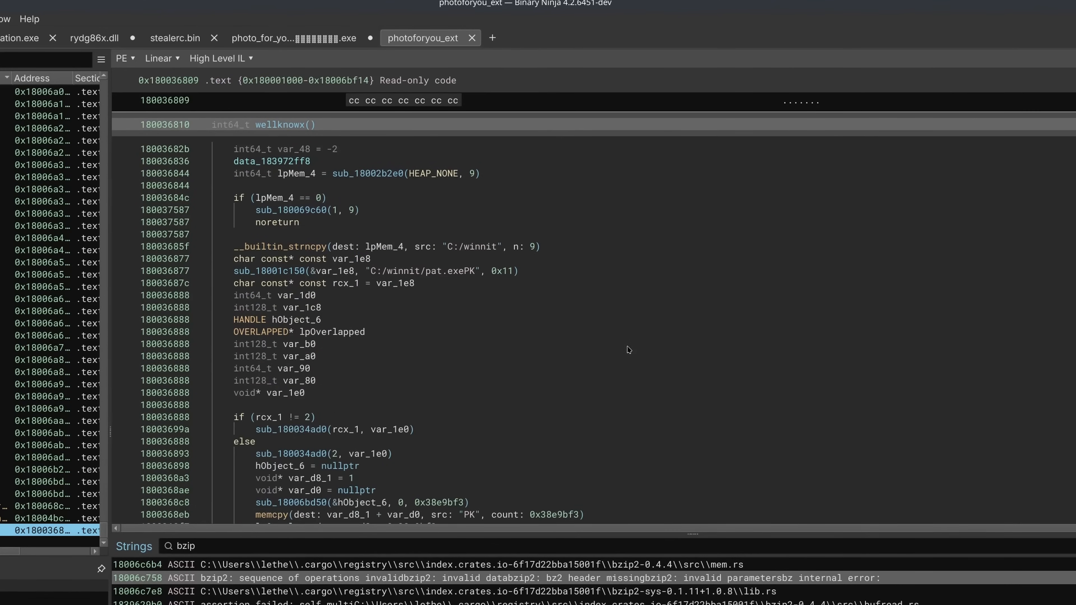
pyautogui.moveTo(464, 253)
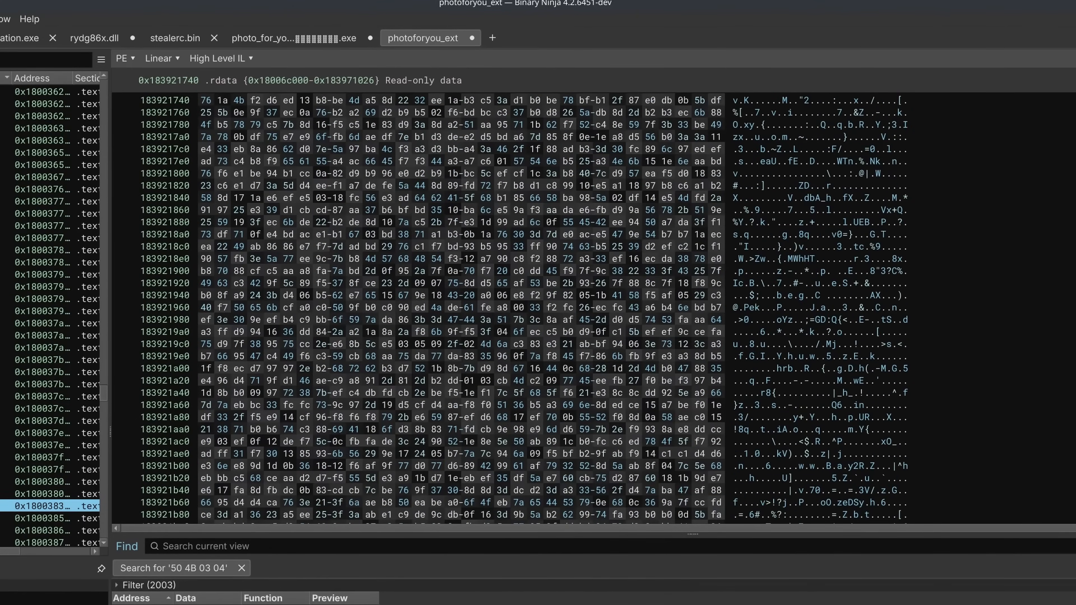
pyautogui.scroll(-3)
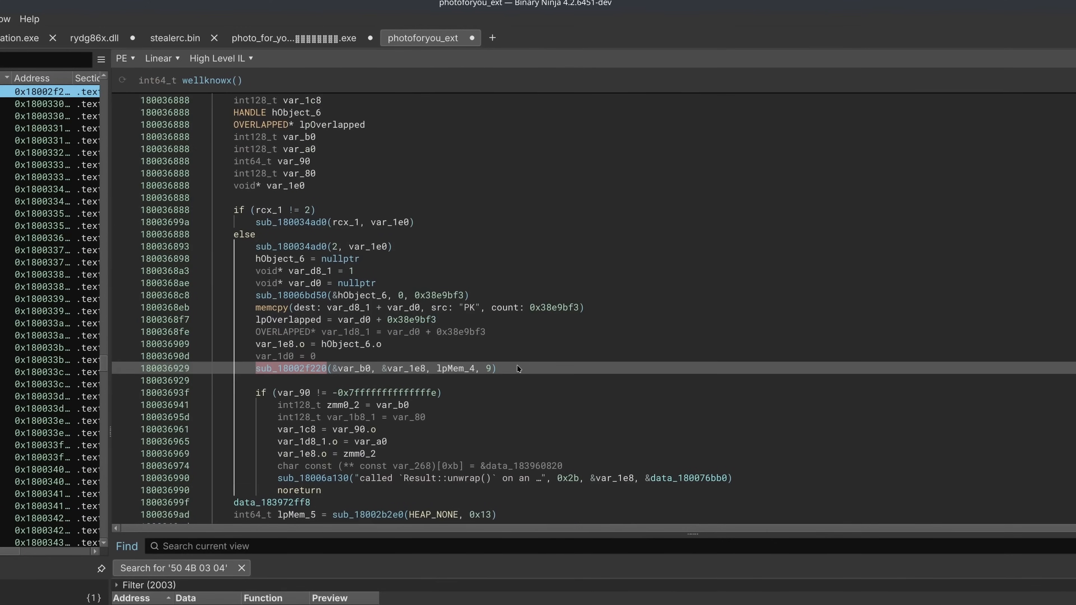
pyautogui.moveTo(511, 369)
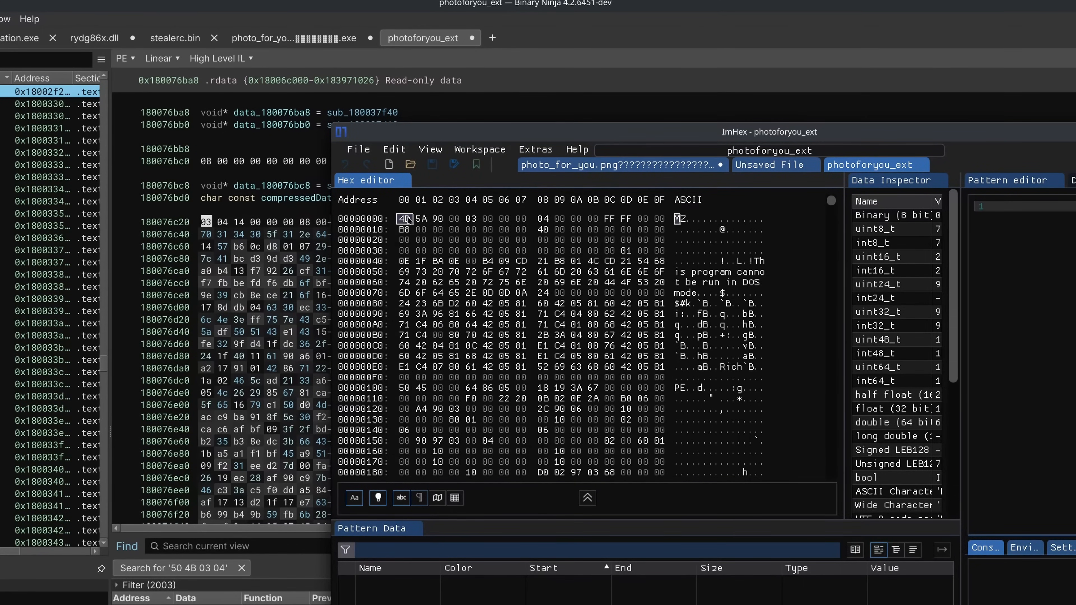
pyautogui.click(394, 150)
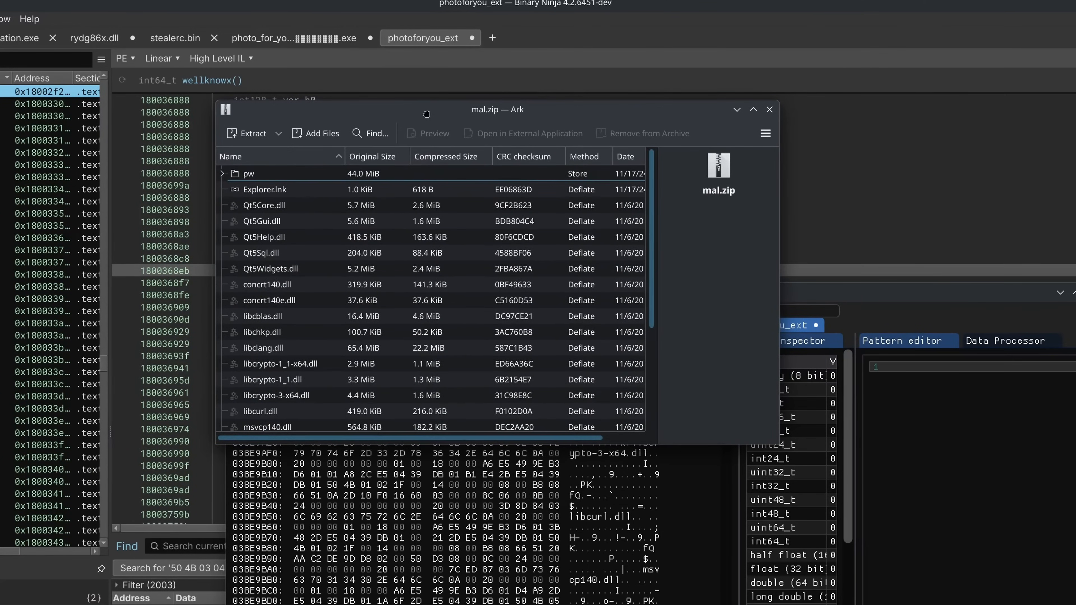
# Step: Expand the pw folder inside mal.zip and highlight pw.exe among its DLLs
pyautogui.click(248, 173)
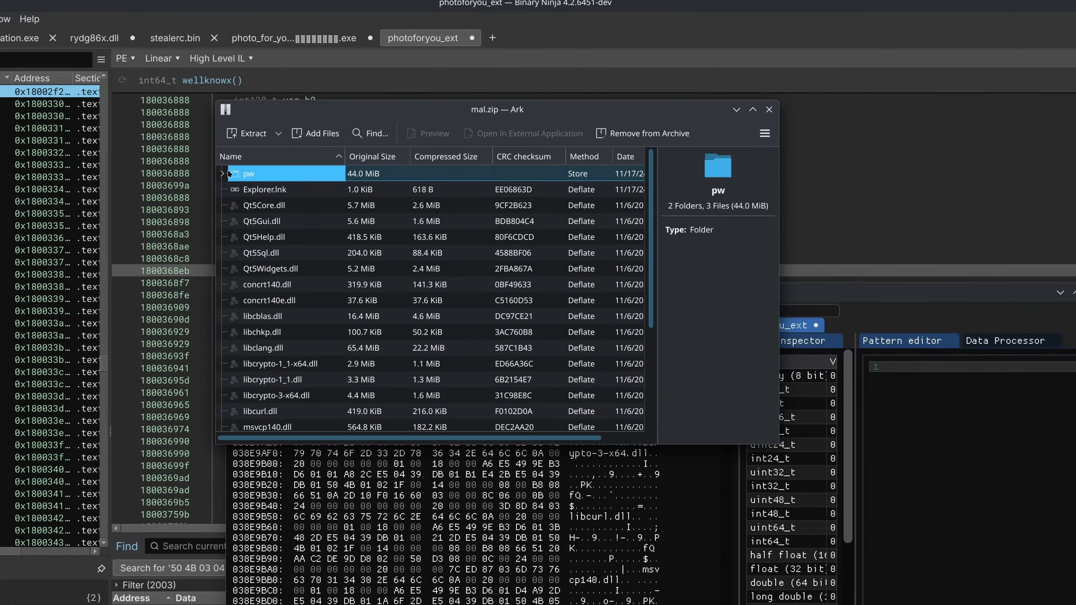
pyautogui.click(221, 173)
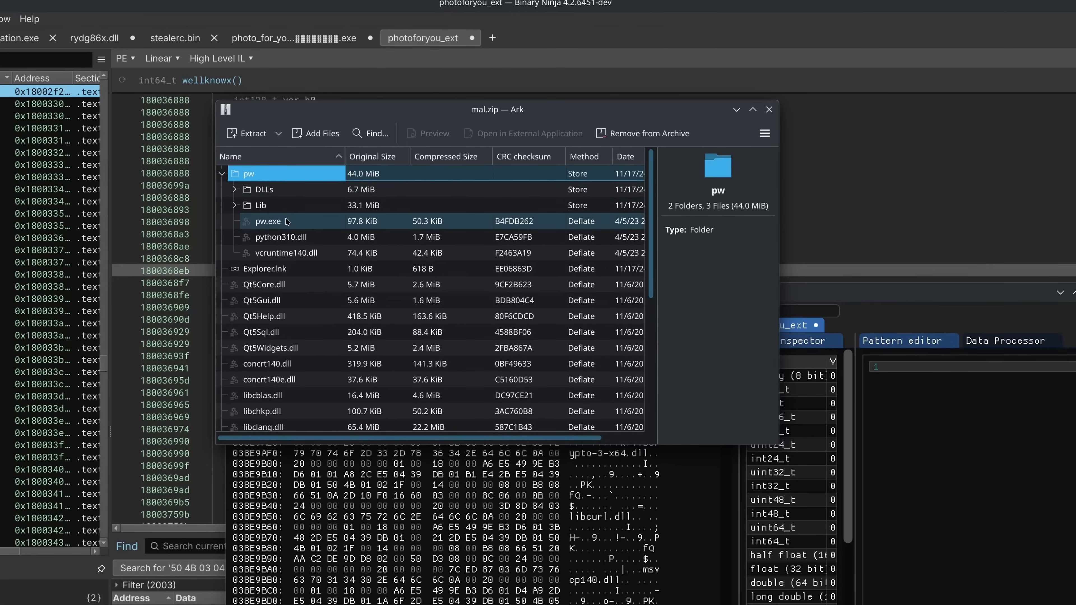
pyautogui.moveTo(274, 225)
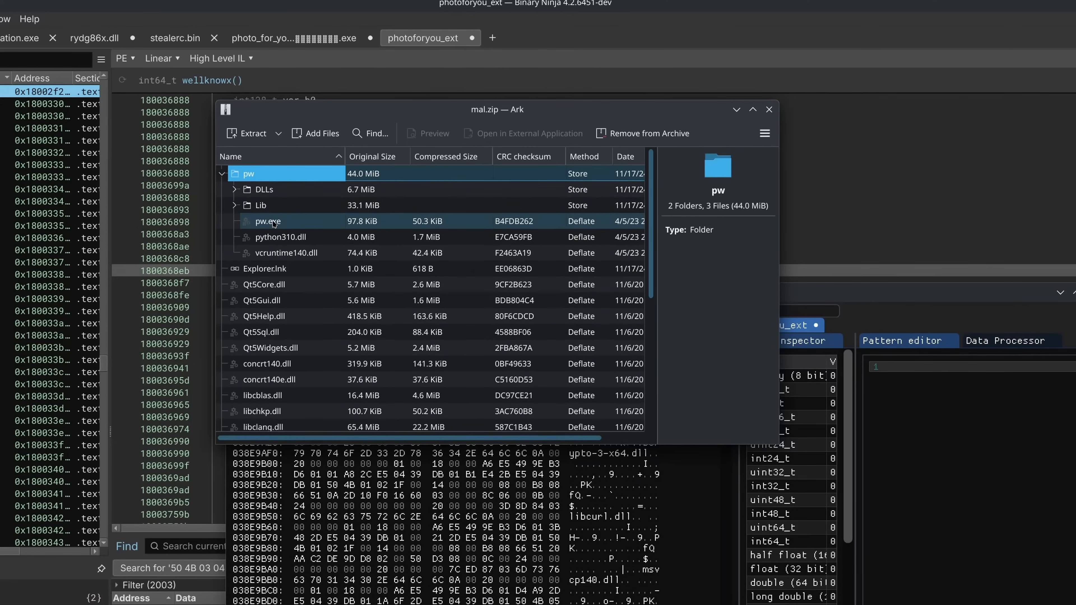
pyautogui.click(234, 205)
pyautogui.write('pw.exe')
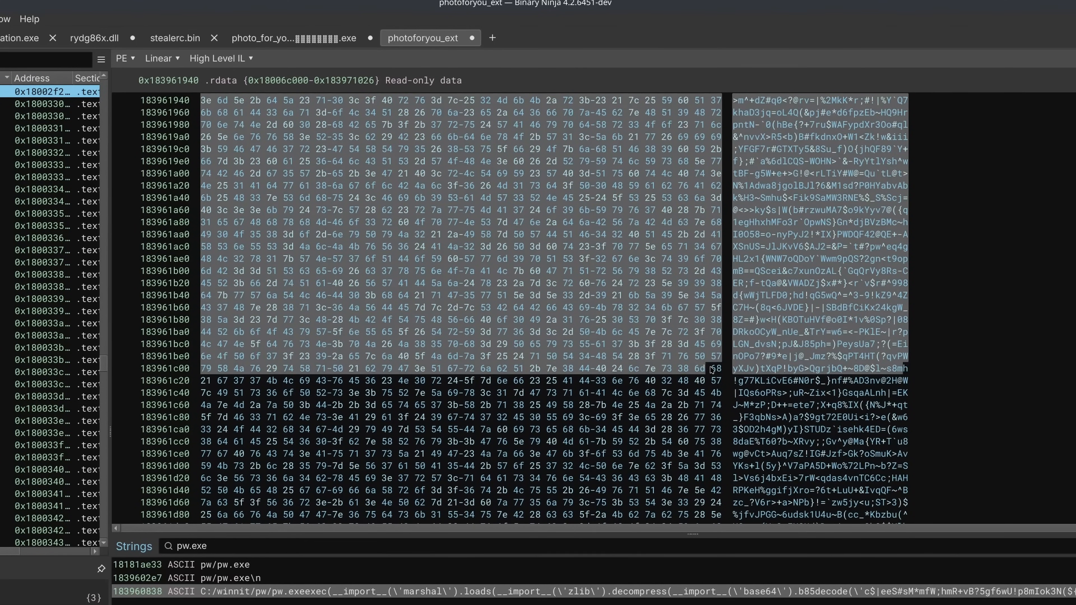
# Step: Scroll the read-only data to the pw.exe launch string with its encoded Python payload
pyautogui.scroll(-3)
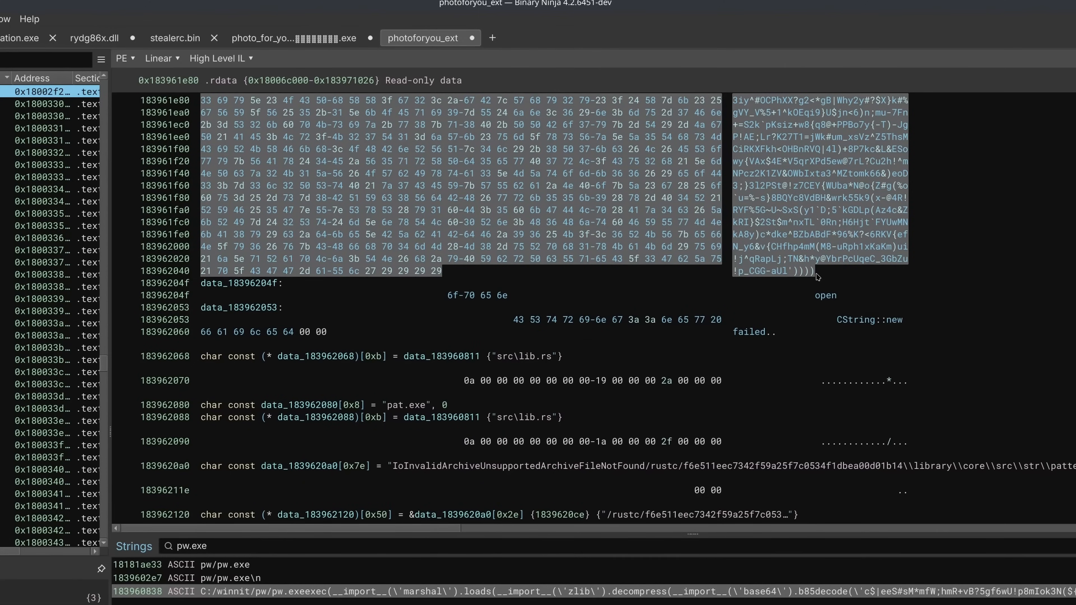
pyautogui.moveTo(817, 277)
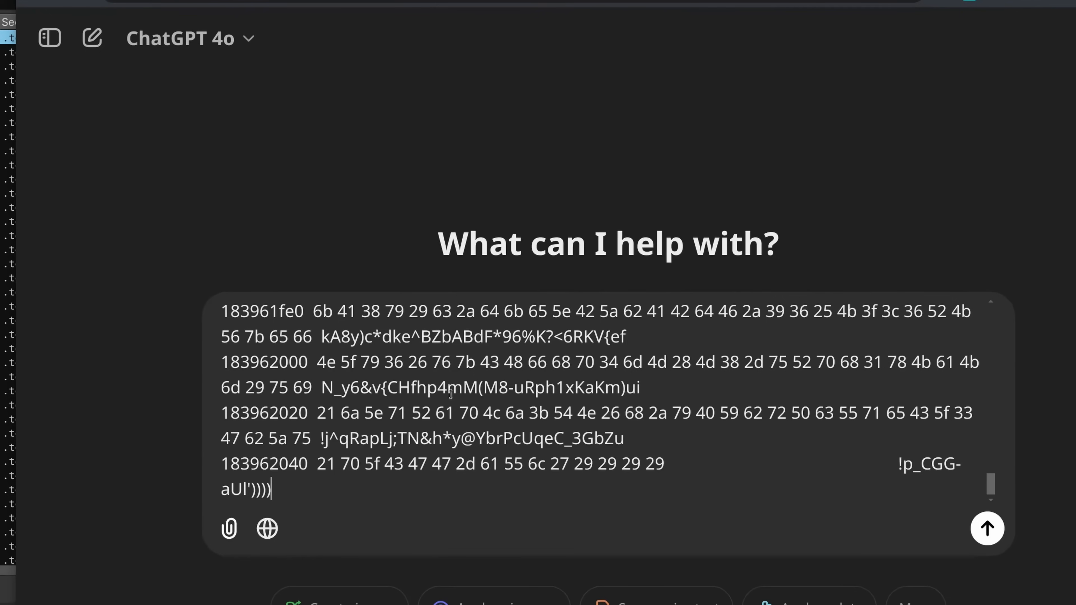
# Step: Ask ChatGPT 'what is this doing' about the pasted payload and read its Base85/zlib/marshal explanation
pyautogui.write('what is this doing')
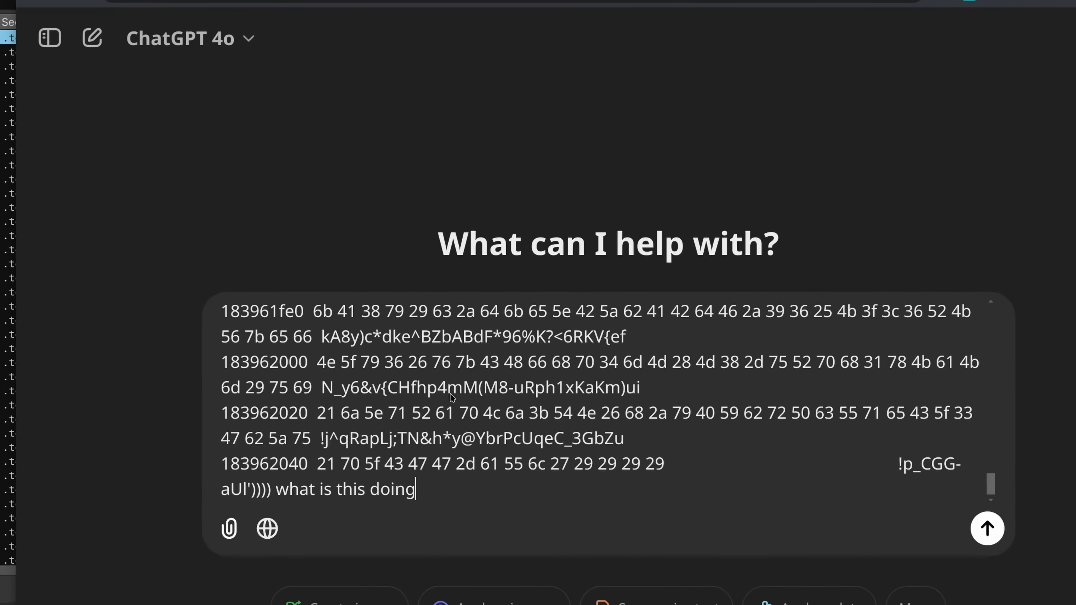
pyautogui.click(986, 529)
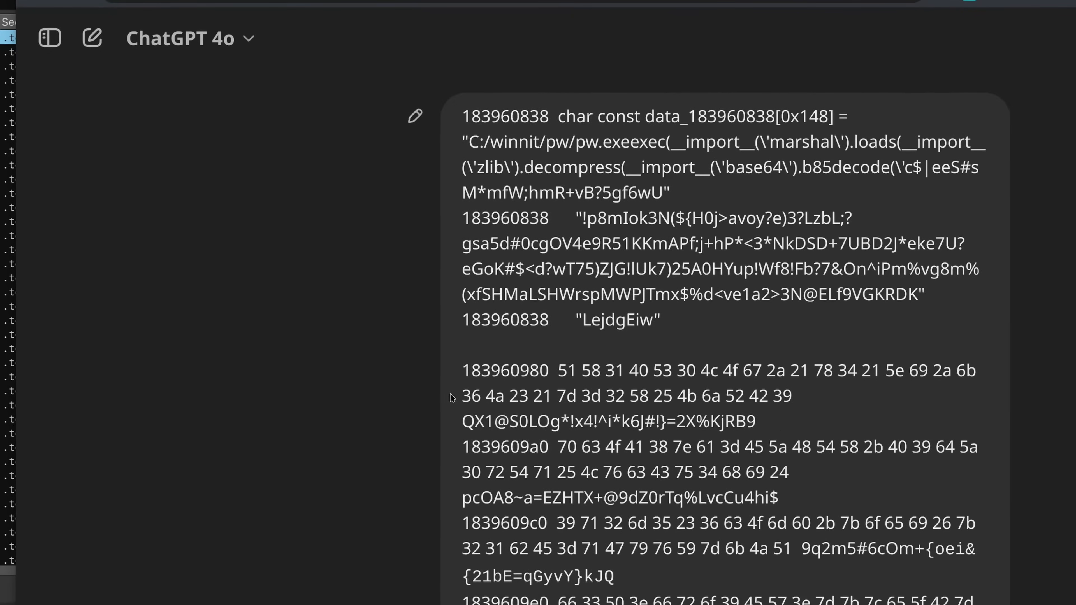
pyautogui.scroll(-3)
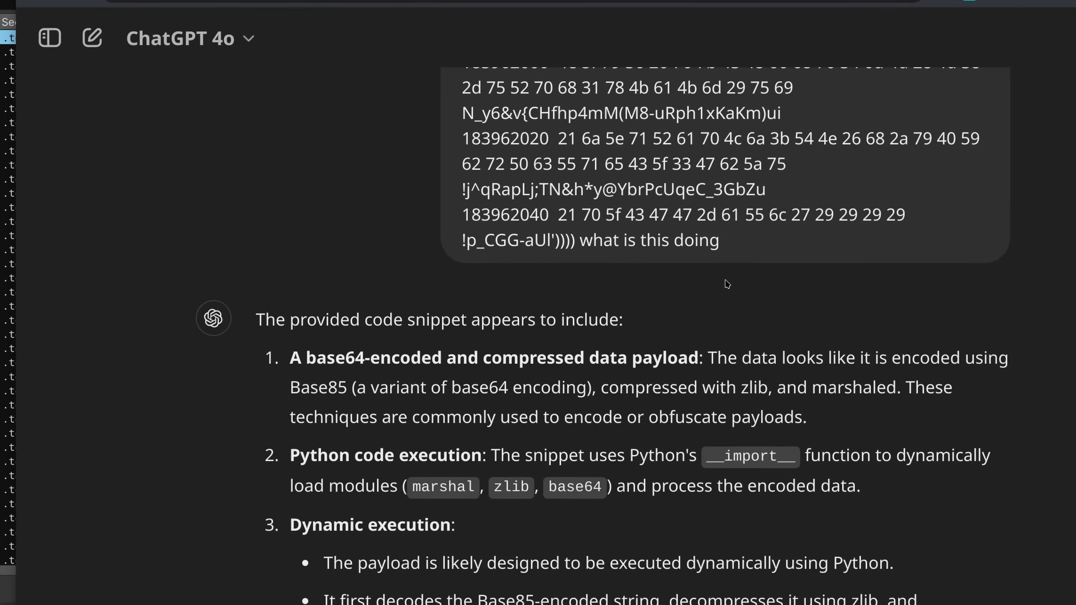
pyautogui.scroll(-3)
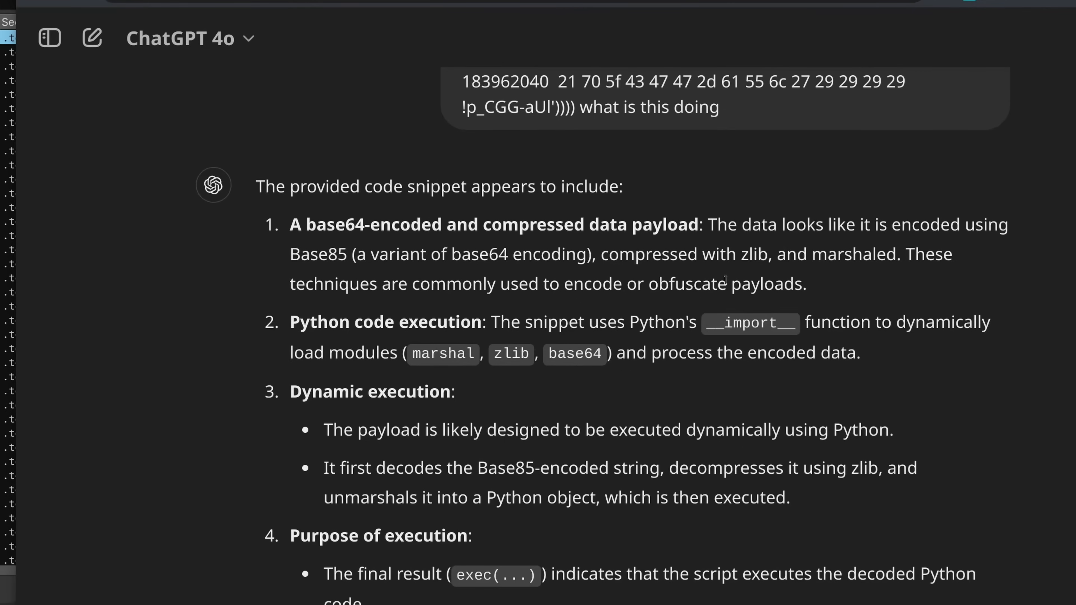
pyautogui.moveTo(728, 269)
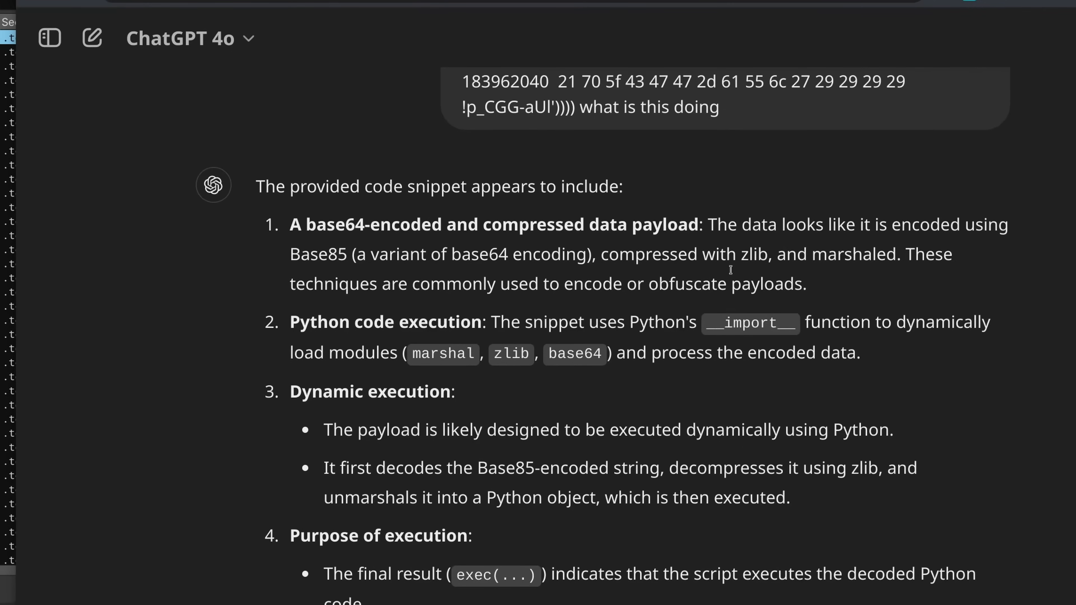
pyautogui.scroll(-3)
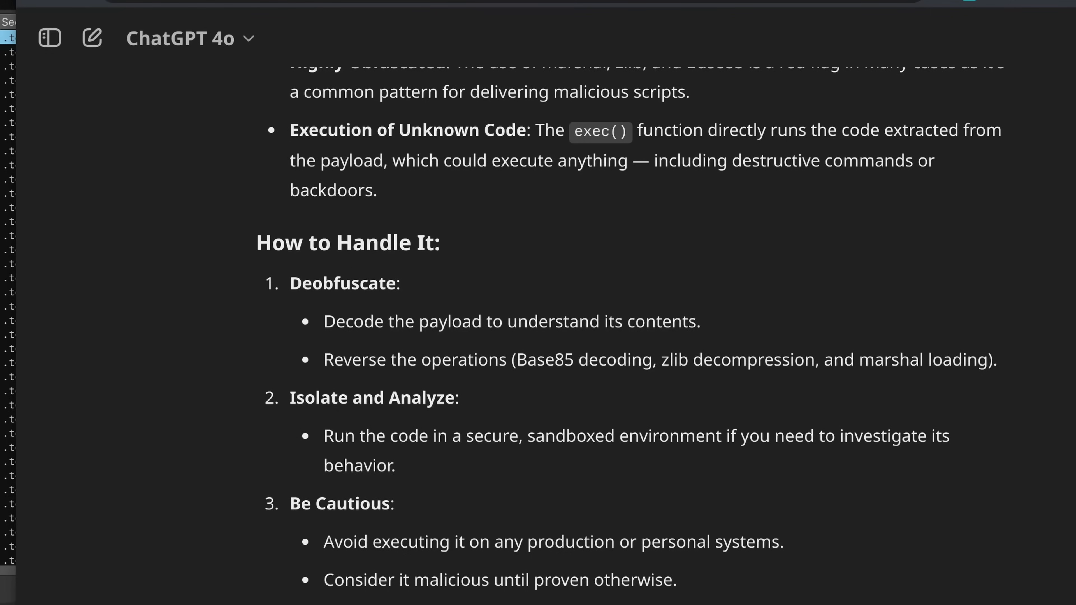
pyautogui.scroll(-3)
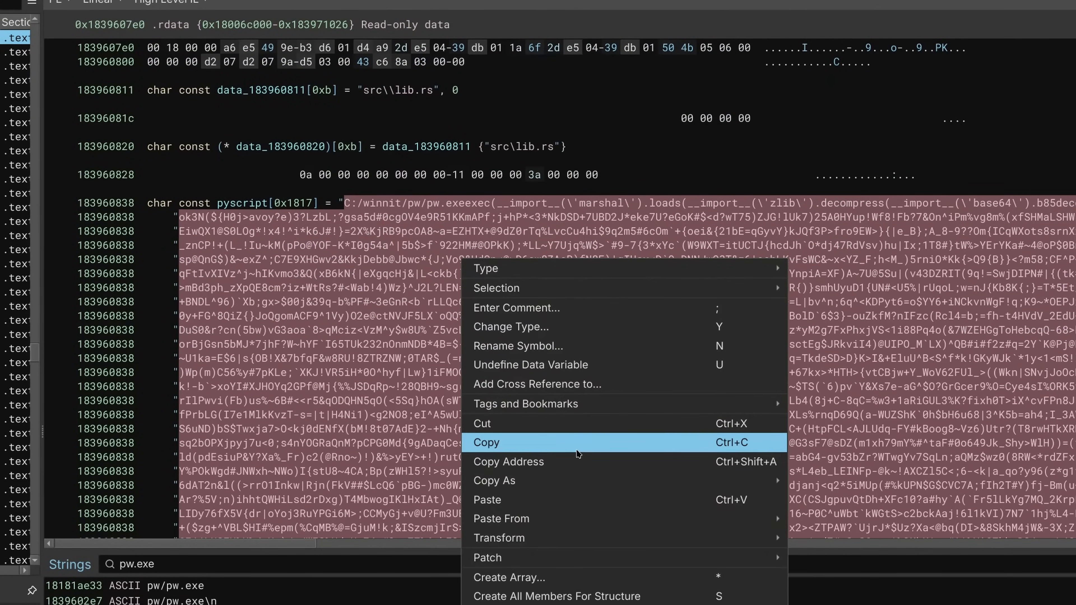
# Step: Copy the selected pyscript data string from .rdata to the clipboard
pyautogui.click(486, 442)
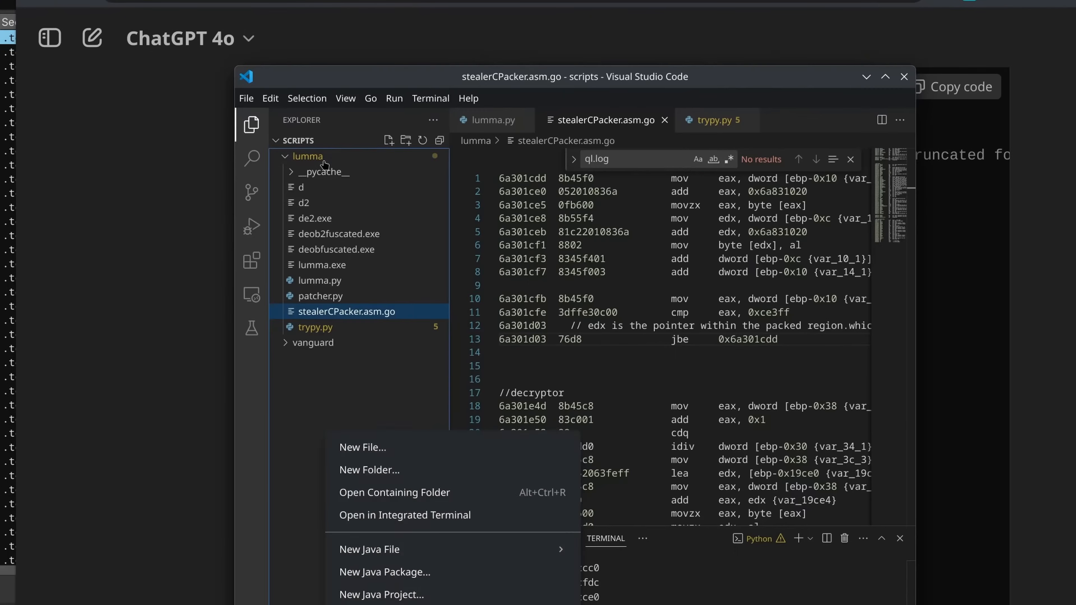
# Step: Place the copied payload string into deobfuscator.py's payload variable under the lumma folder
pyautogui.click(306, 156)
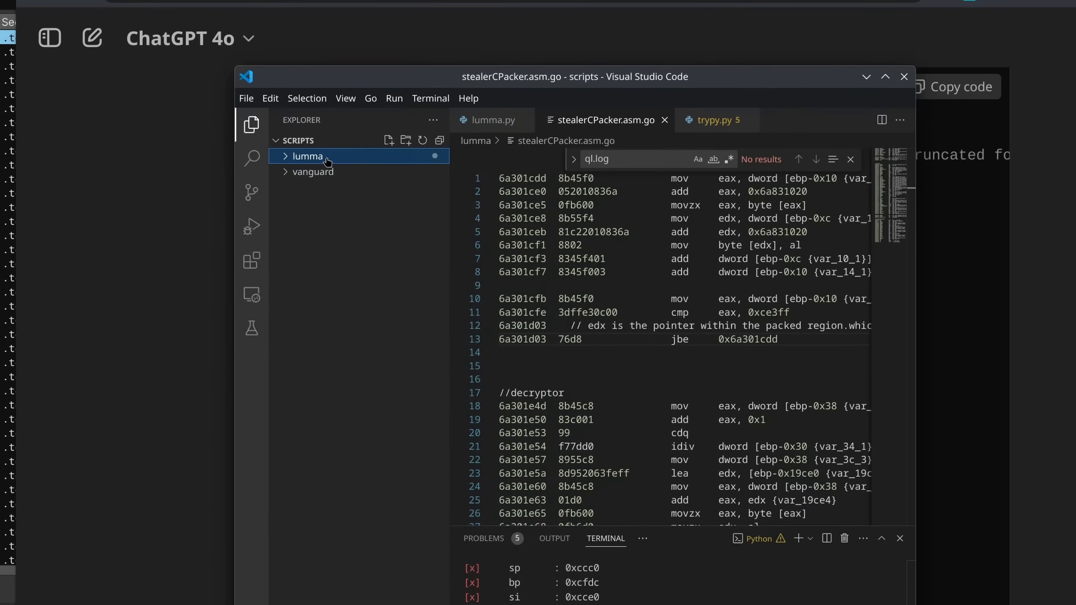
pyautogui.click(308, 156)
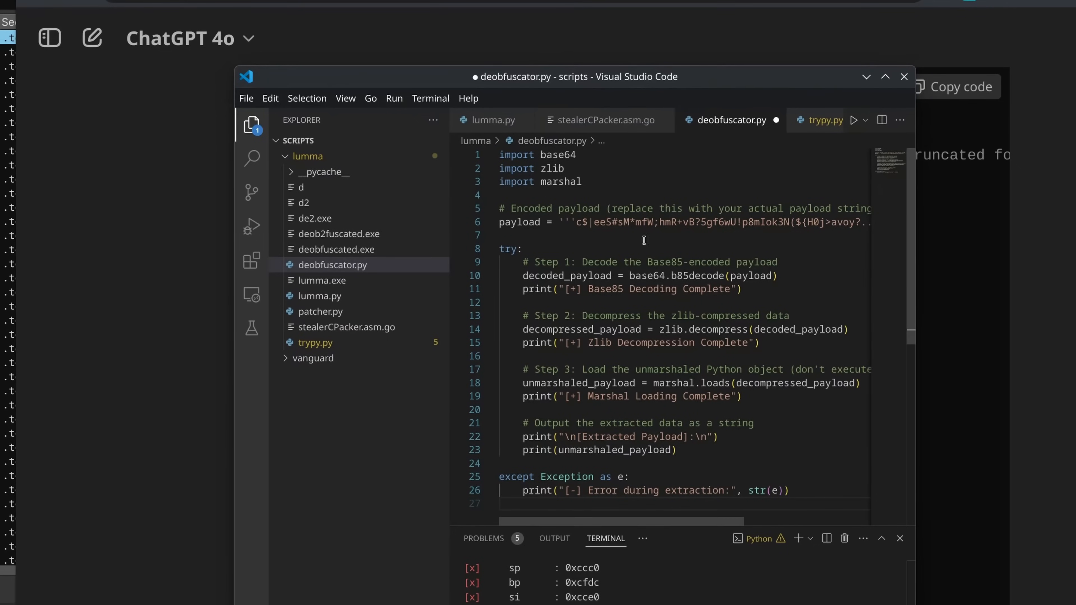
pyautogui.moveTo(578, 222); pyautogui.dragTo(861, 222)
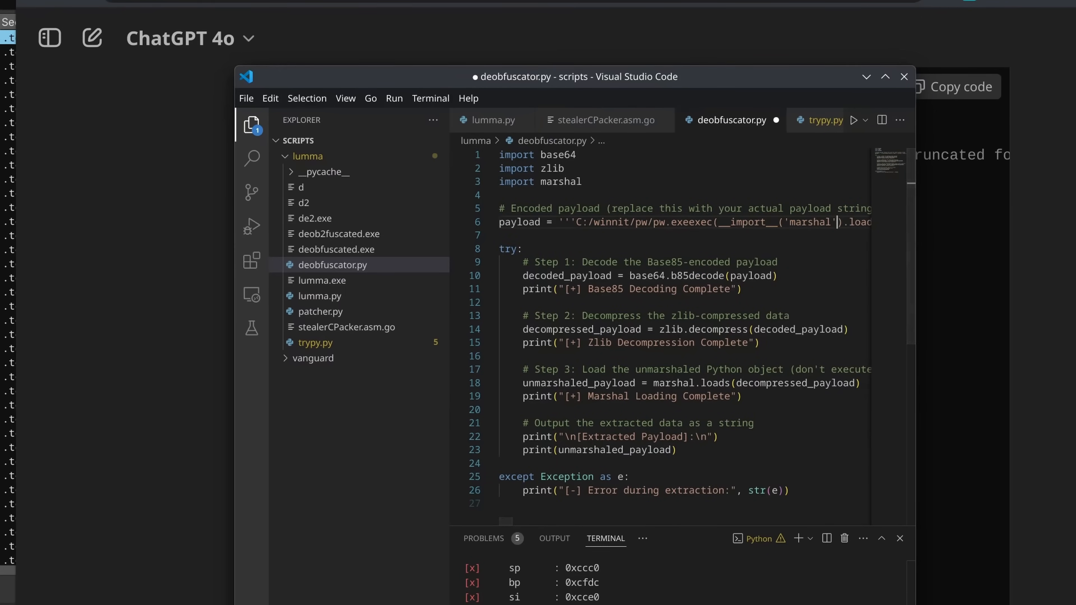
pyautogui.click(244, 98)
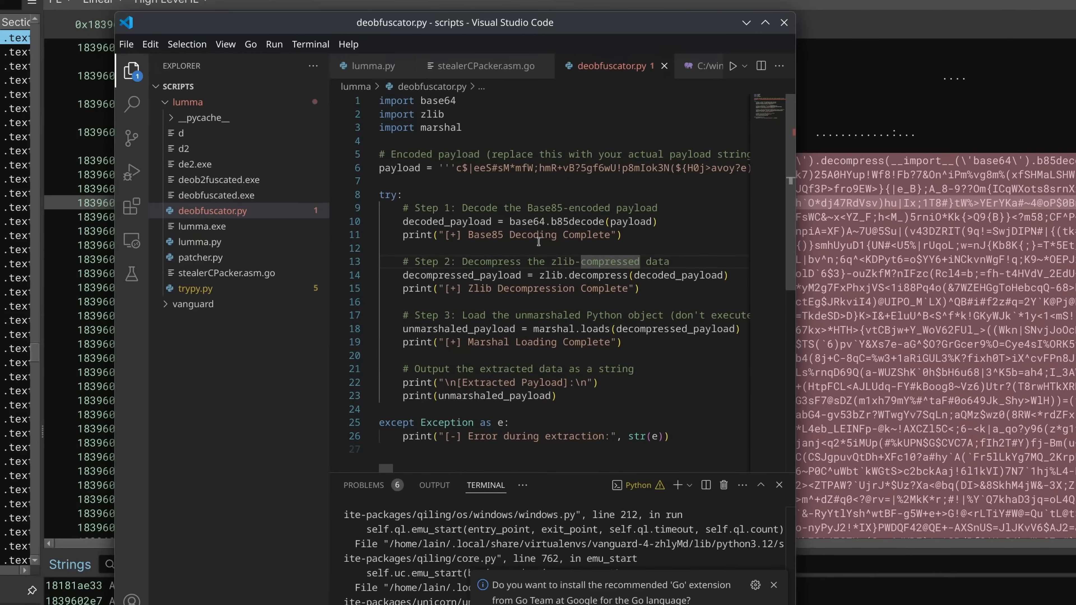
pyautogui.doubleClick(532, 235)
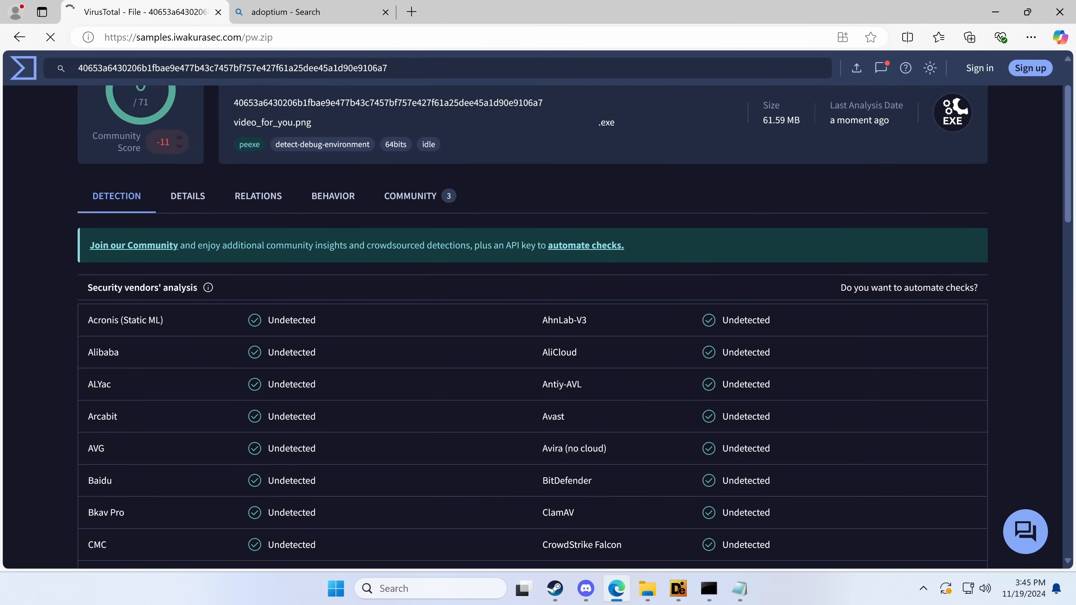
# Step: Open the downloaded pw.zip from Edge's Downloads list into File Explorer
pyautogui.click(968, 37)
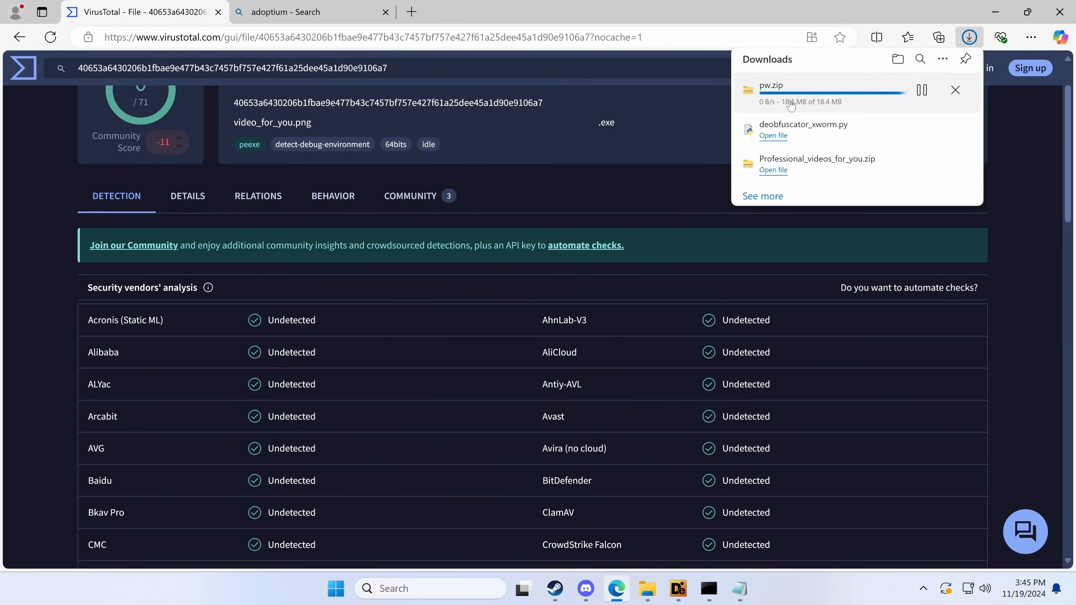
pyautogui.click(771, 89)
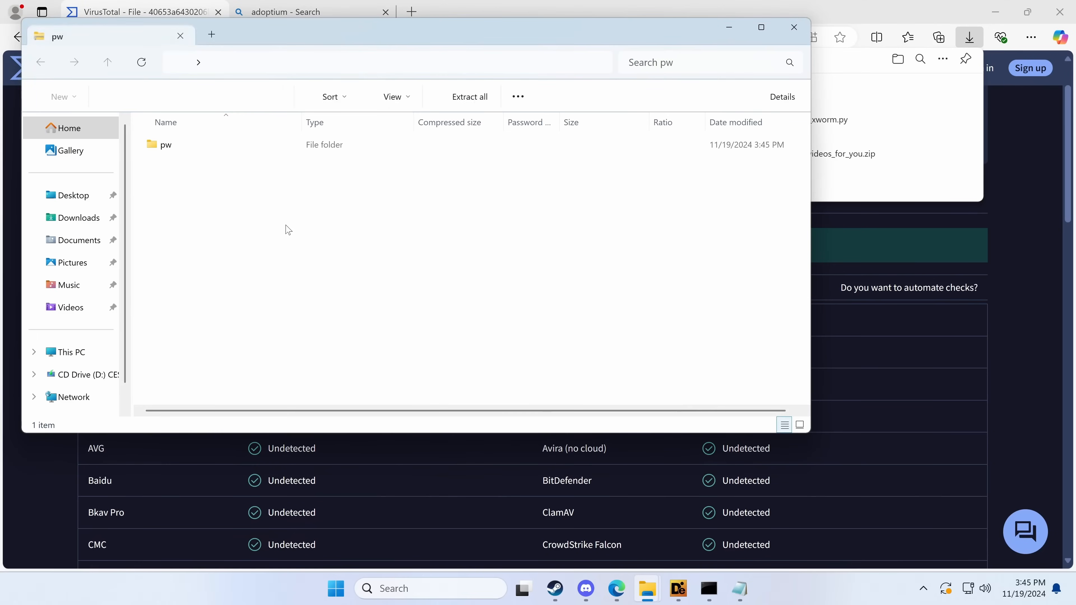
pyautogui.click(470, 96)
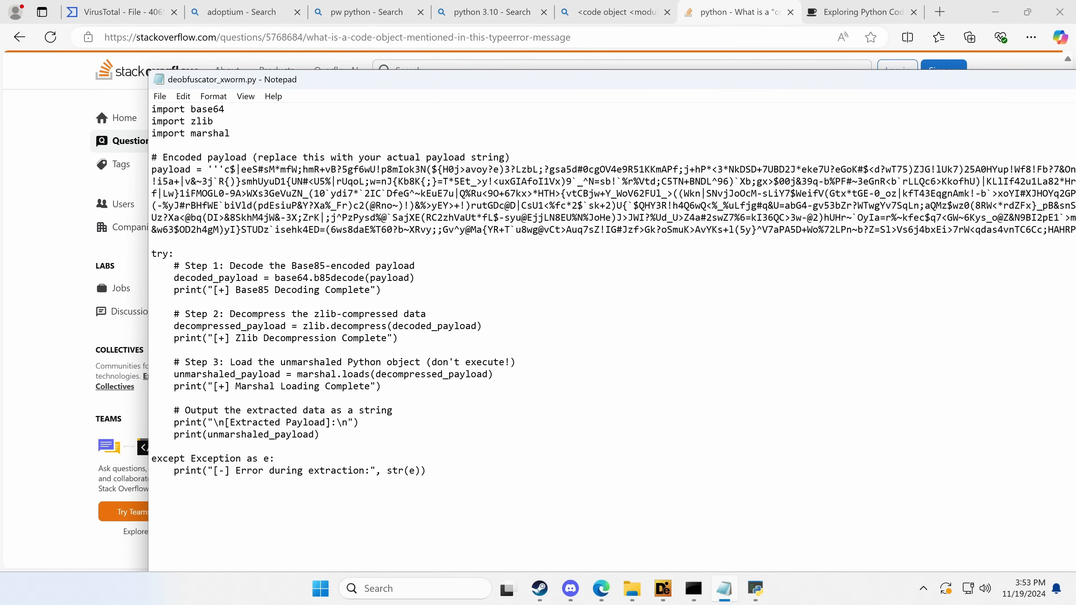
# Step: Add 'import dis' to deobfuscator_xworm.py in Notepad
pyautogui.write('import dis')
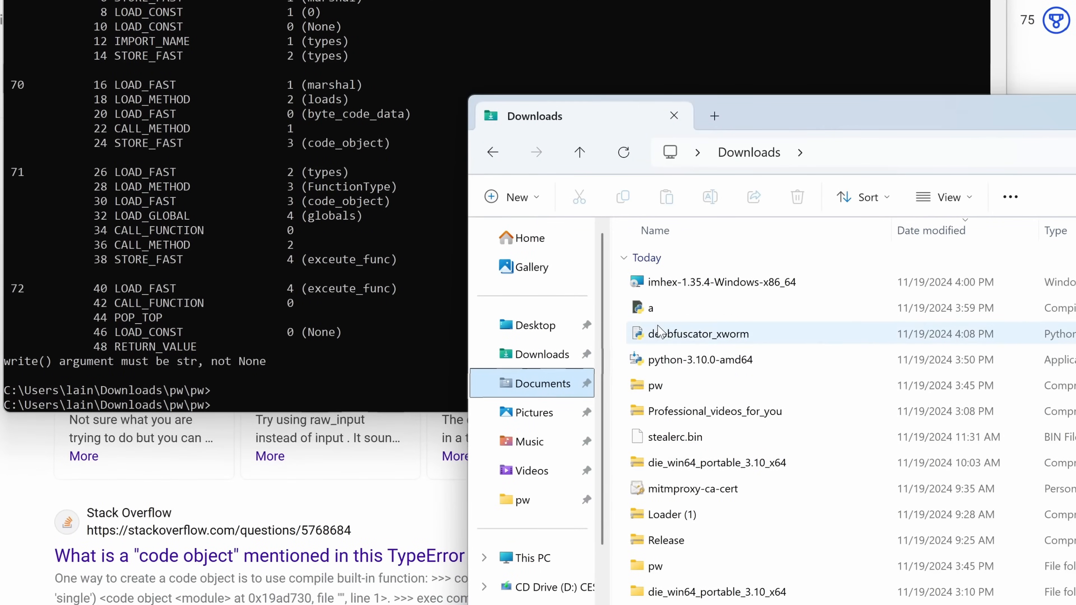
# Step: Run deobfuscator_xworm.py with Python 3.10 in Command Prompt to print the bytecode disassembly
pyautogui.click(542, 354)
pyautogui.write('C:\\Users\\lain\\AppData\\Local\\Programs\\Python\\Python310\\python.exe ../../deobfuscator_xworm.p')
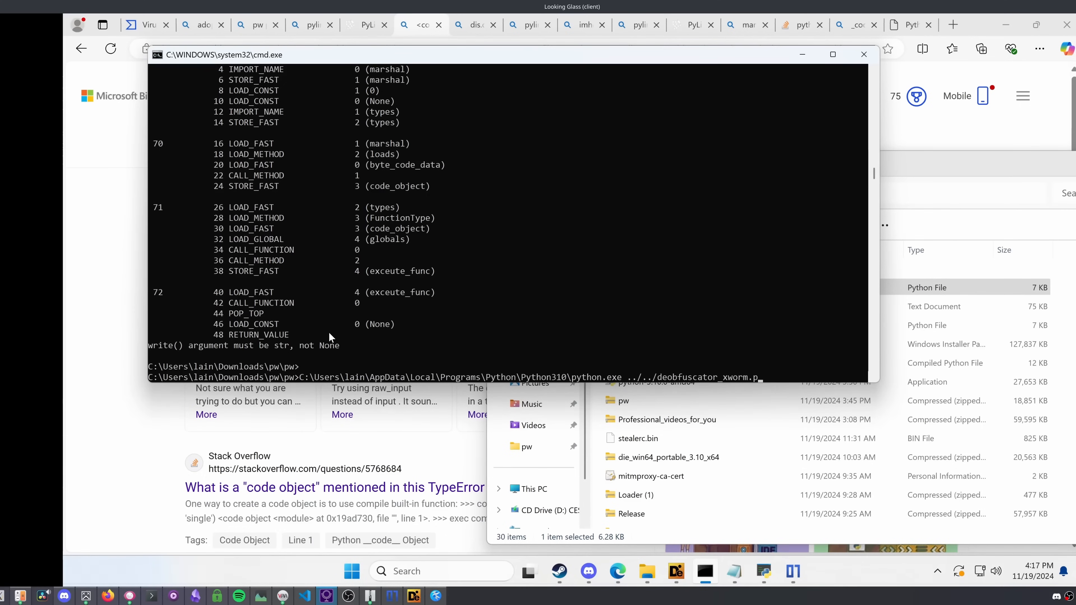
pyautogui.press('Backspace')
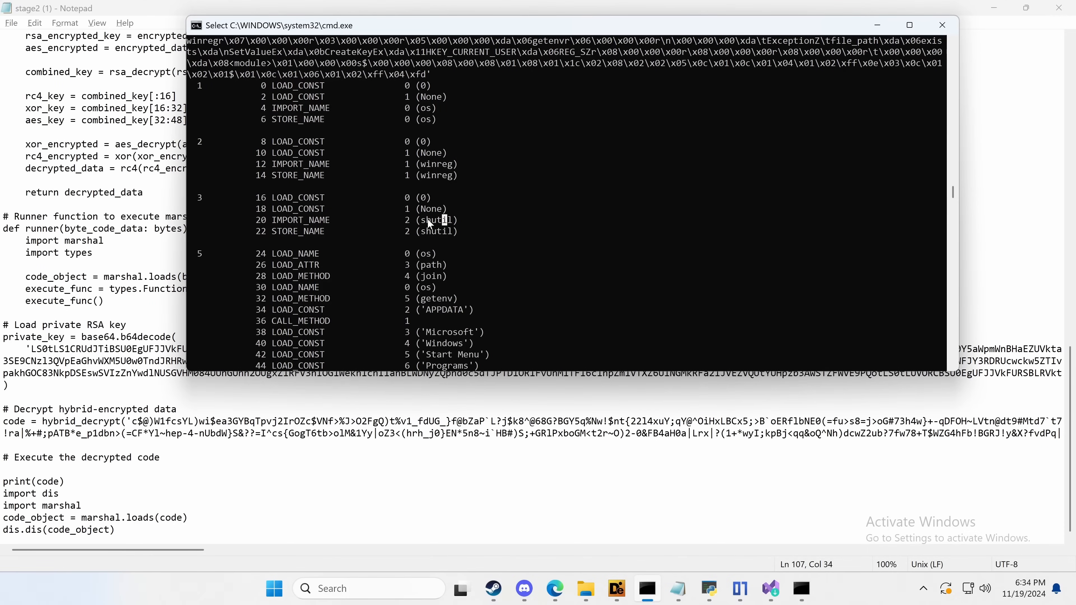
pyautogui.scroll(-3)
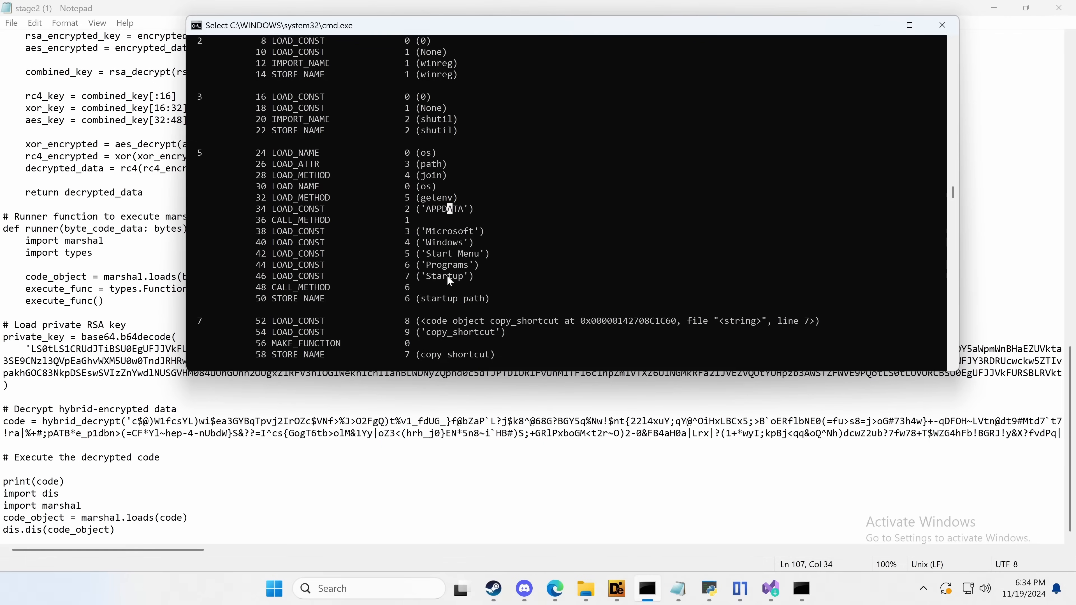
pyautogui.scroll(-3)
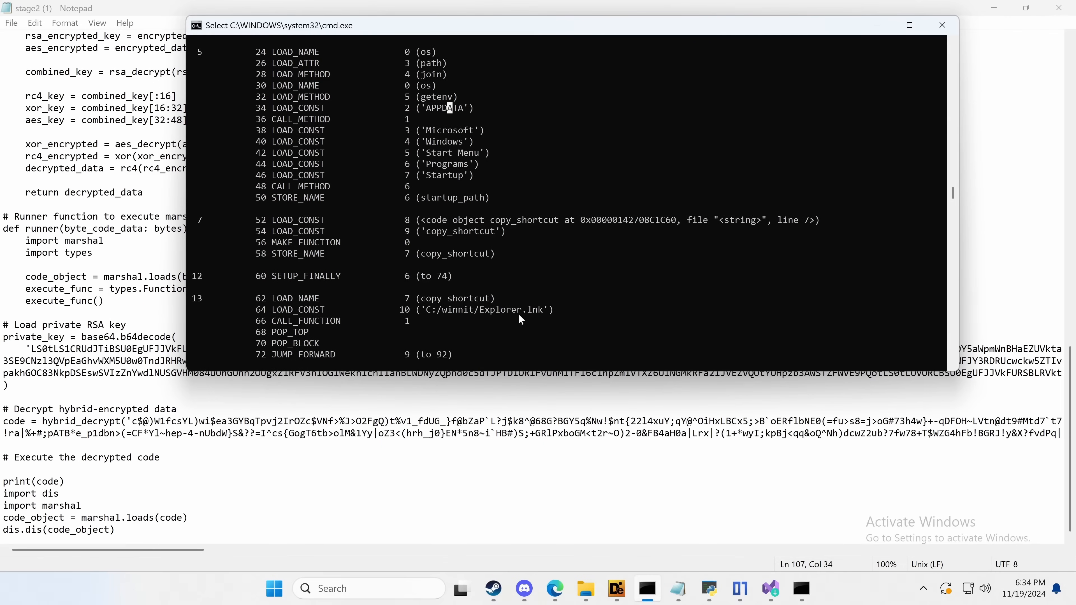
pyautogui.scroll(-3)
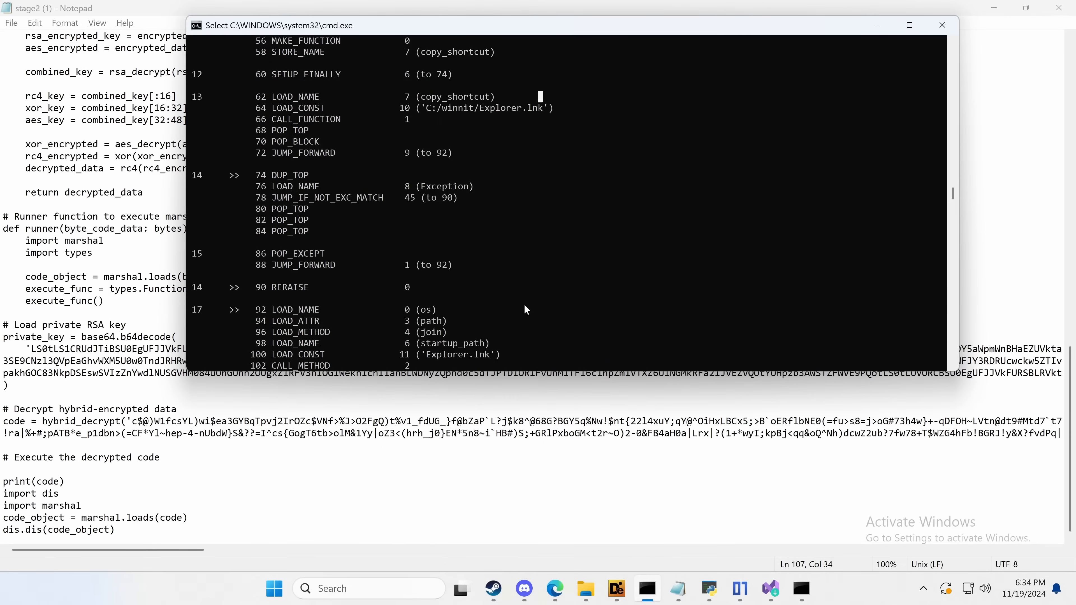
pyautogui.scroll(-3)
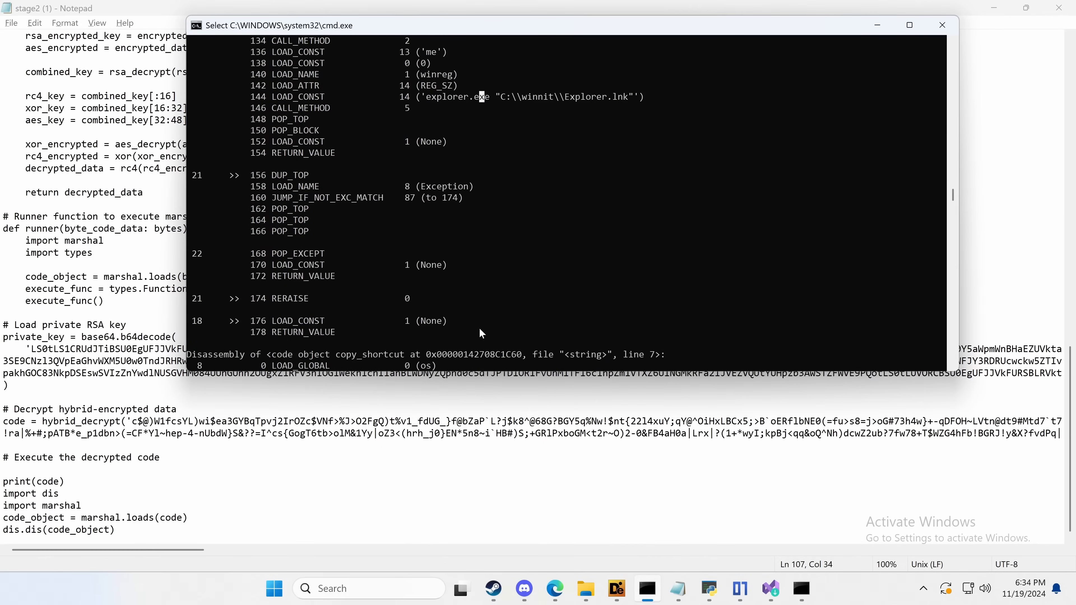
pyautogui.scroll(-3)
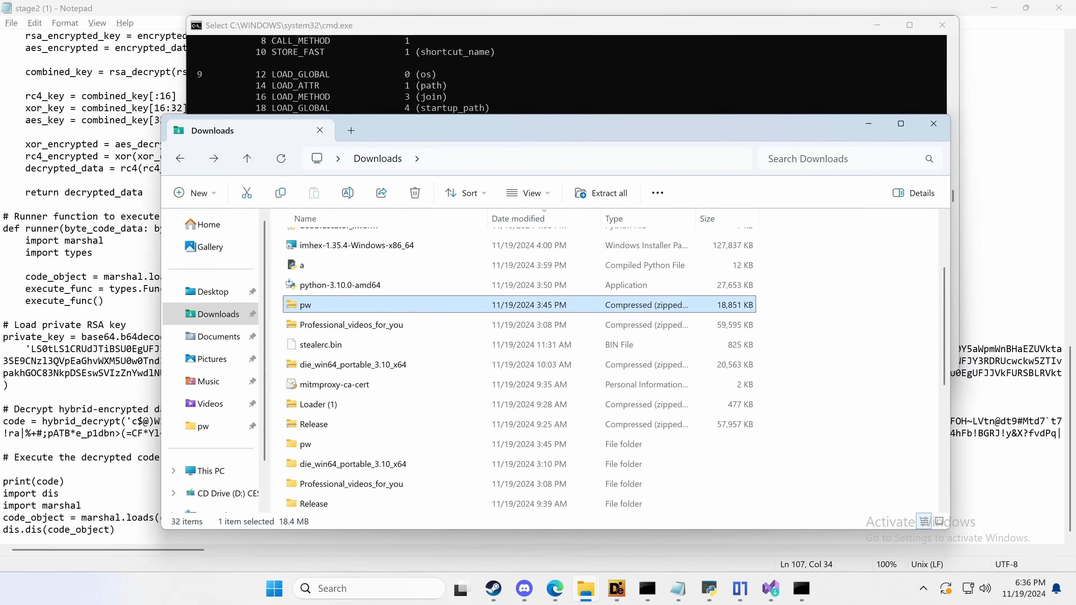
# Step: Open the pw zip archive from the Downloads folder
pyautogui.doubleClick(303, 304)
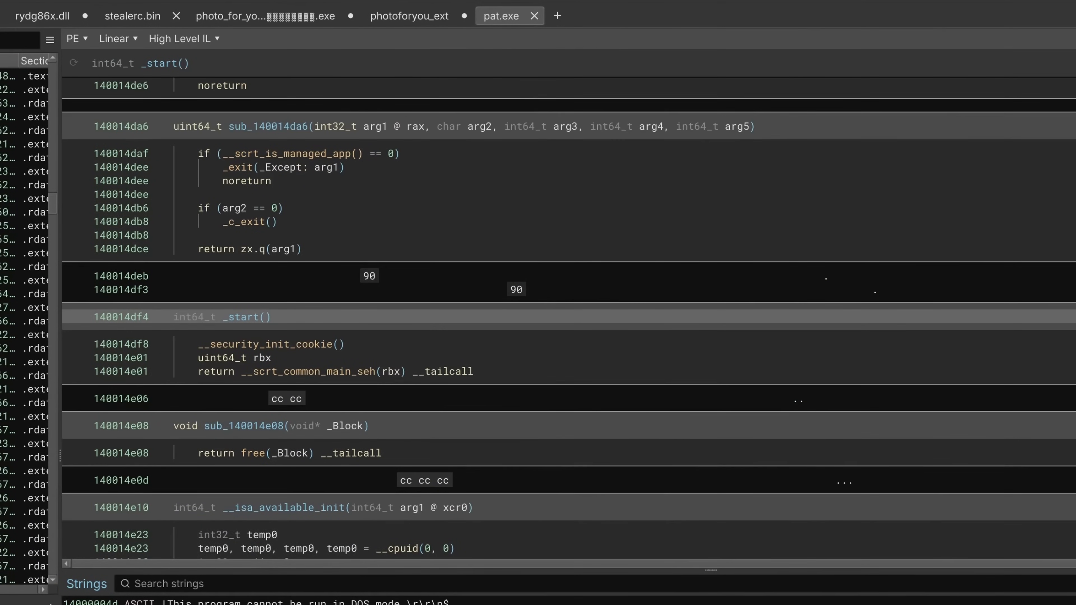
# Step: Load concrt140e.dll from the mal folder into Binary Ninja via File > Open
pyautogui.rightClick(472, 278)
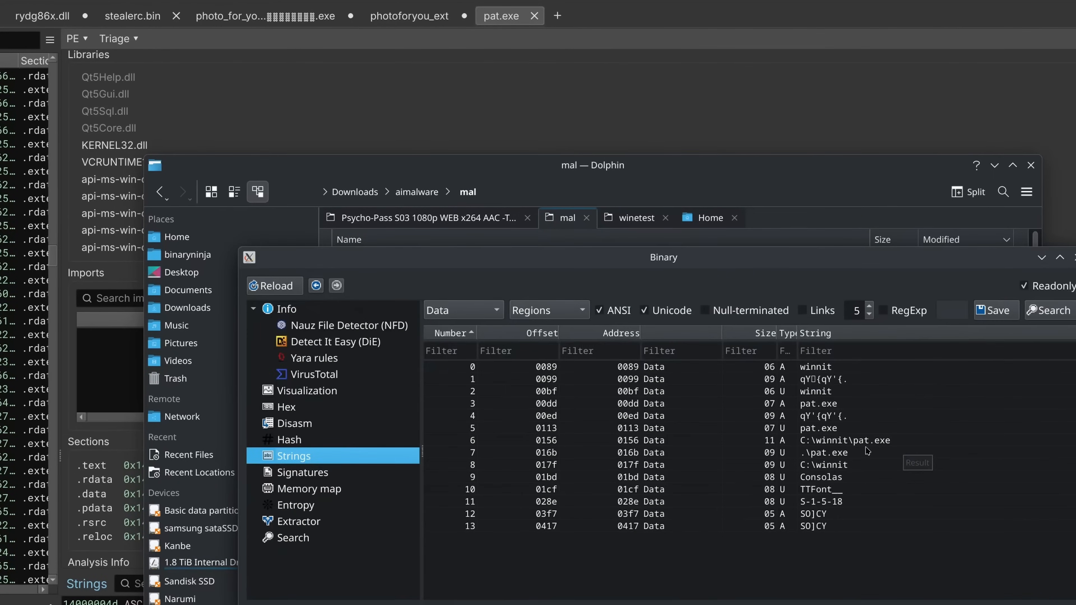
pyautogui.click(844, 439)
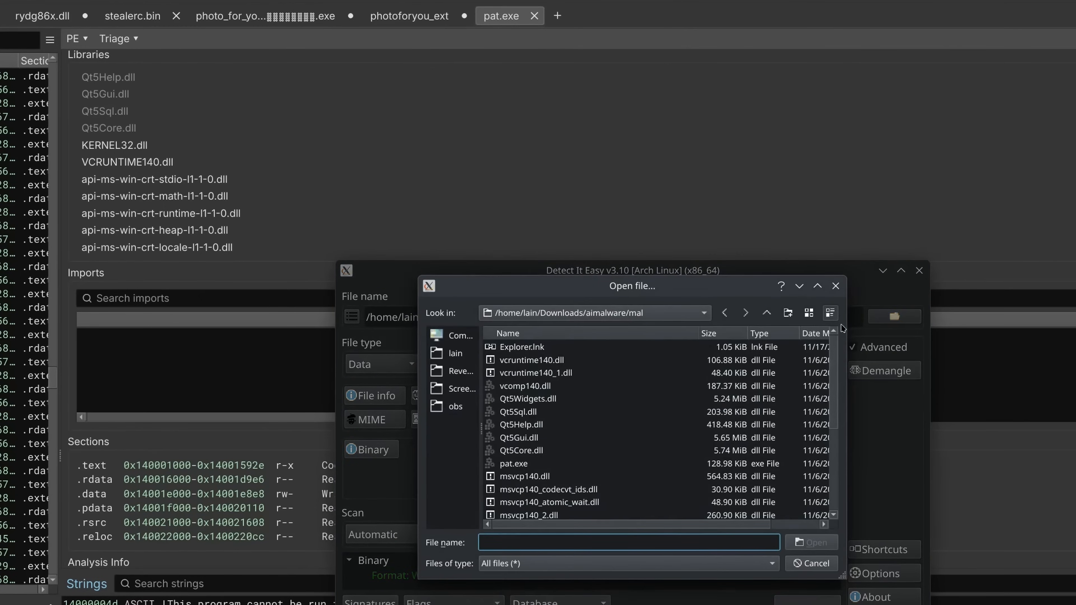
pyautogui.doubleClick(513, 464)
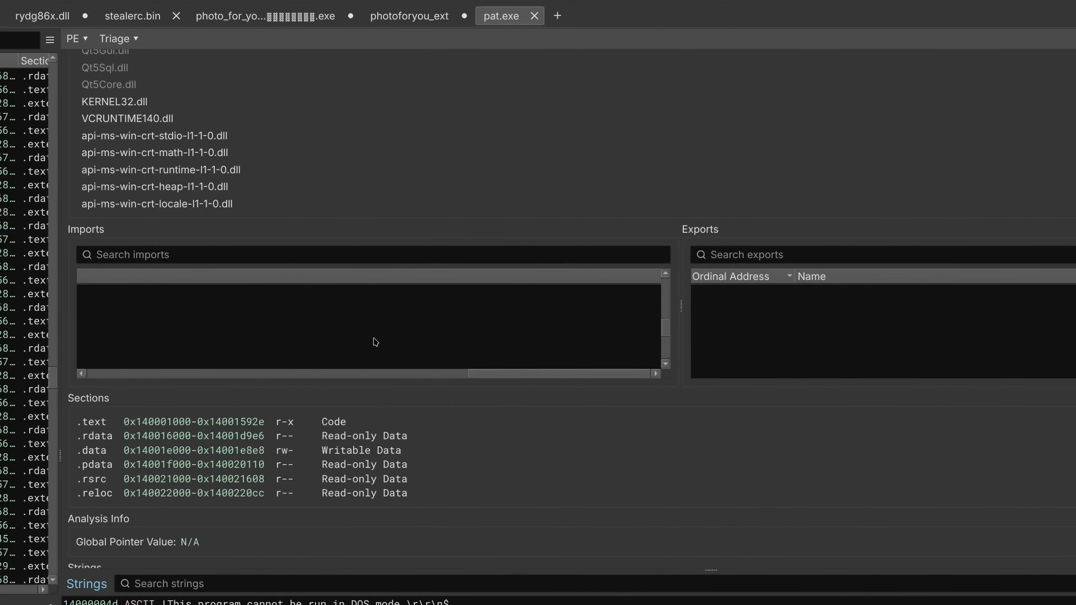
pyautogui.click(586, 16)
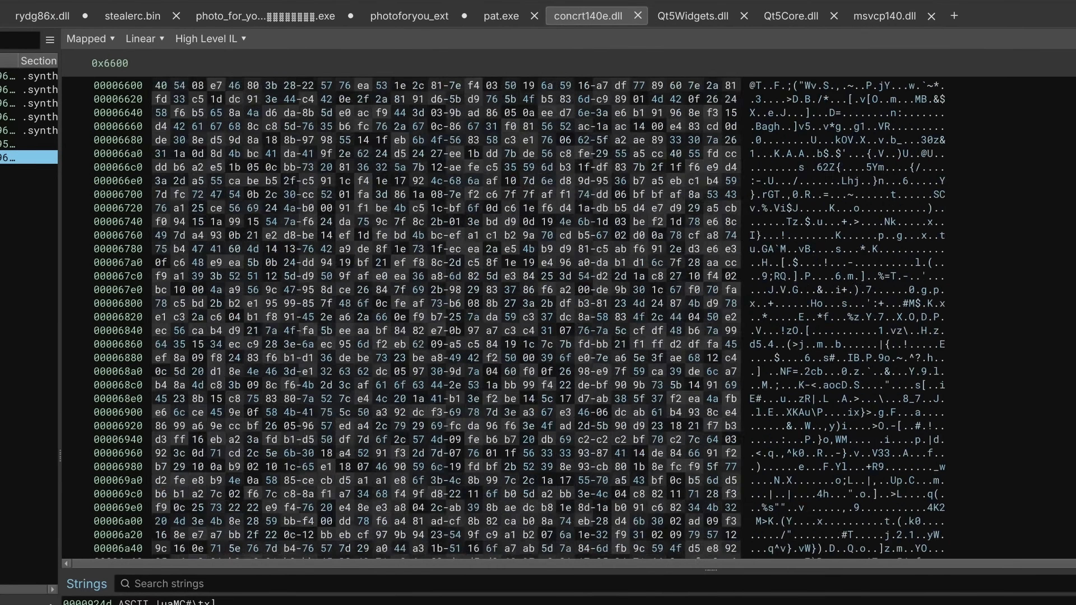
pyautogui.write('c')
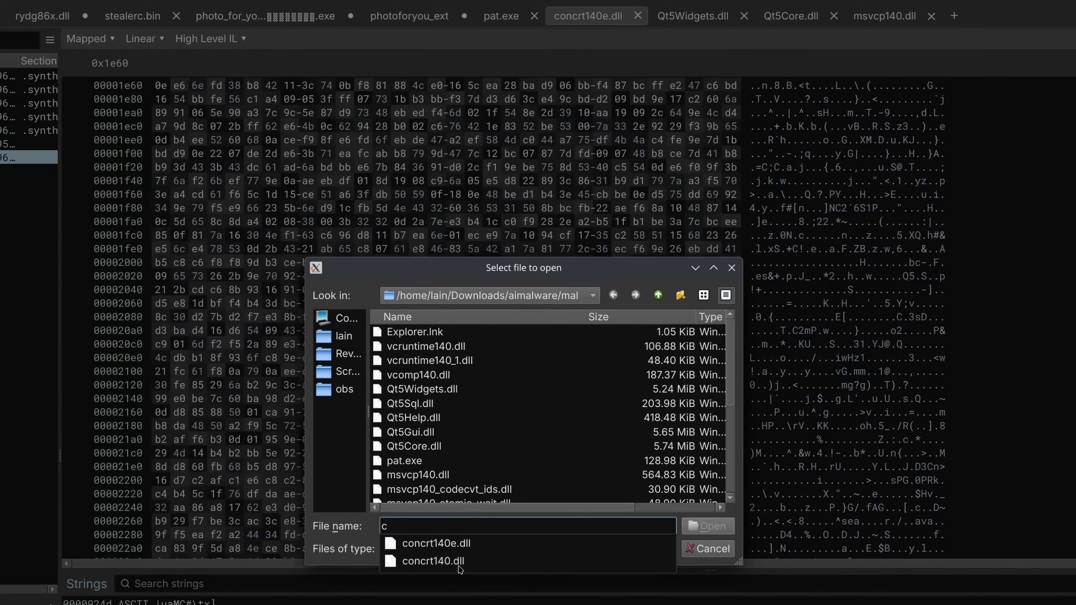
pyautogui.click(431, 561)
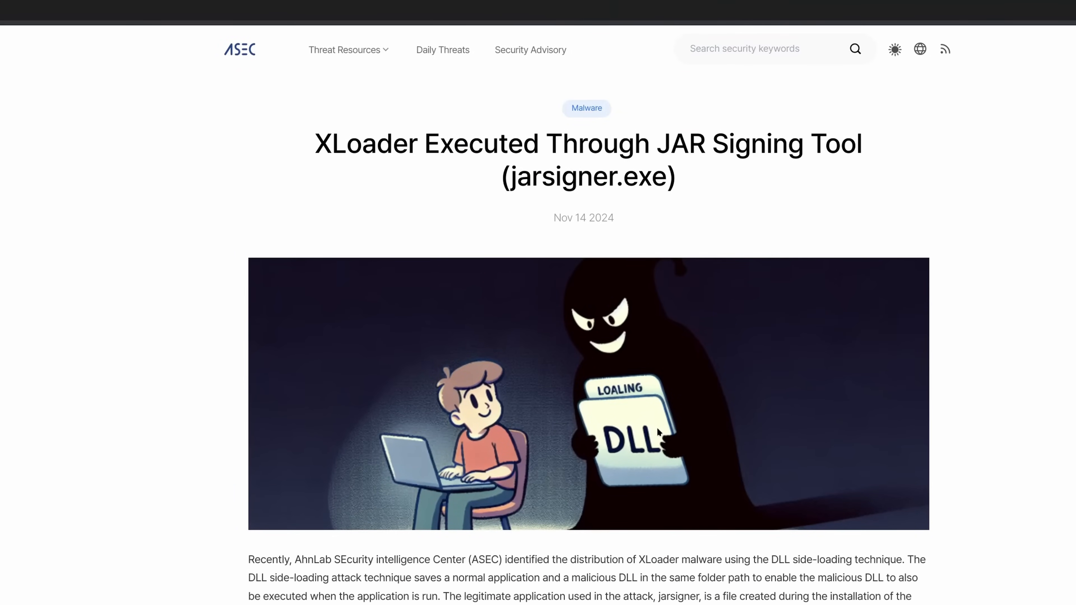
# Step: Scroll the ASEC XLoader article down to Figure 1 naming jli.dll and concrt140e.dll
pyautogui.scroll(-3)
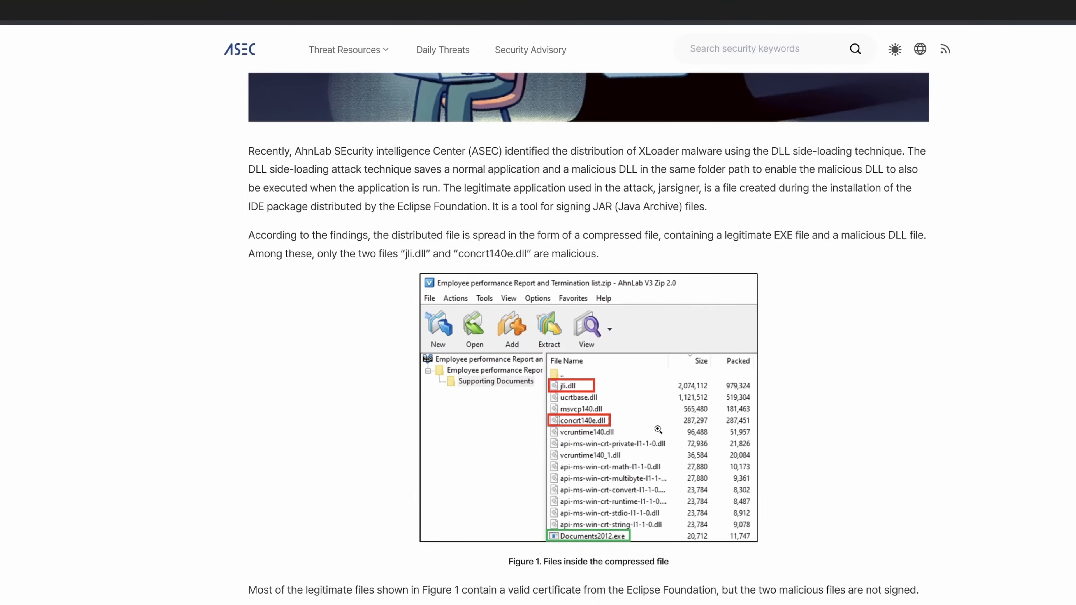
pyautogui.scroll(-3)
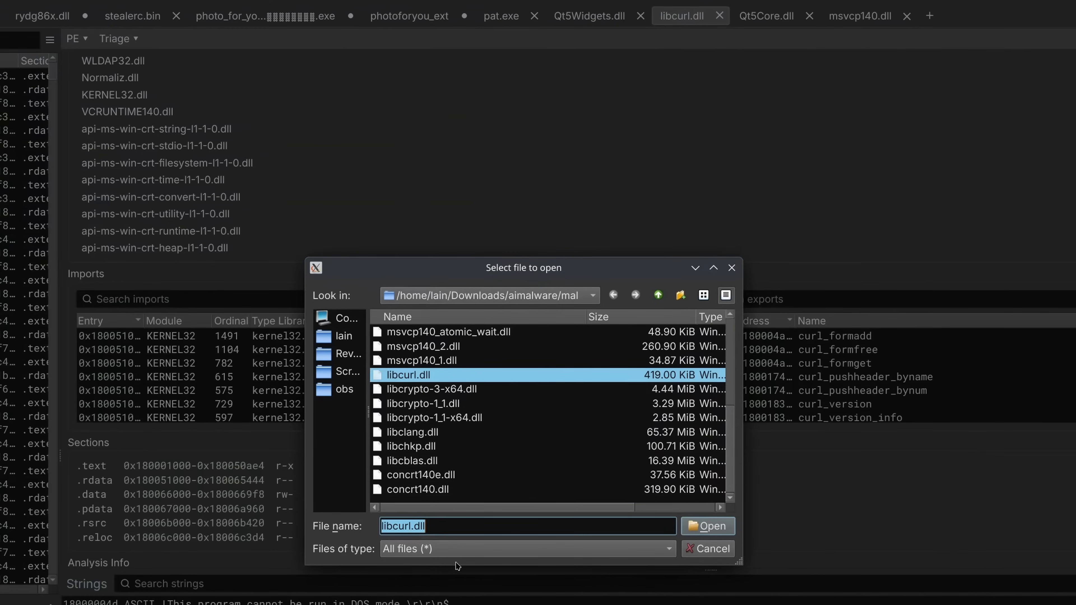
pyautogui.moveTo(449, 468)
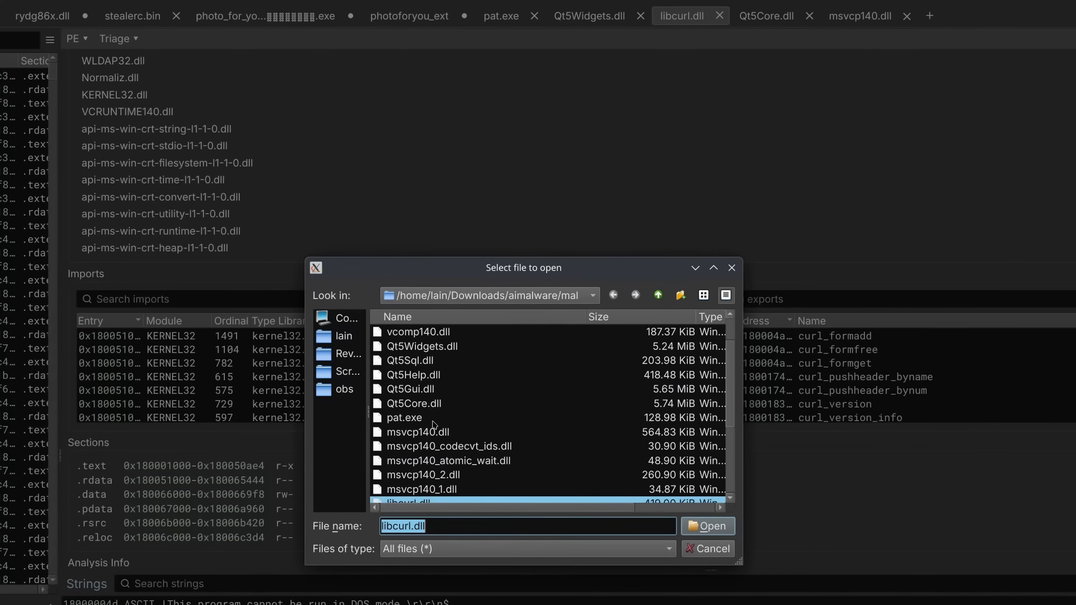
# Step: View Properties of Qt5Sql.dll and Qt5Widgets.dll, revealing Qt5Sql.dll's embedded digital signature
pyautogui.click(414, 403)
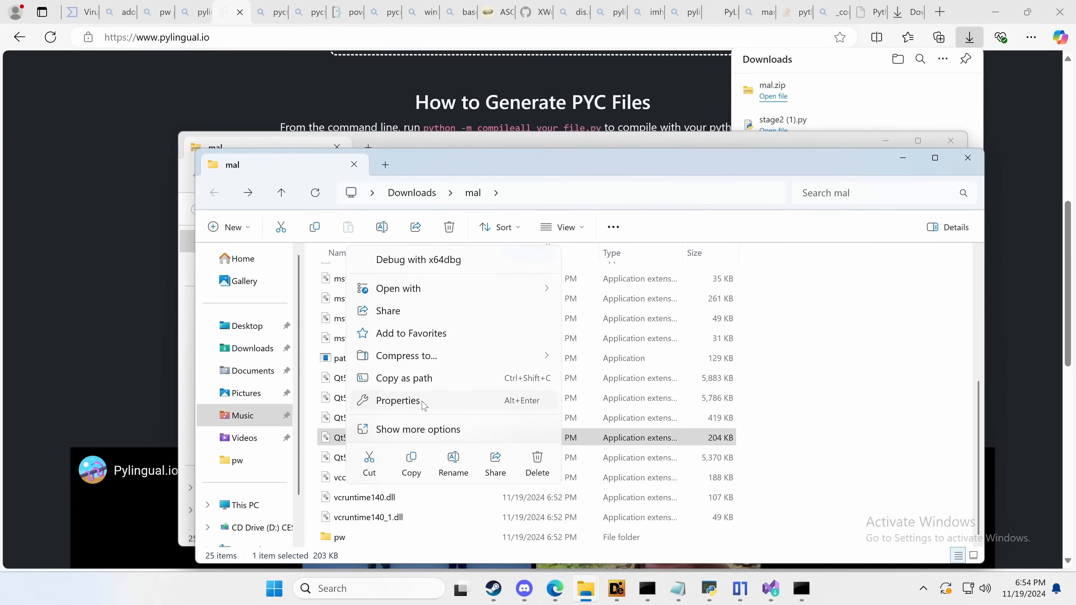
pyautogui.click(397, 400)
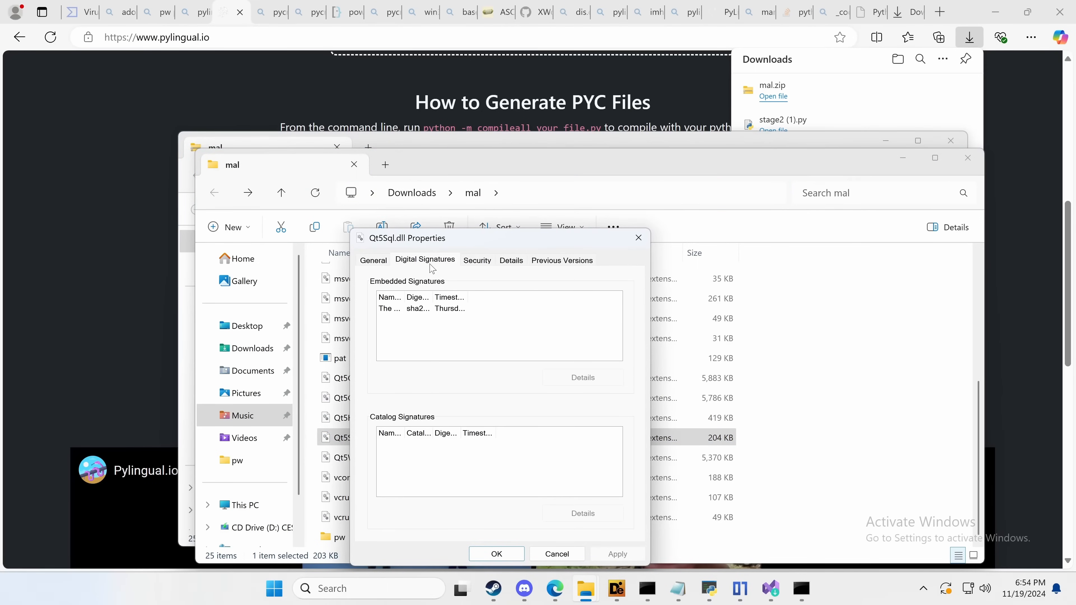
pyautogui.rightClick(348, 457)
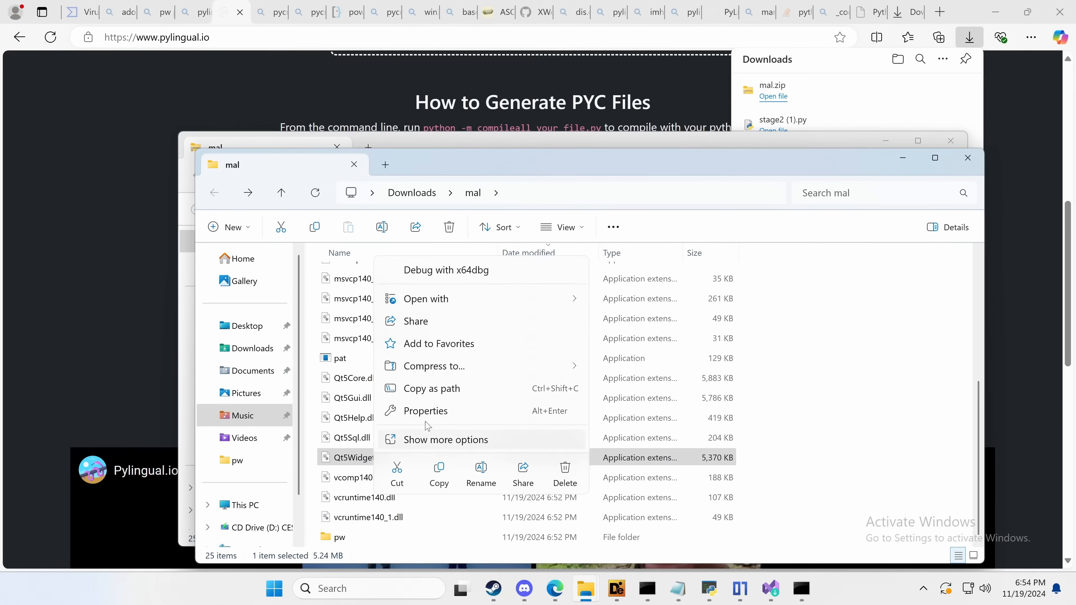
pyautogui.click(425, 410)
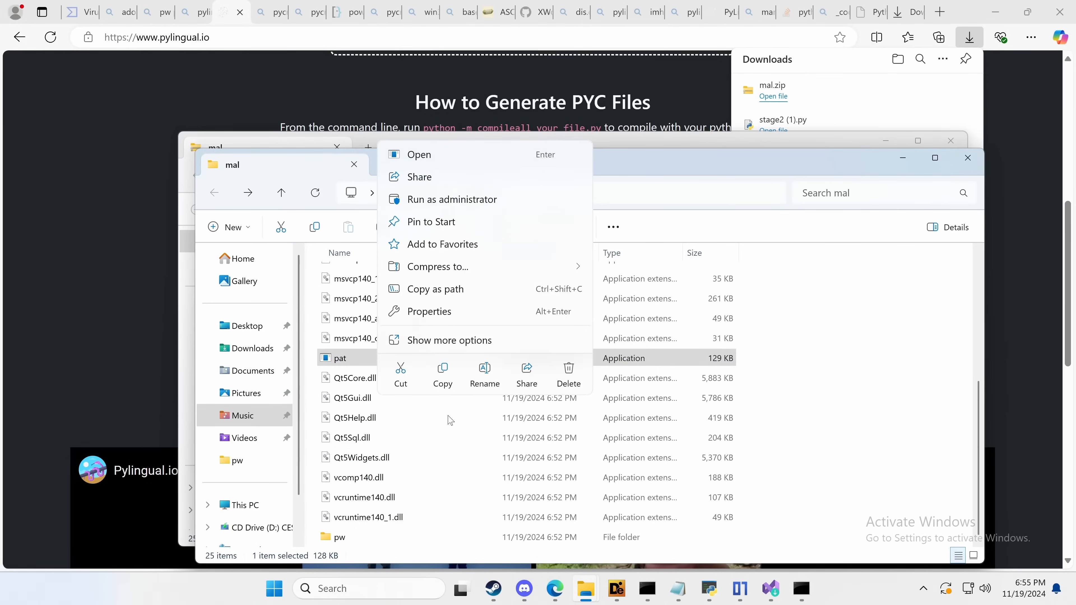
# Step: Debug pat.exe in x64dbg to the qt5gui.dll entry point and jump to CreateFileW
pyautogui.click(418, 155)
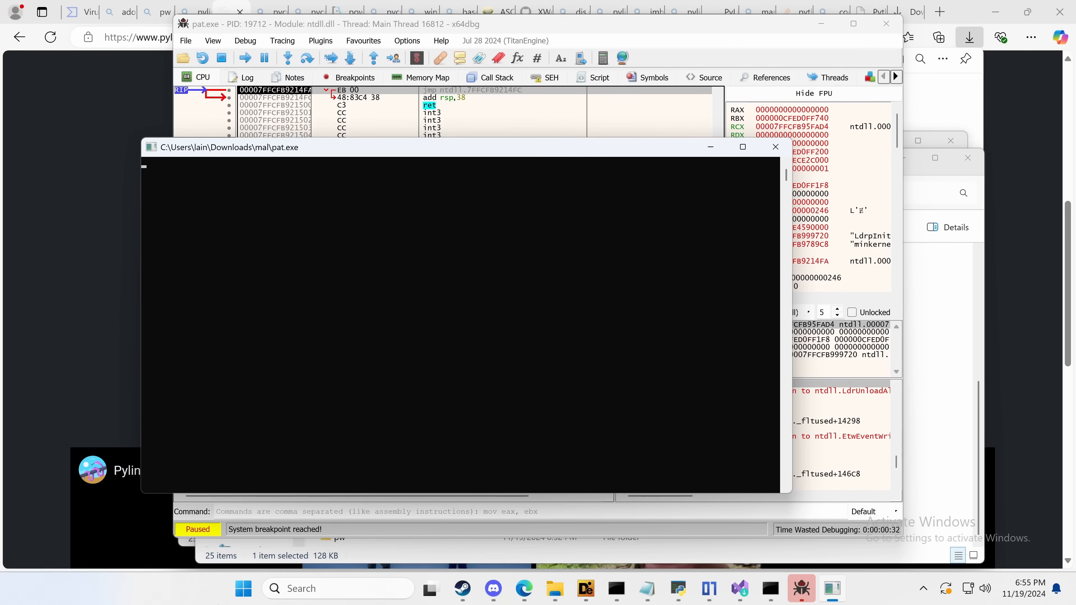
pyautogui.write('CreateFileW')
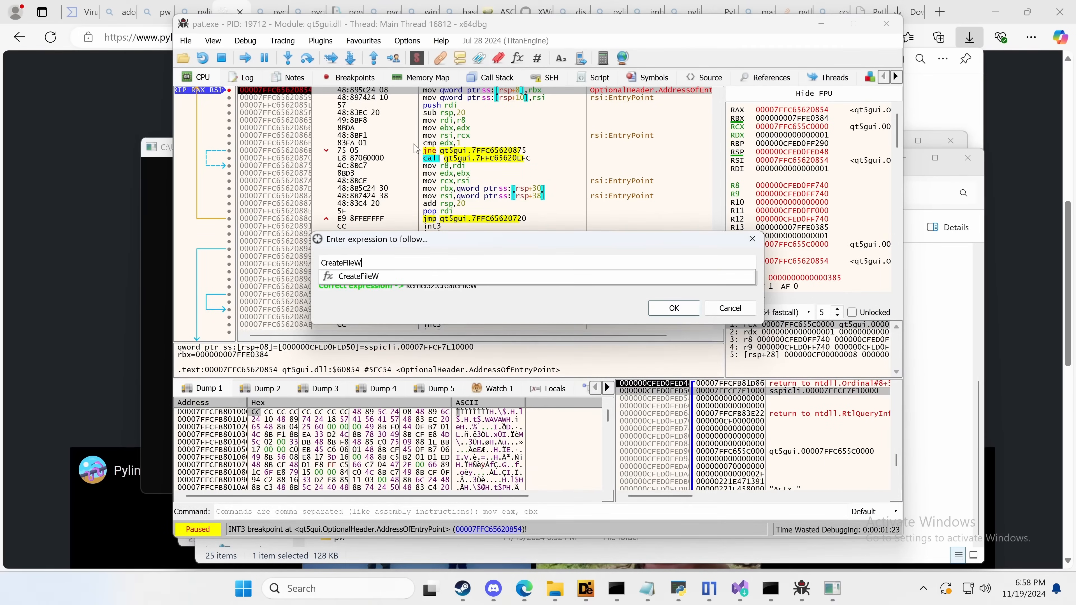
pyautogui.click(673, 308)
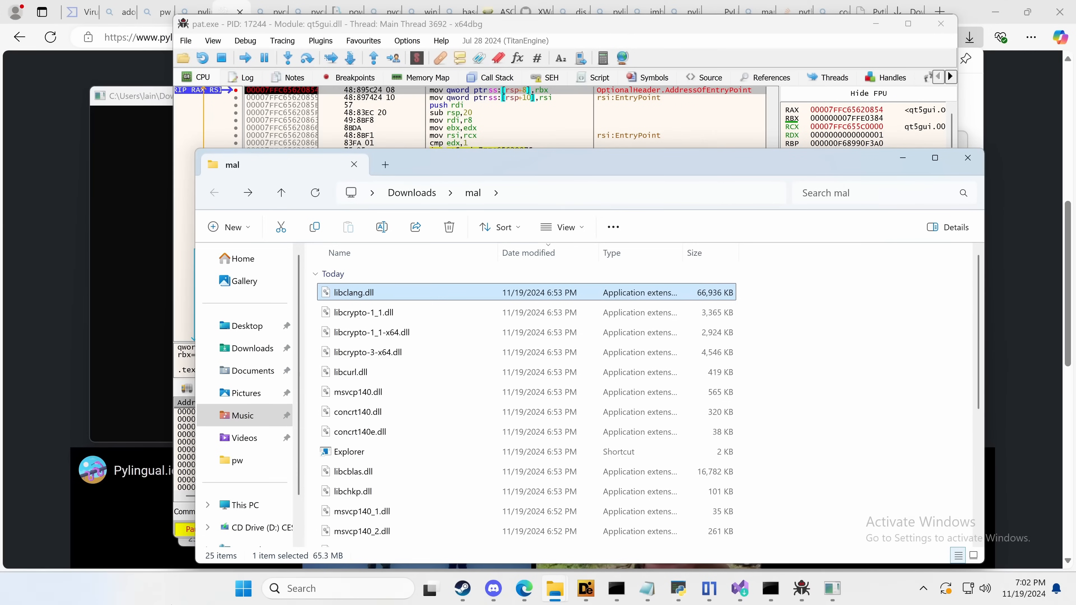
pyautogui.moveTo(490, 451)
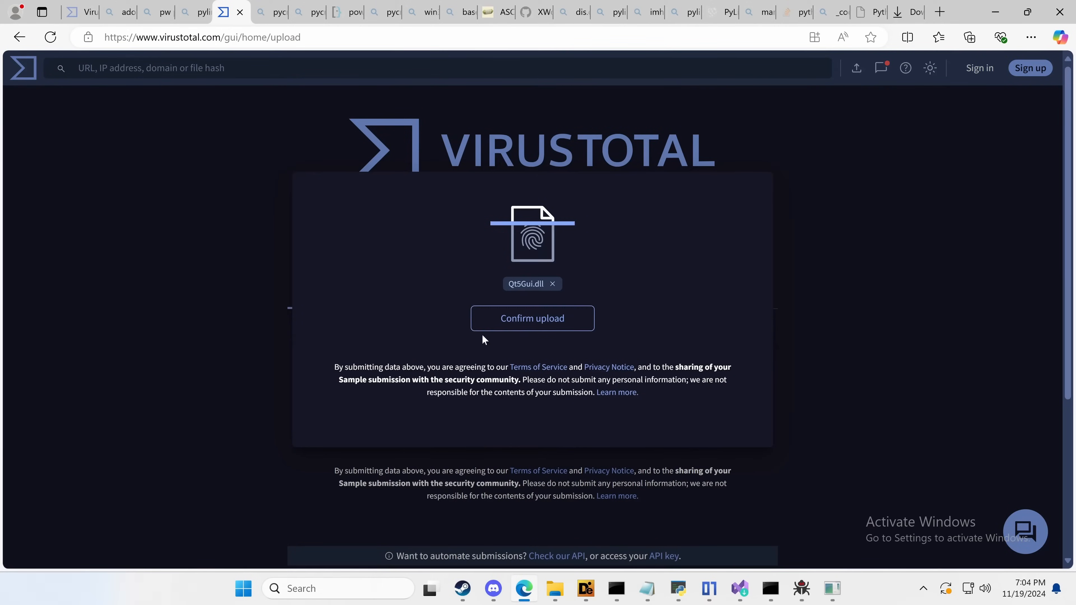
# Step: Confirm the VirusTotal upload of Qt5Gui.dll for scanning
pyautogui.click(532, 318)
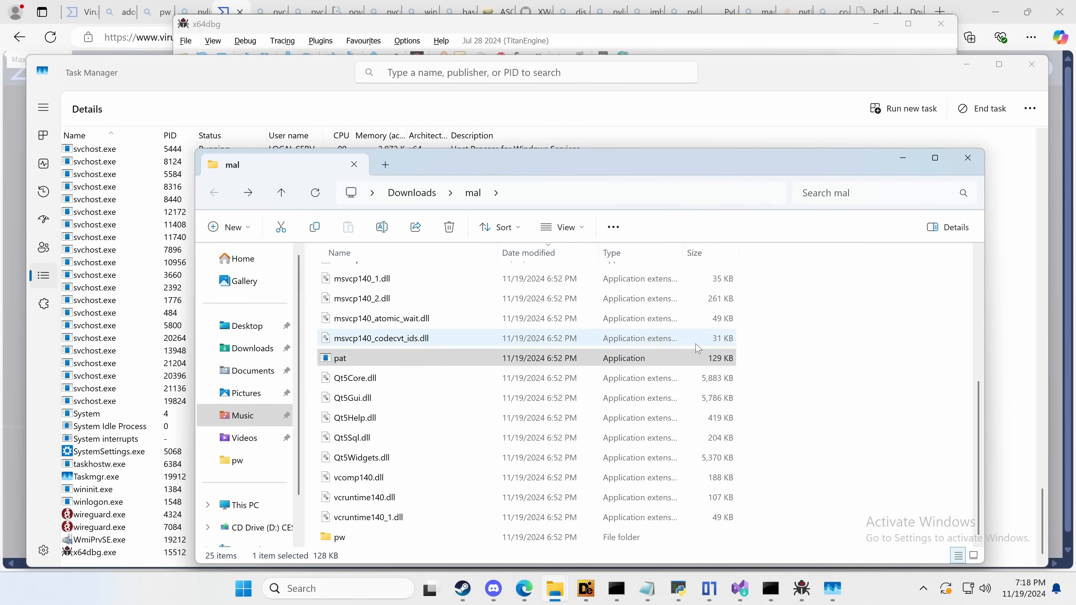
# Step: Go up to Downloads in Explorer and stop the pat.exe debugging session in x64dbg
pyautogui.click(281, 193)
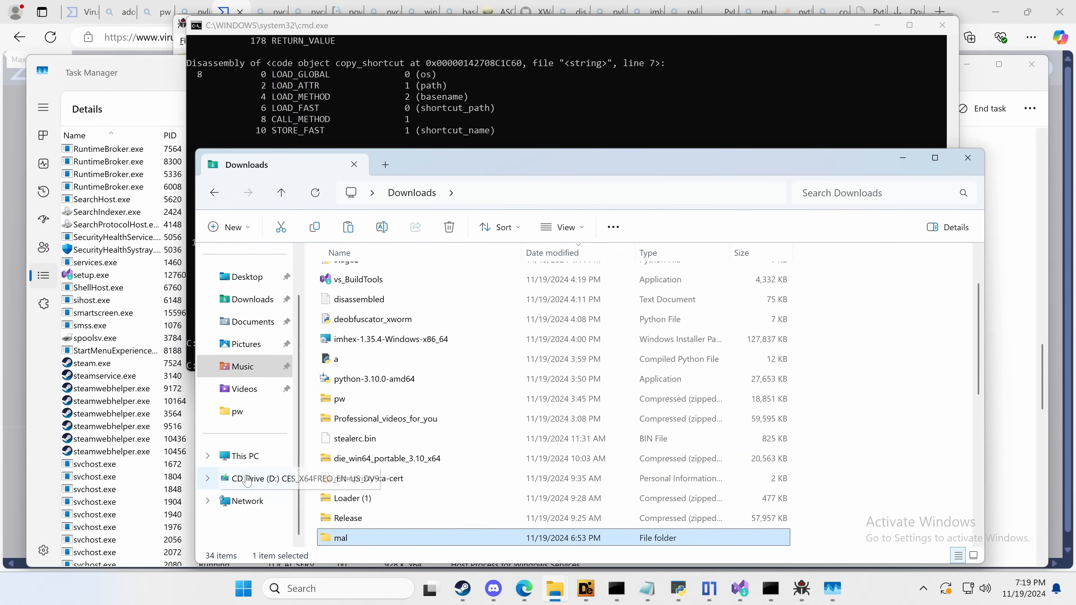
pyautogui.click(244, 455)
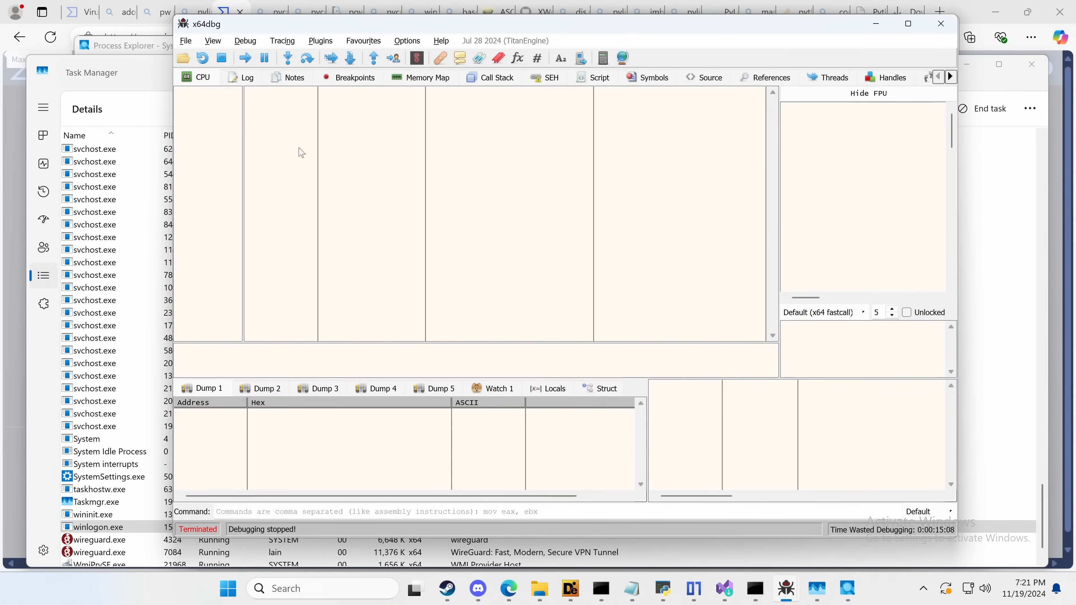
pyautogui.click(246, 58)
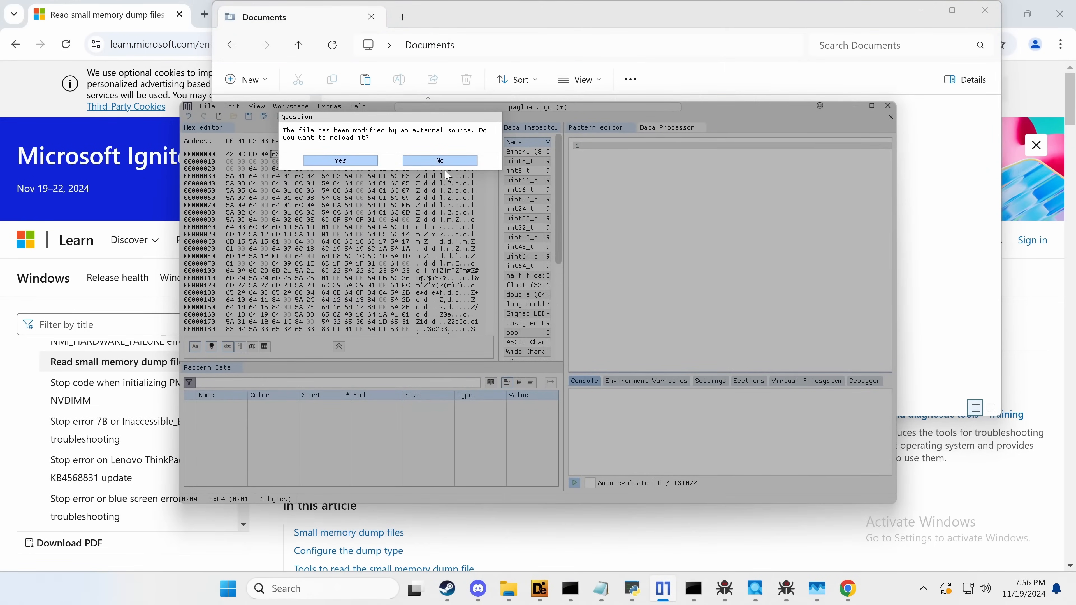
# Step: Keep payload.pyc unreloaded and load the AddInProcess32.dmp memory dump into ImHex
pyautogui.click(440, 161)
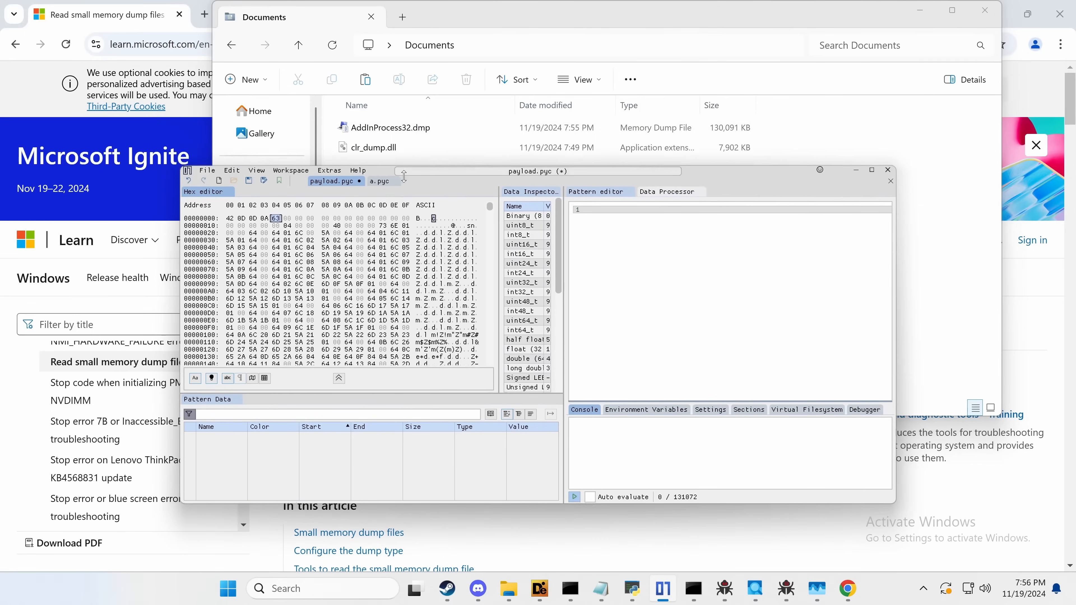
pyautogui.doubleClick(390, 128)
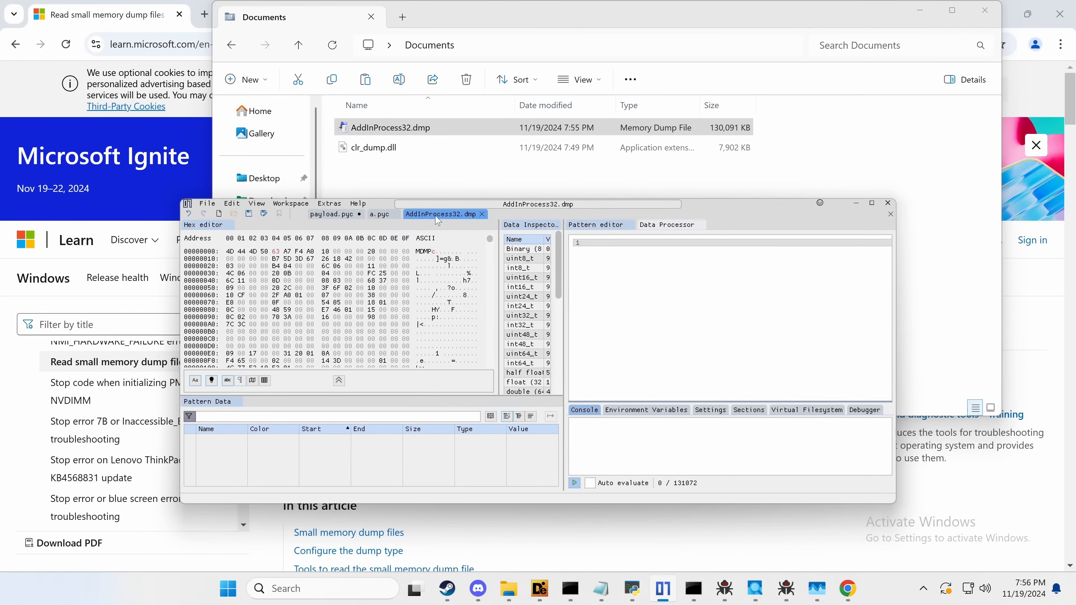
pyautogui.scroll(-3)
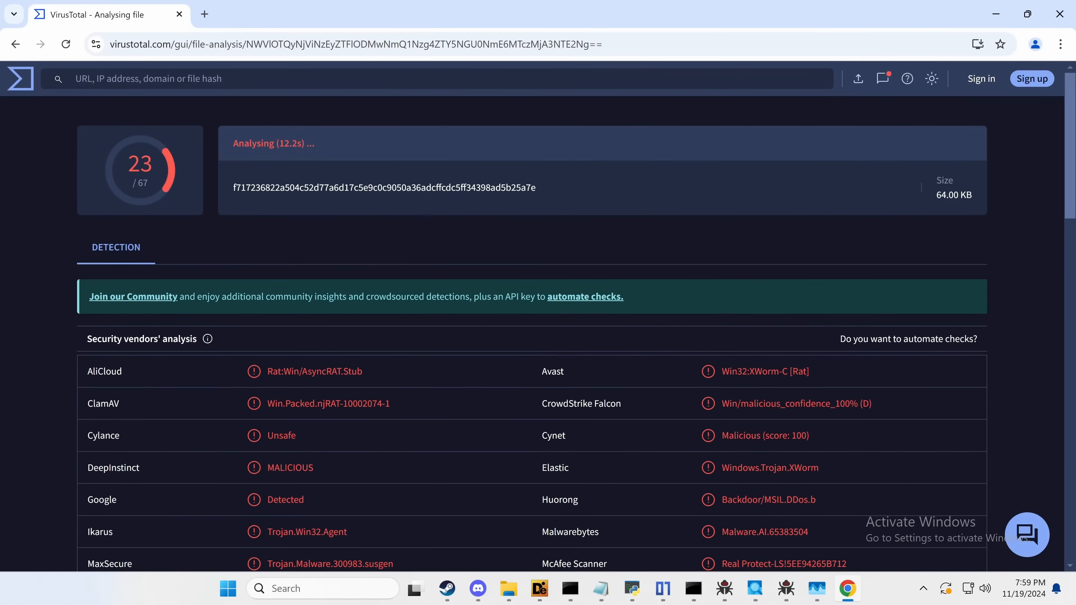
# Step: Browse dump.exe's 27/73 trojan.xworm/msil vendor detections, then return to ImHex
pyautogui.scroll(-3)
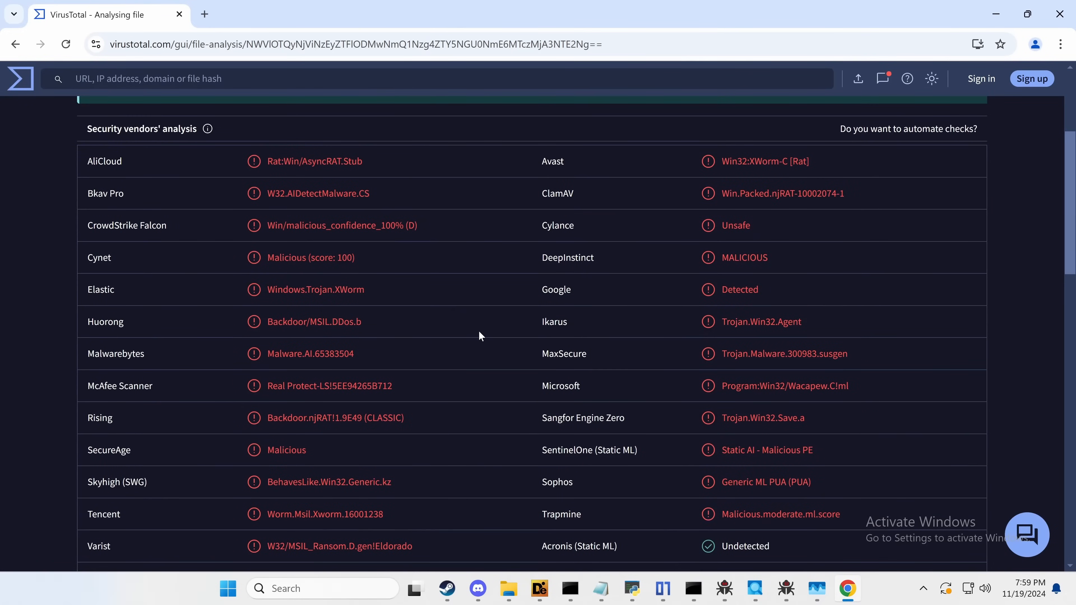
pyautogui.scroll(-3)
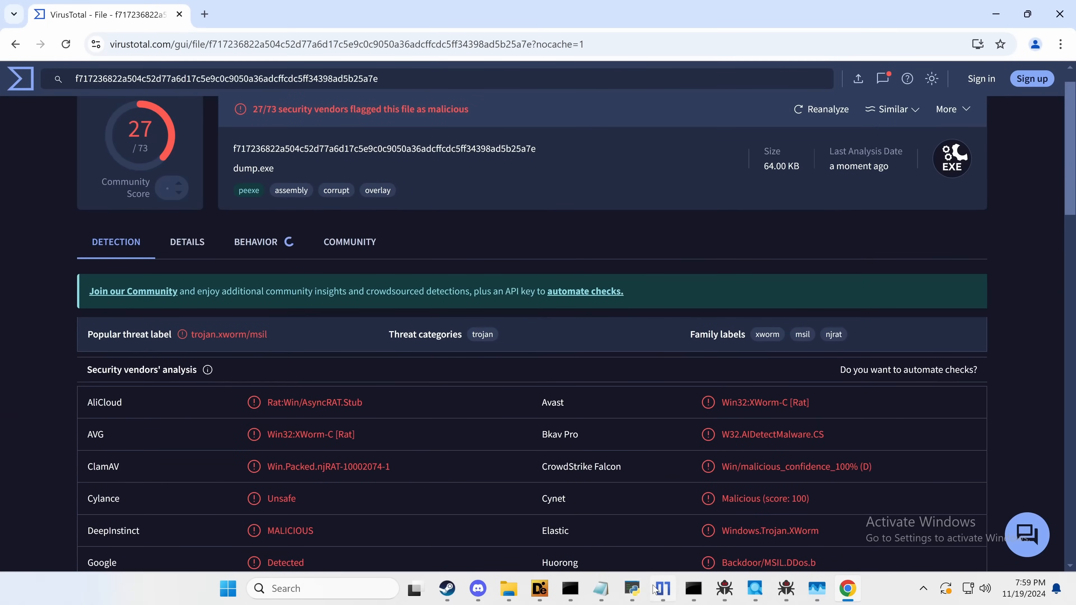
pyautogui.click(660, 588)
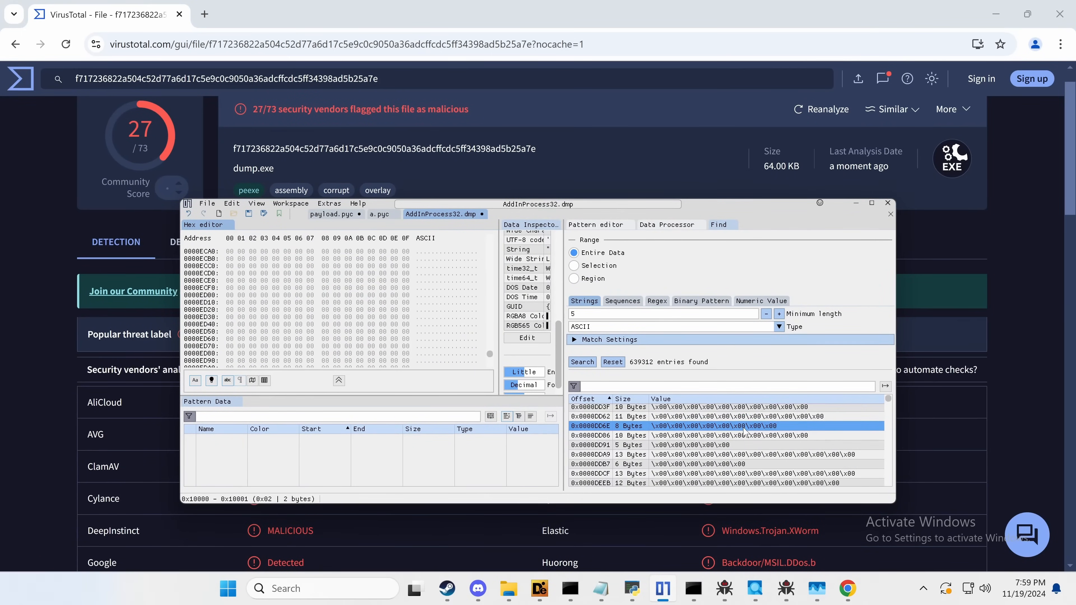
# Step: Search the dump for strings of length 5+, finding 572 entries like get_UserName and ServerComputer
pyautogui.click(580, 362)
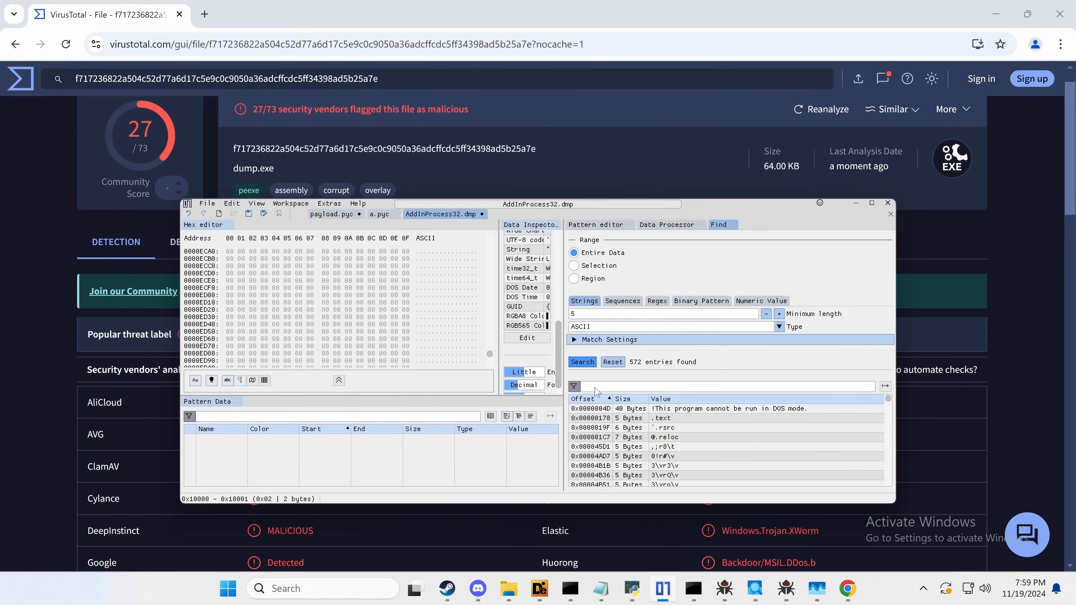
pyautogui.click(665, 421)
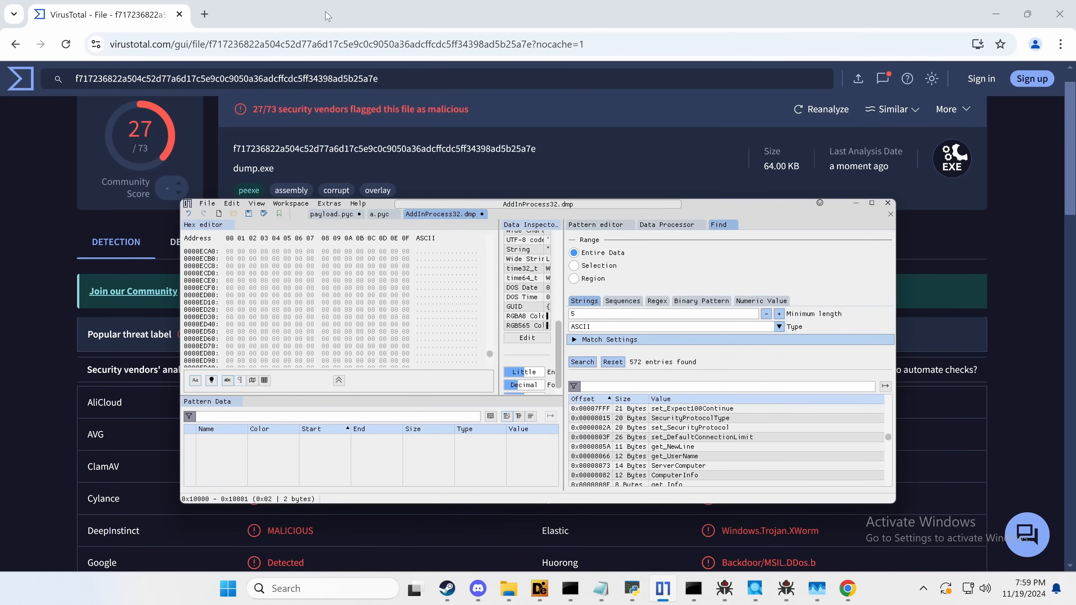
pyautogui.write('dn')
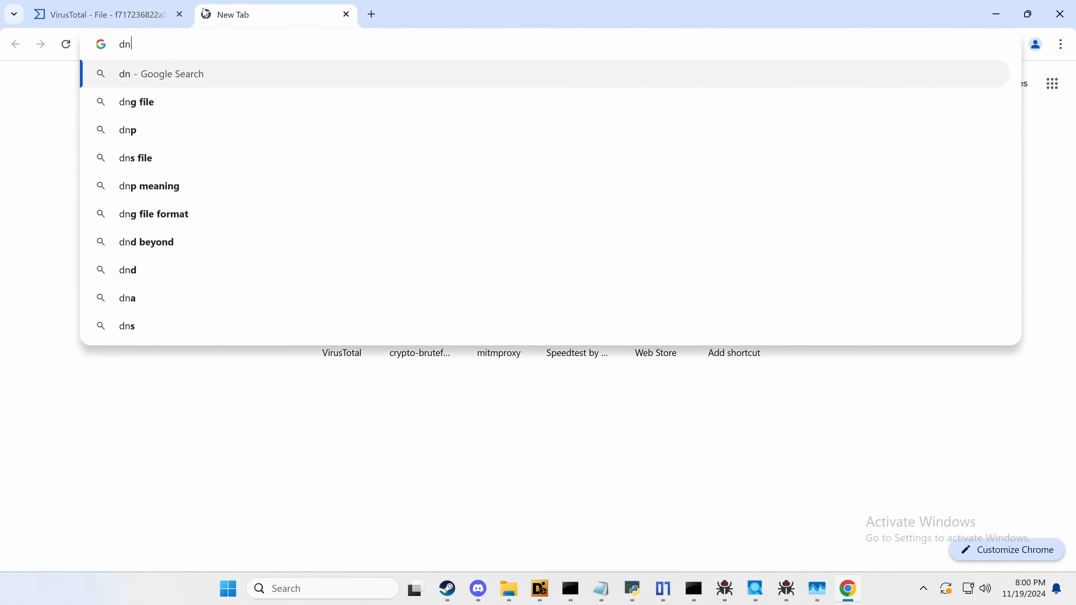
# Step: Find the dnSpy GitHub repository and download the dnSpy-net-win64 release
pyautogui.write('dnspy')
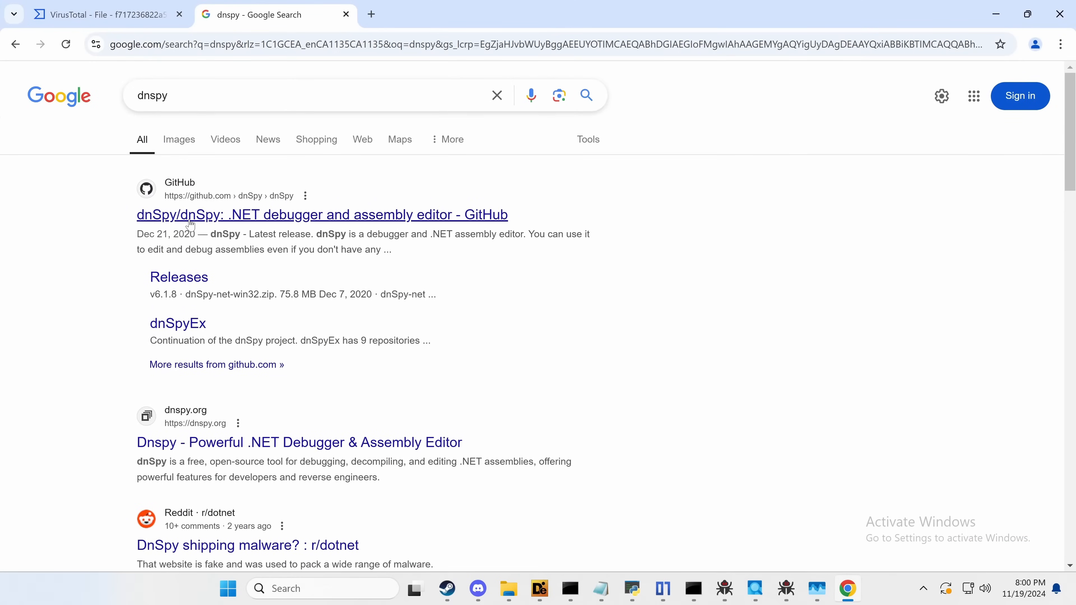
pyautogui.click(321, 215)
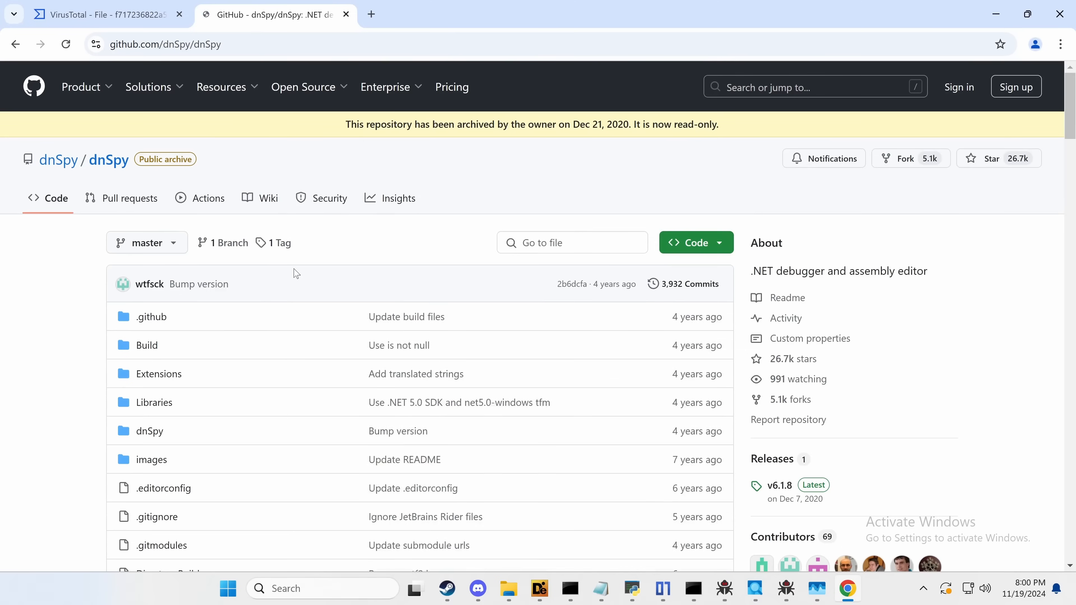
pyautogui.click(221, 86)
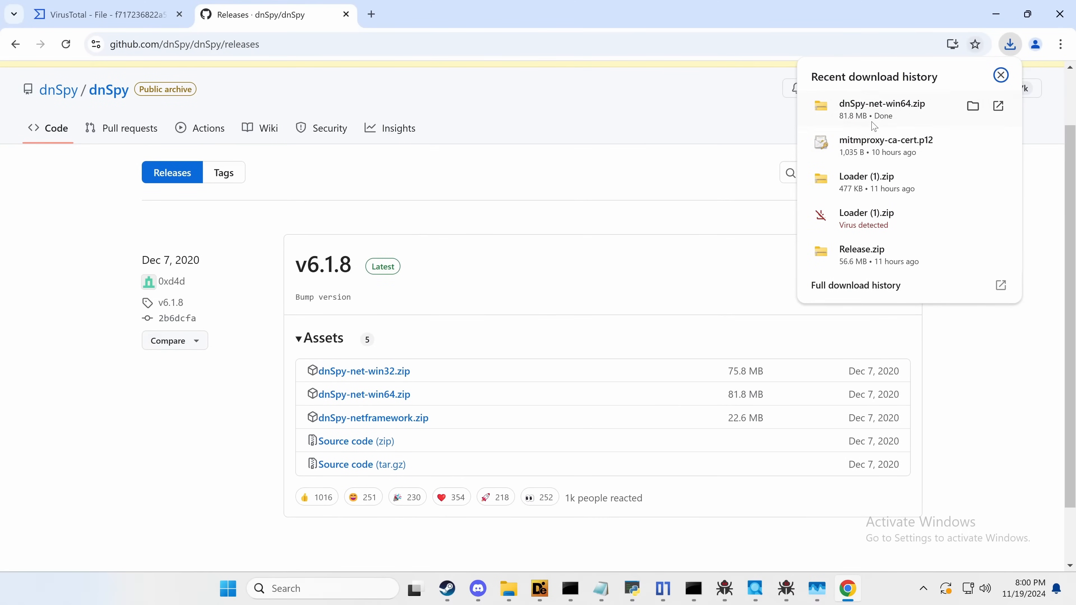
pyautogui.moveTo(907, 106)
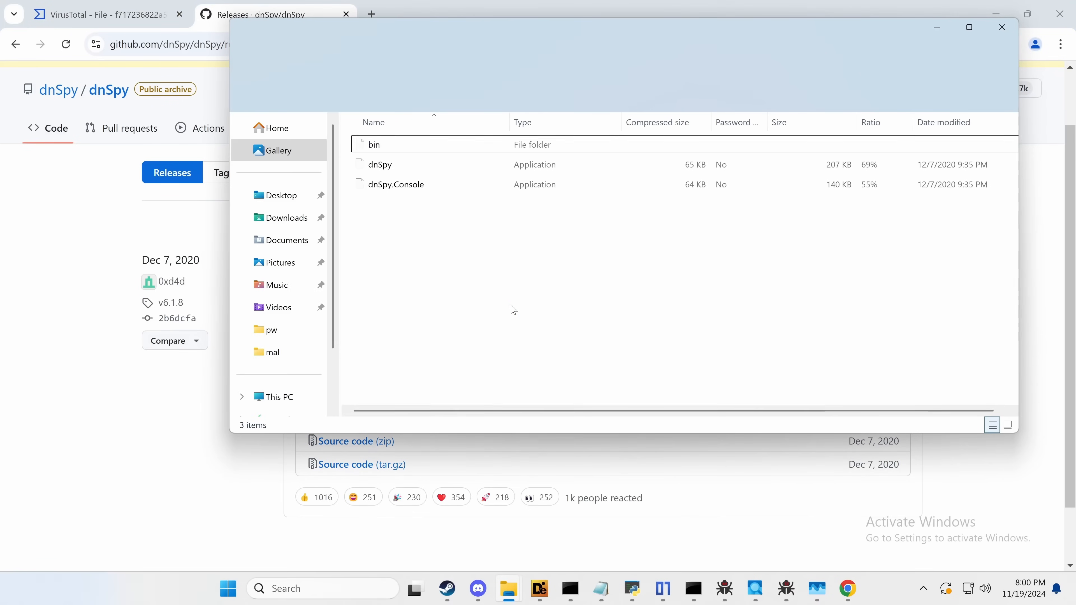
# Step: Extract dnSpy-net-win64.zip in Downloads and launch dnSpy.exe
pyautogui.rightClick(511, 309)
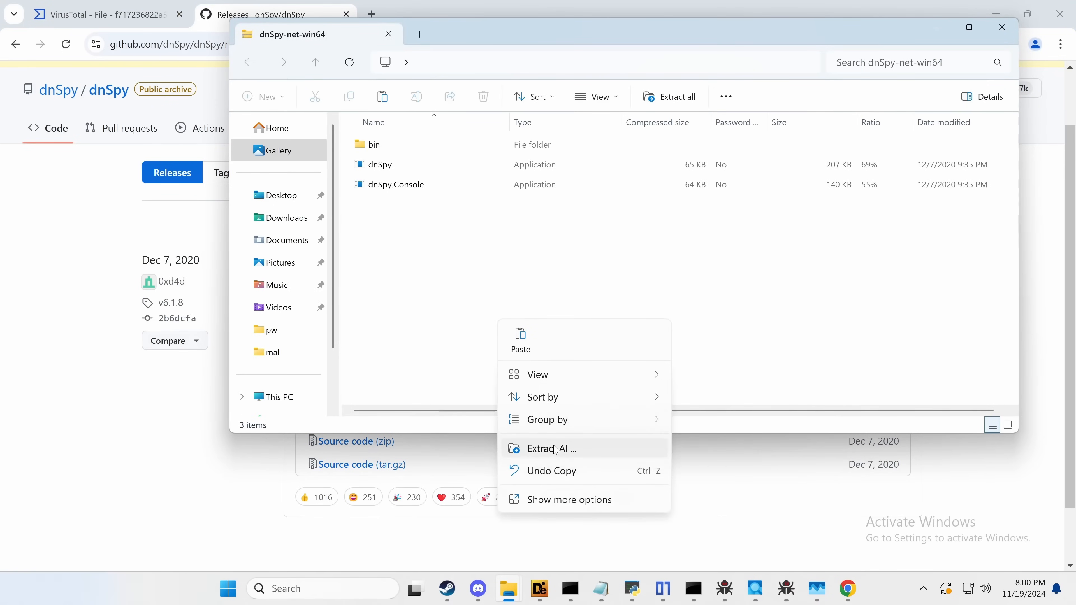
pyautogui.click(552, 448)
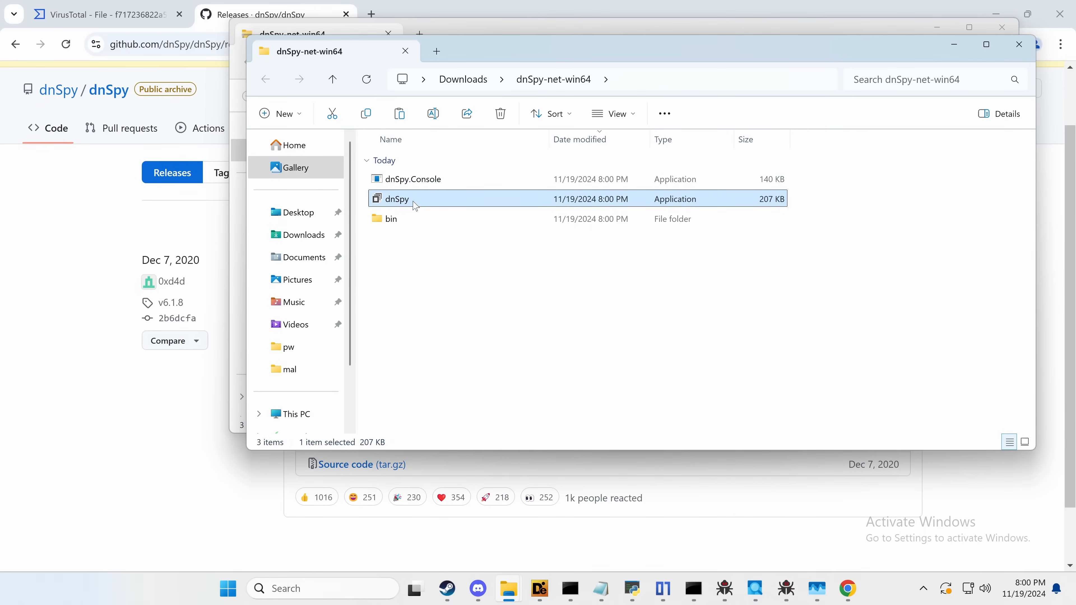
pyautogui.moveTo(412, 204)
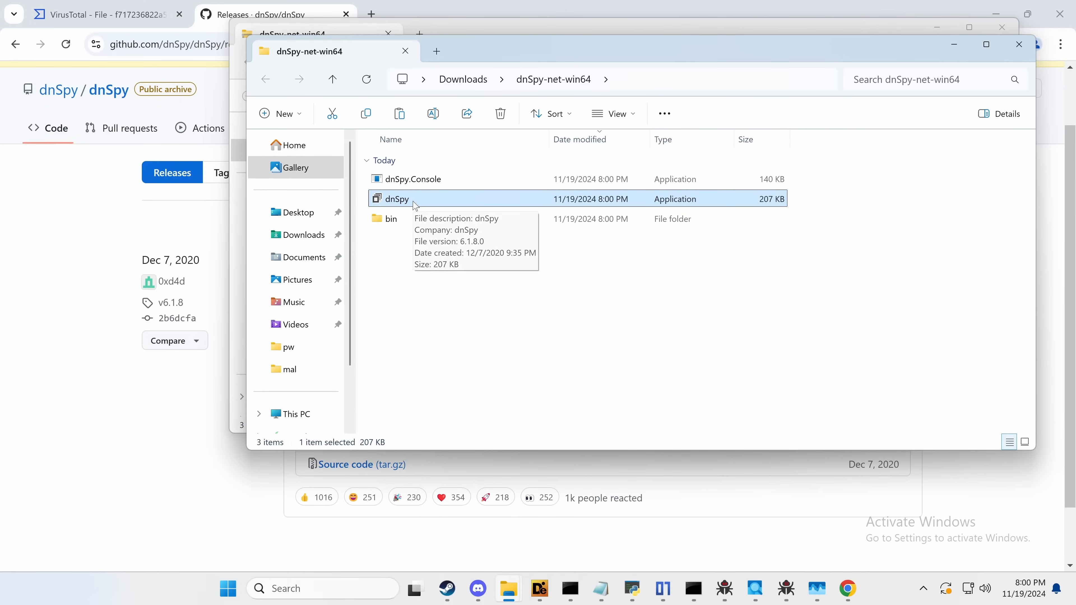
pyautogui.doubleClick(395, 198)
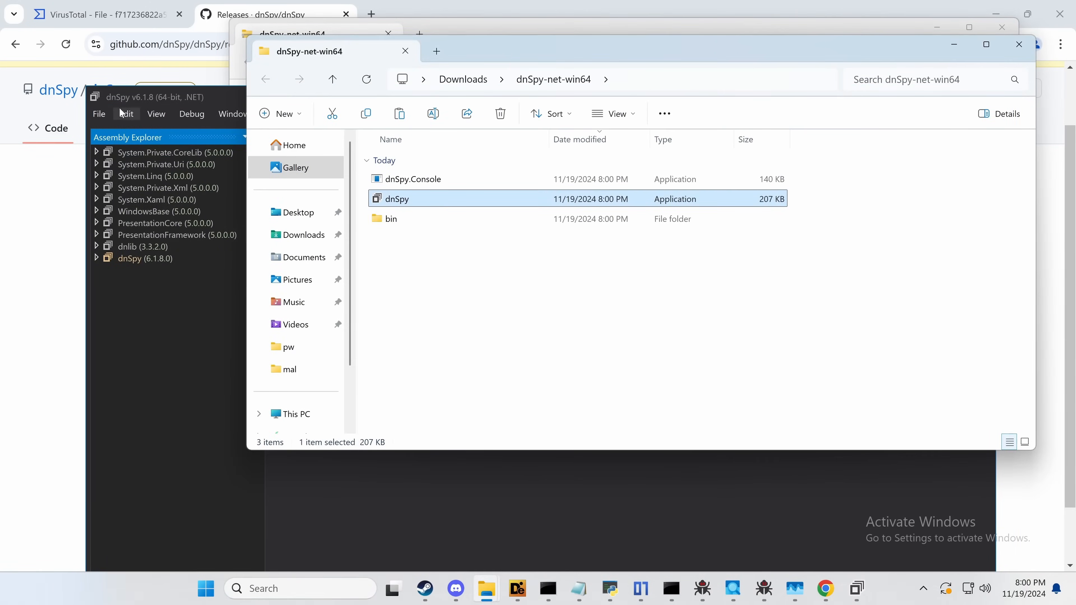
# Step: Load dump.exe into dnSpy and inspect its #US metadata storage stream
pyautogui.click(154, 97)
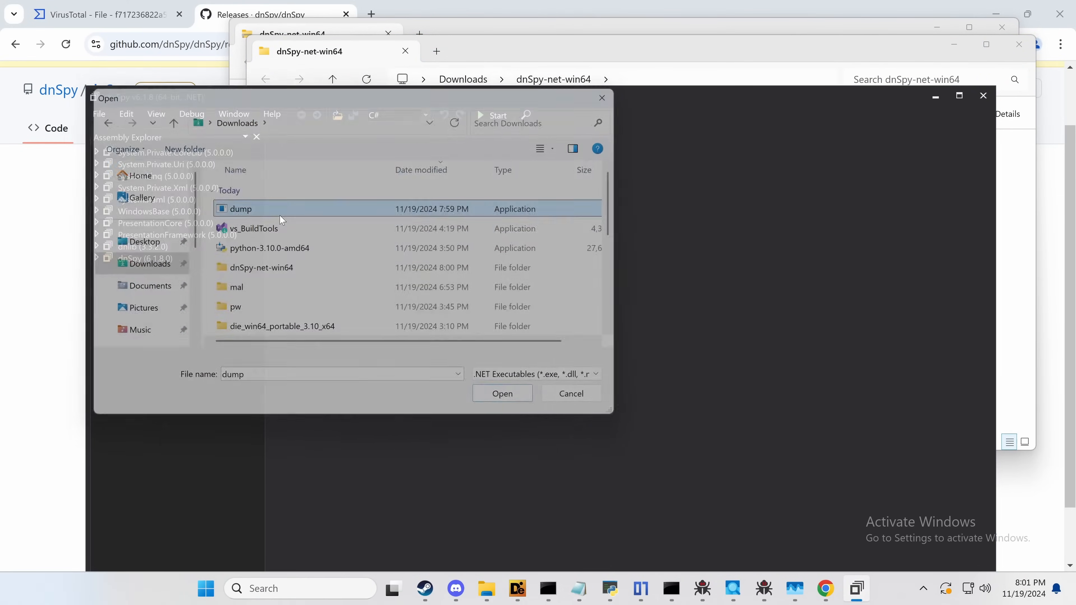
pyautogui.click(502, 393)
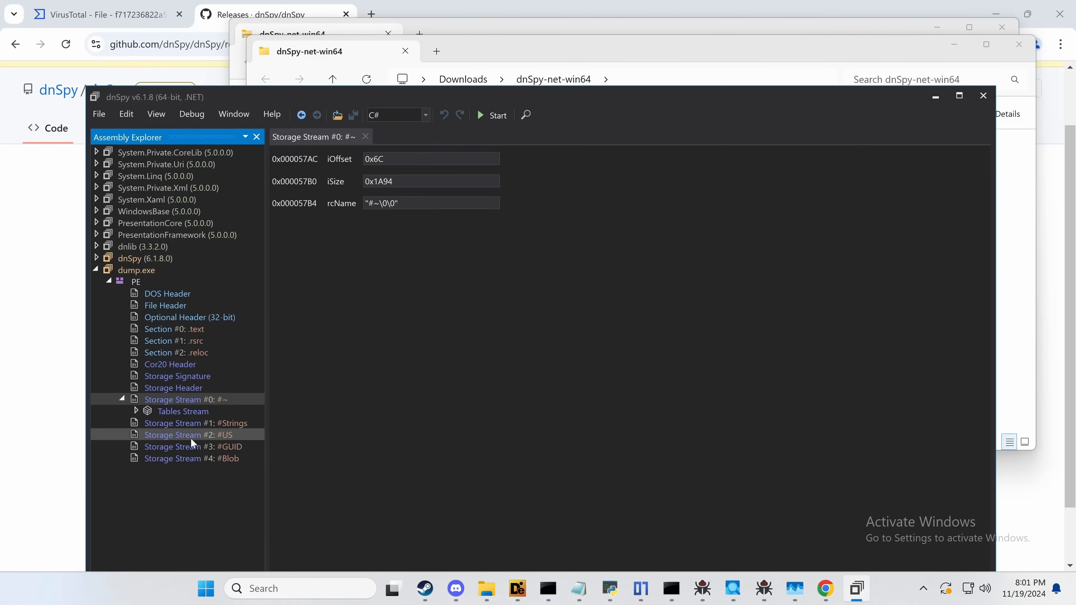
pyautogui.click(189, 434)
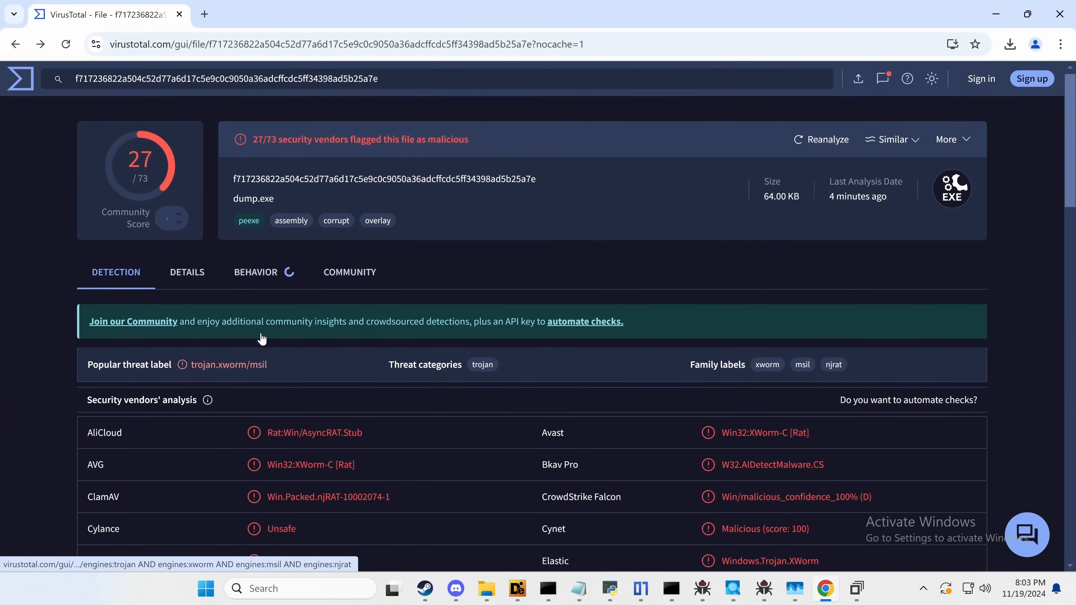
# Step: View the VirusTotal Behavior report for dump.exe, where CAPE Sandbox flags it as malware
pyautogui.click(254, 271)
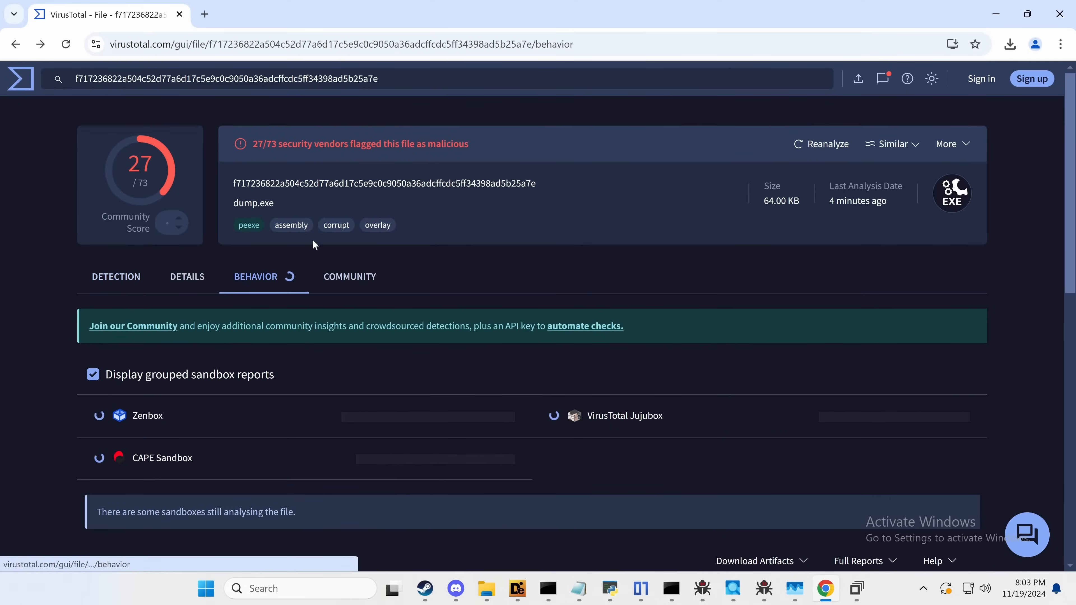
pyautogui.scroll(-3)
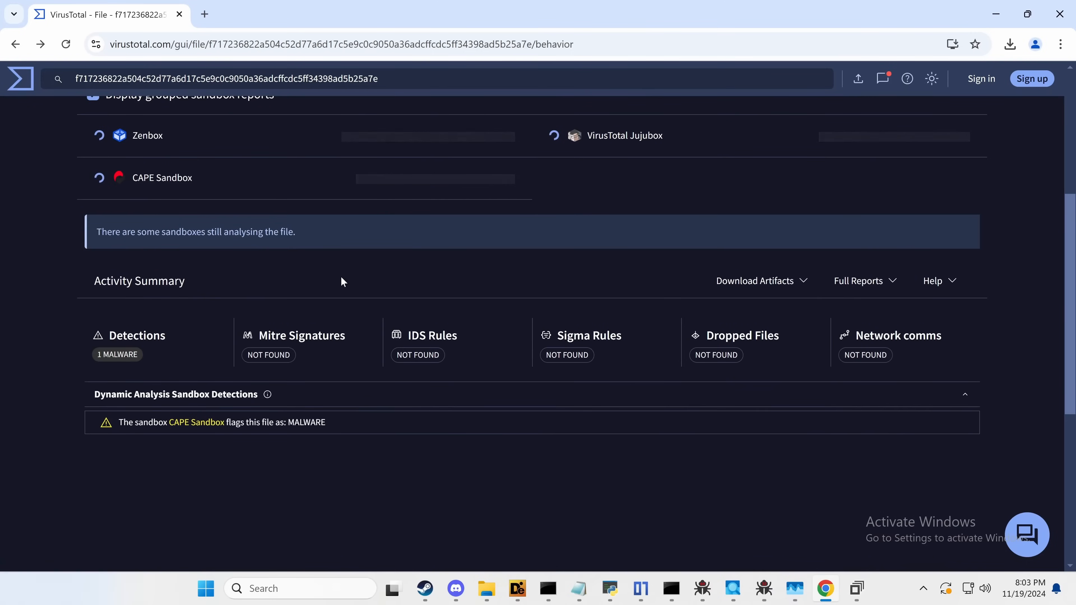
# Step: Start a new web search from the address bar for 'xworm'
pyautogui.click(336, 44)
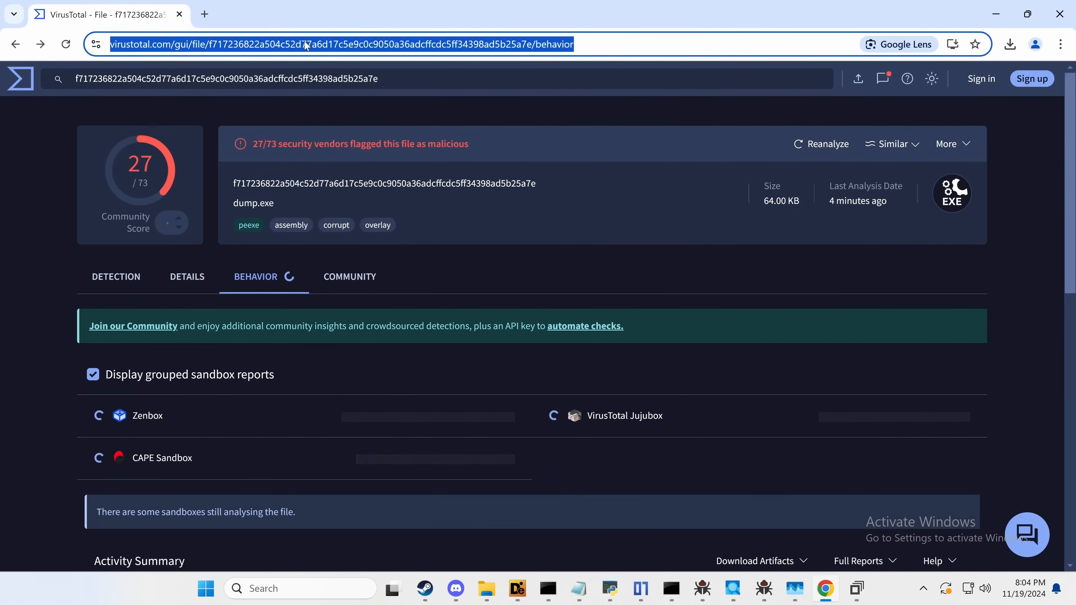
pyautogui.write('xworm')
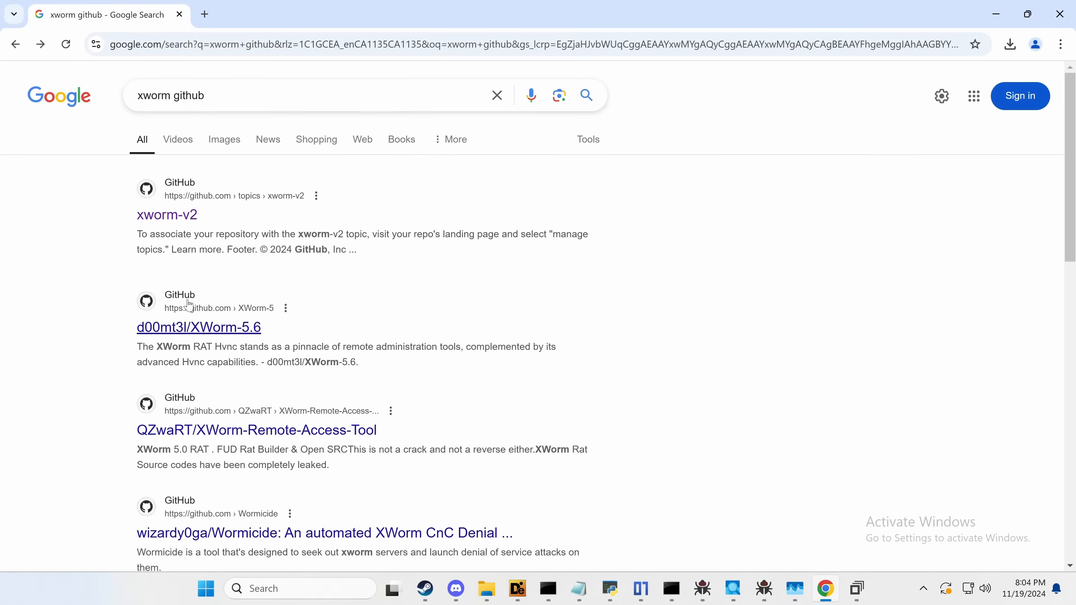
# Step: Review the d00mt3l/XWorm-5.6 GitHub repository from the xworm github results
pyautogui.click(199, 327)
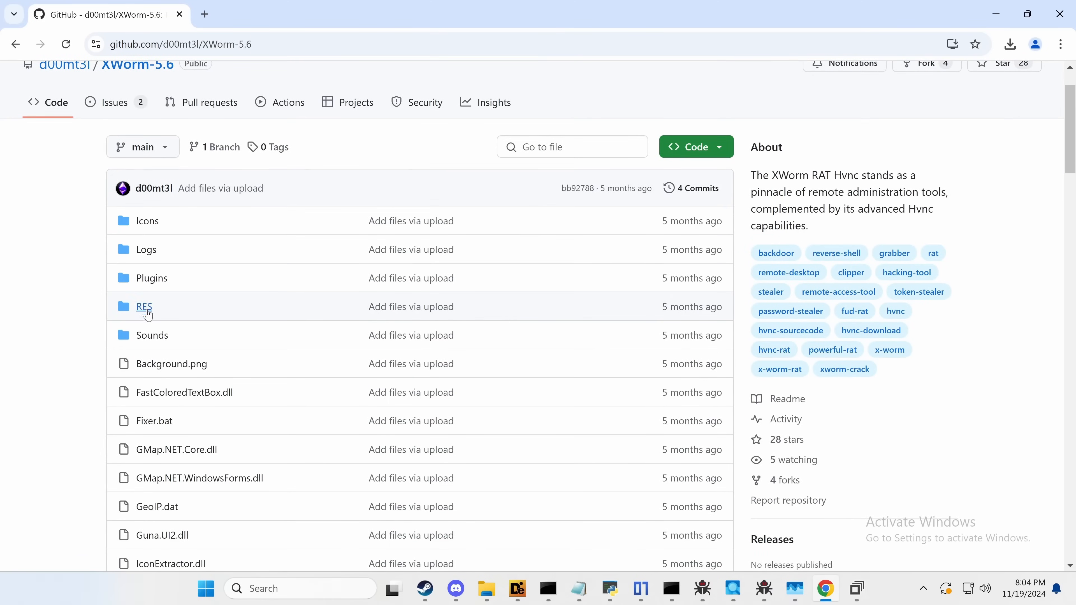
pyautogui.scroll(-3)
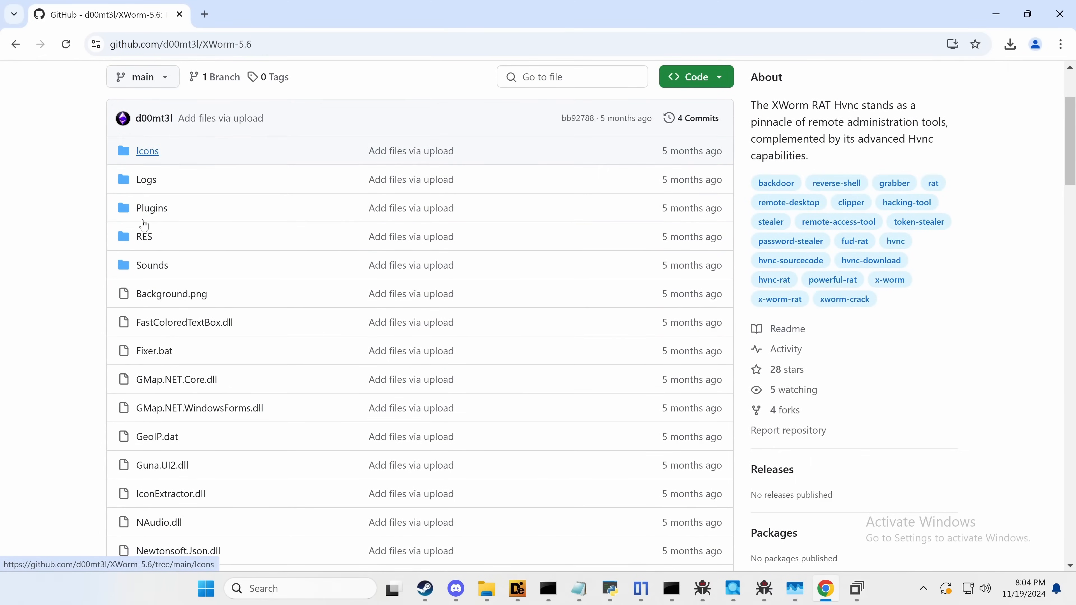
pyautogui.scroll(-3)
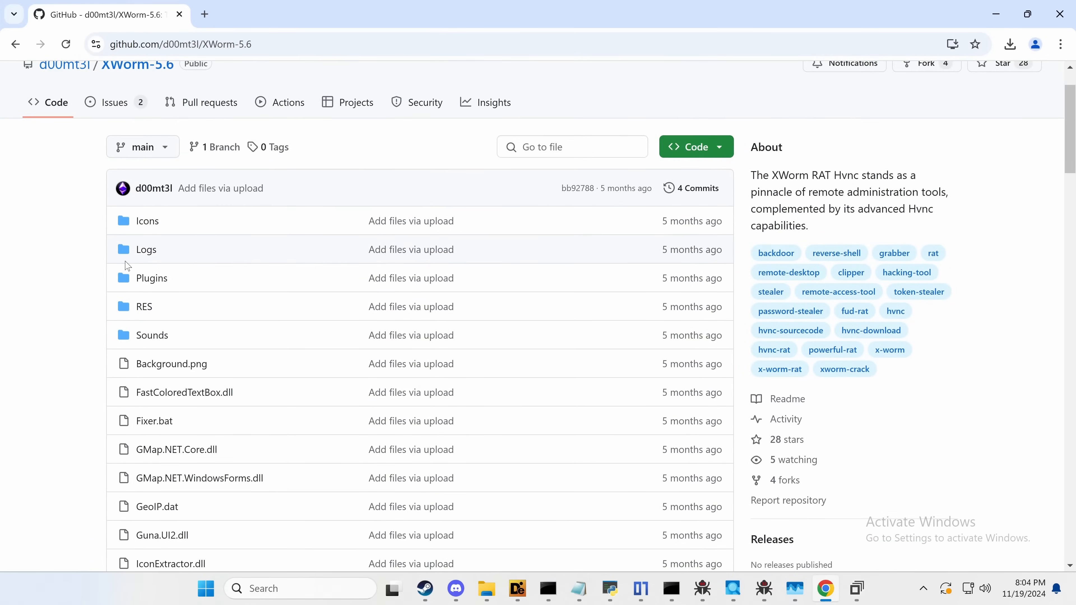
pyautogui.scroll(-3)
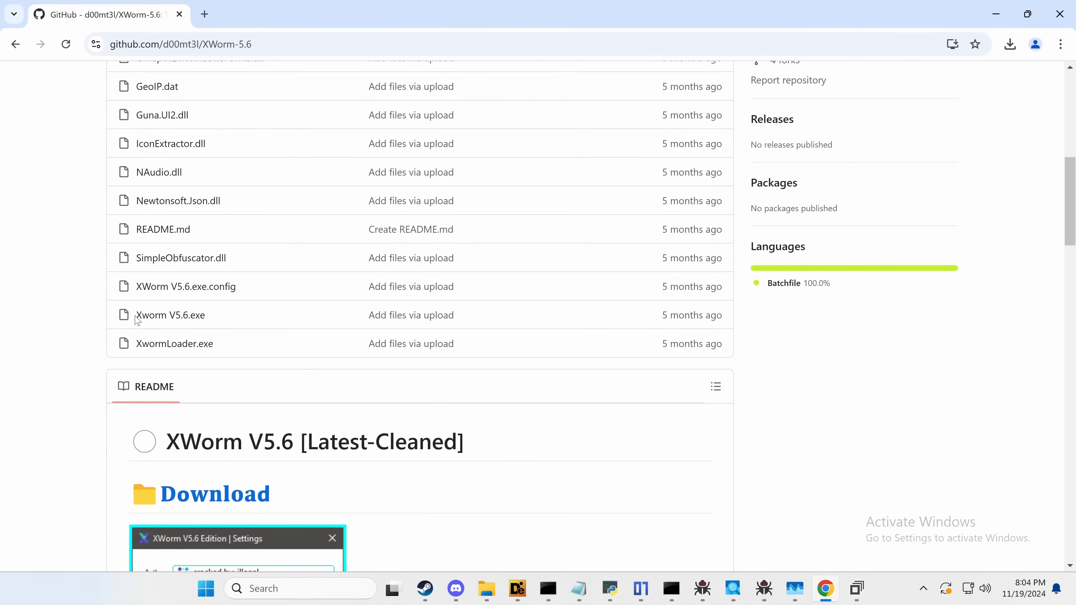
pyautogui.scroll(-3)
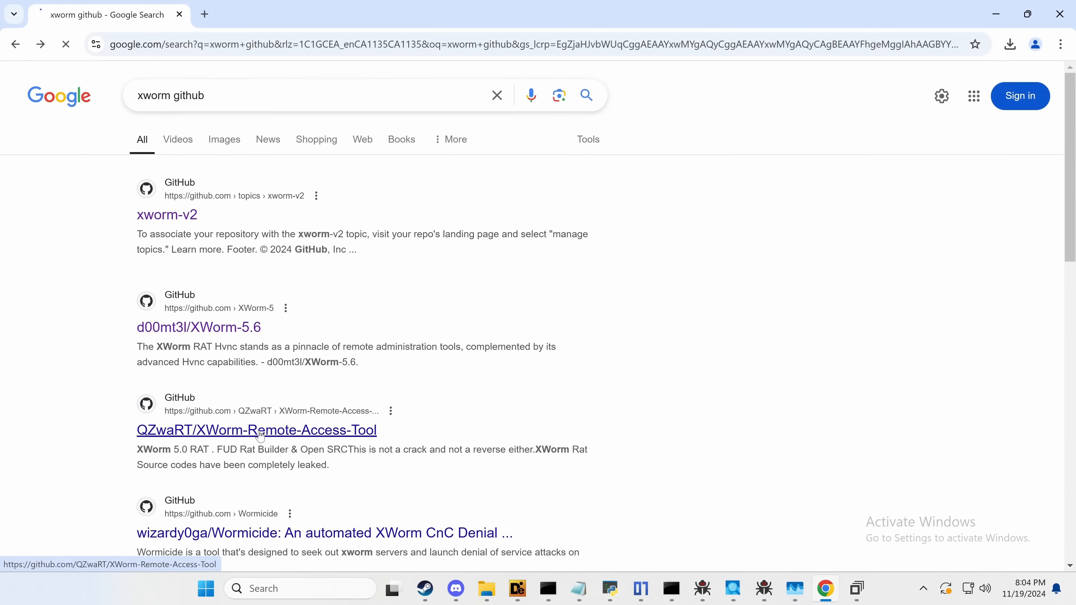
# Step: Review the QZwaRT/XWorm-Remote-Access-Tool result and the eSentire article on XWorm
pyautogui.click(257, 430)
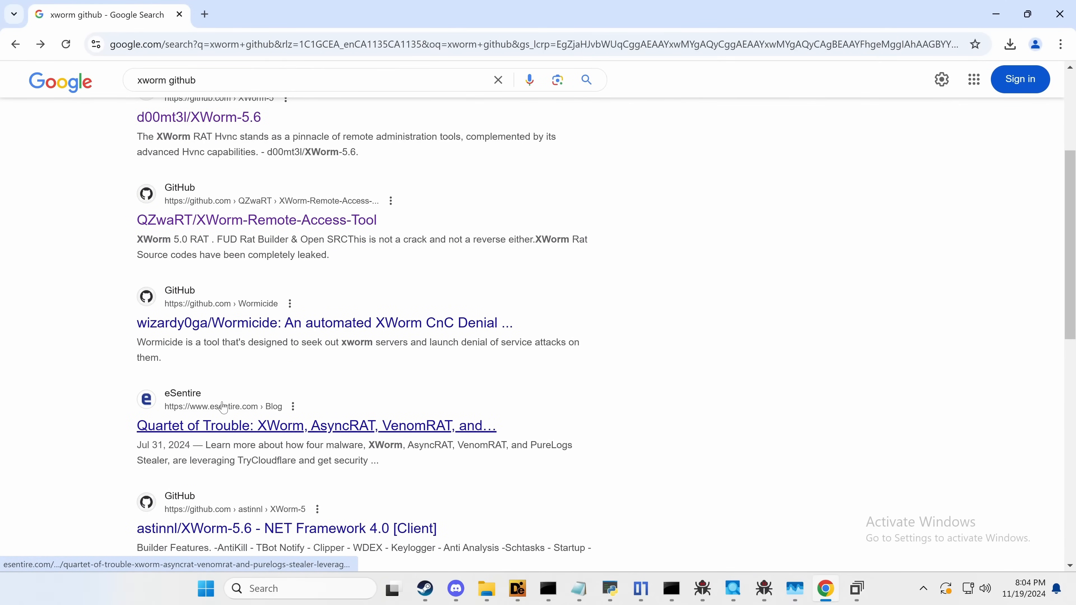
pyautogui.click(315, 425)
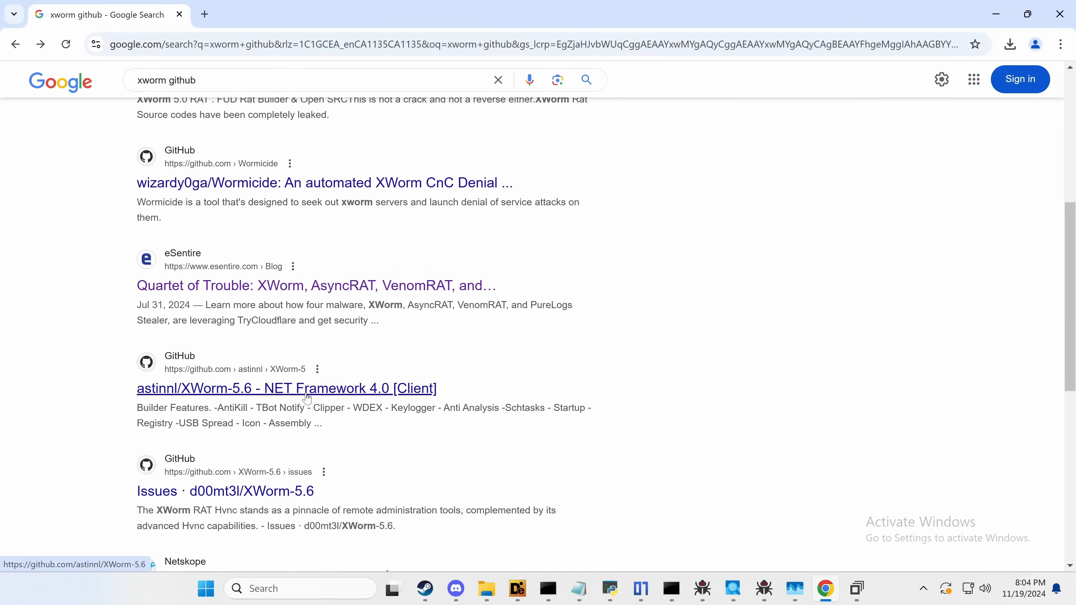
pyautogui.scroll(-3)
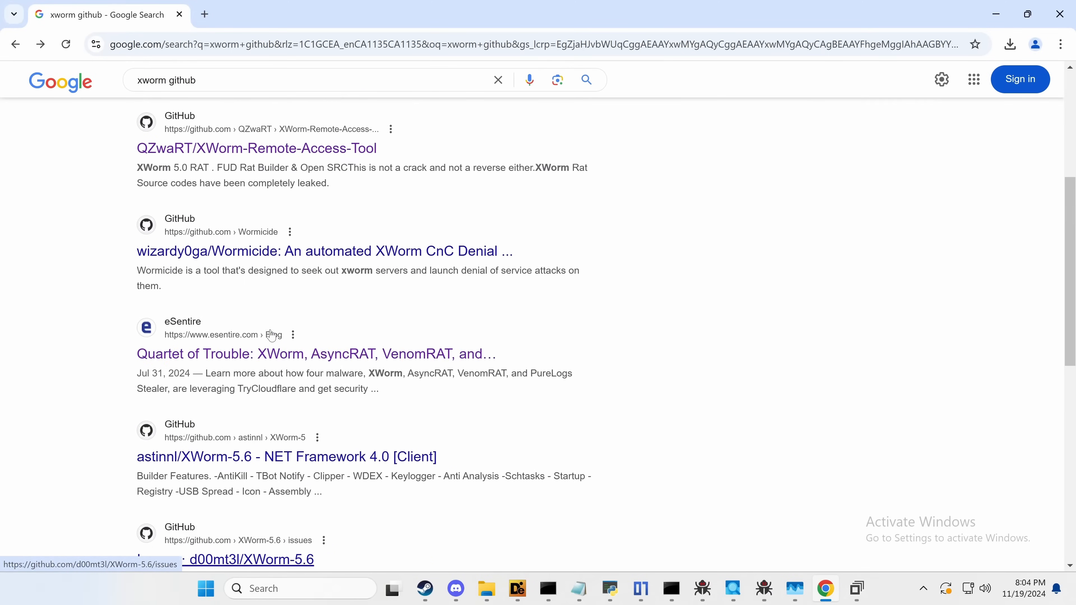
pyautogui.scroll(-3)
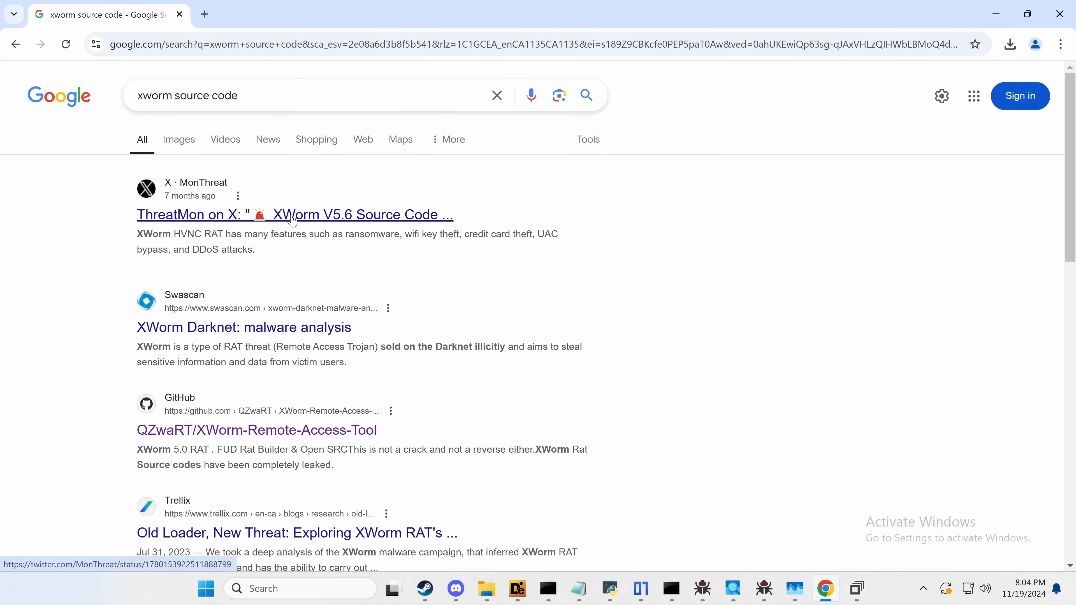
# Step: View ThreatMon's X post on the XWorm V5.6 source, then return to the xworm source code results
pyautogui.click(293, 215)
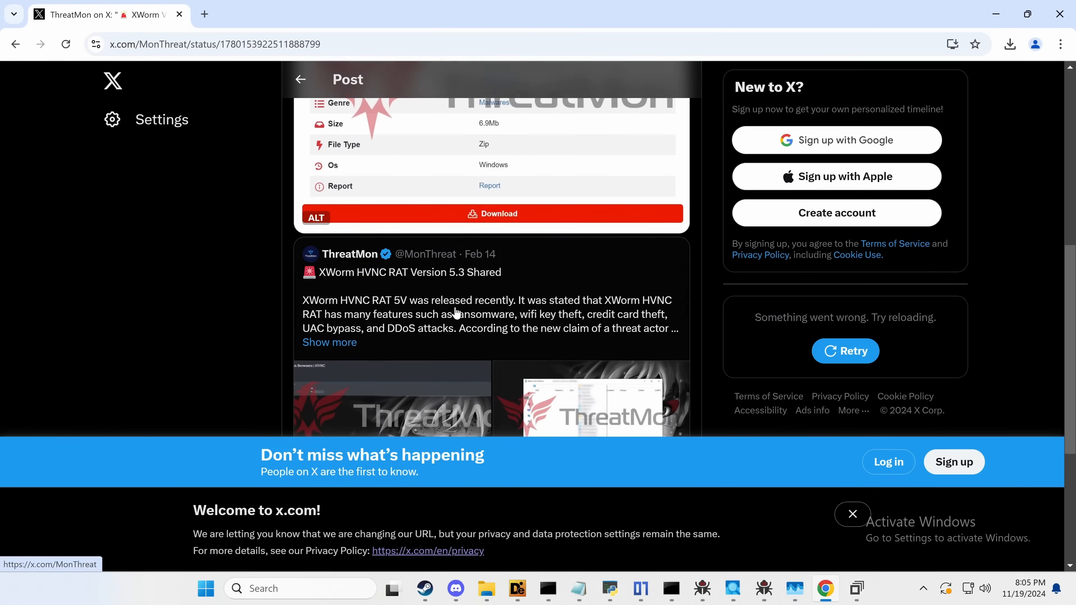
pyautogui.click(15, 43)
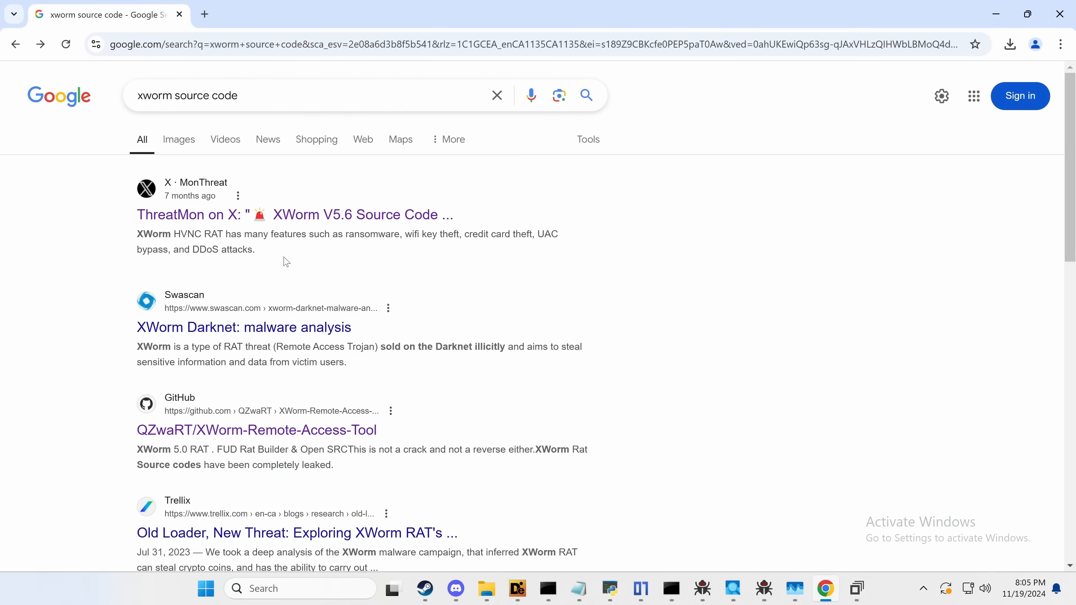
pyautogui.moveTo(489, 339)
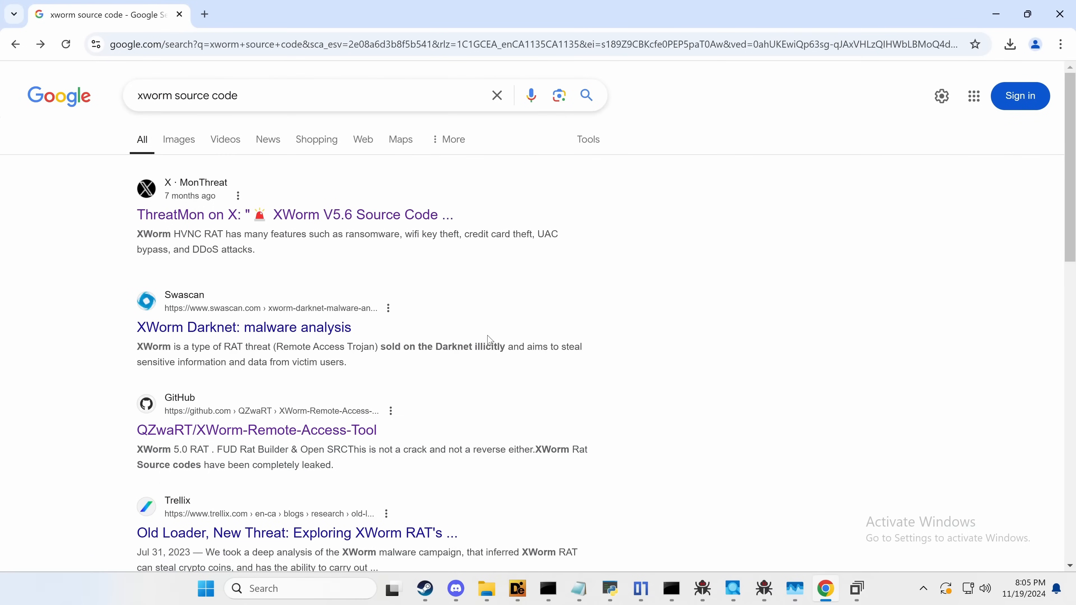
pyautogui.moveTo(519, 336)
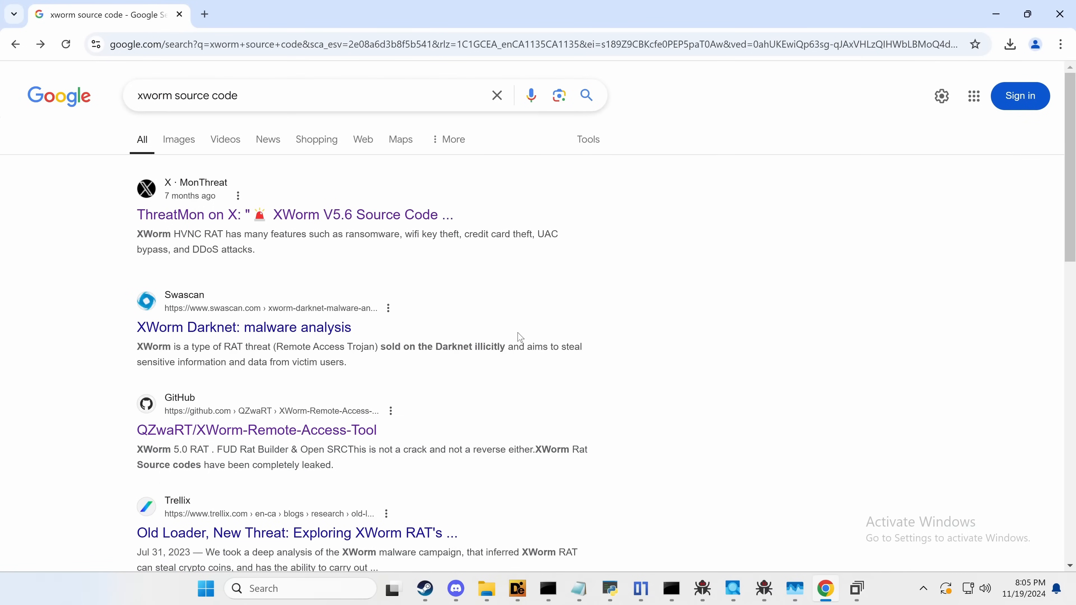